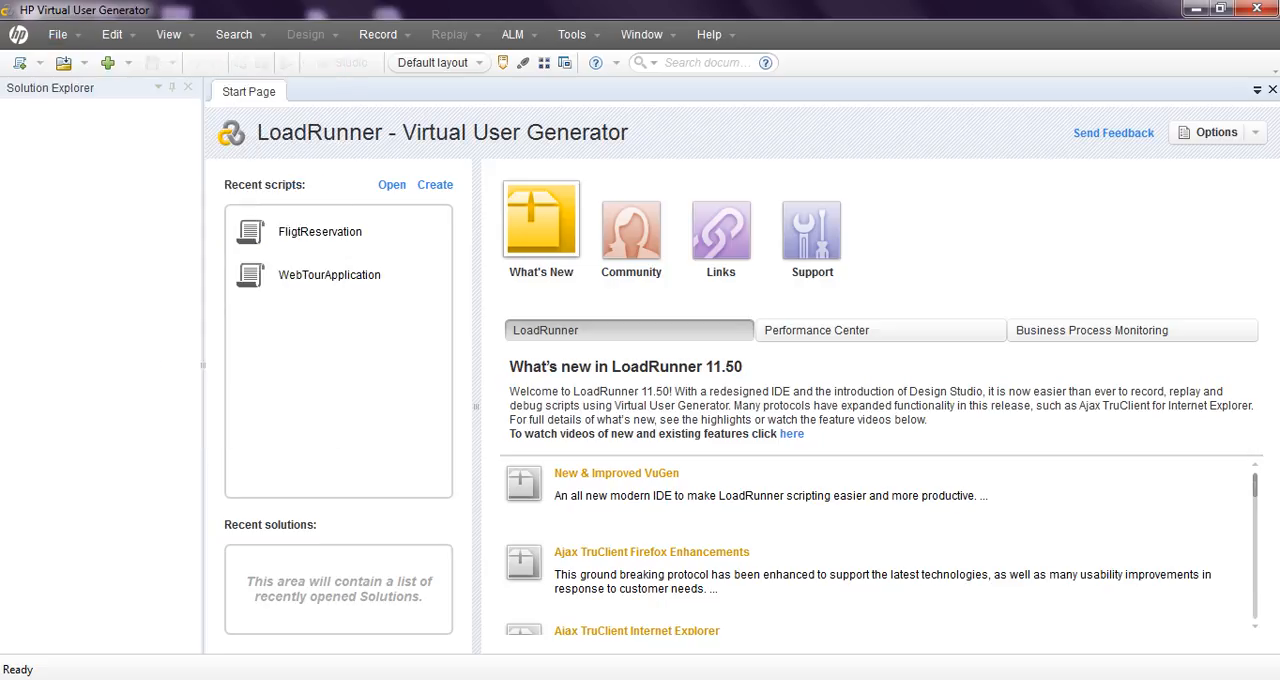
Choose the Web Services protocol and name the new script FlightReservation
{"action": "left_click", "coordinate": [434, 184]}
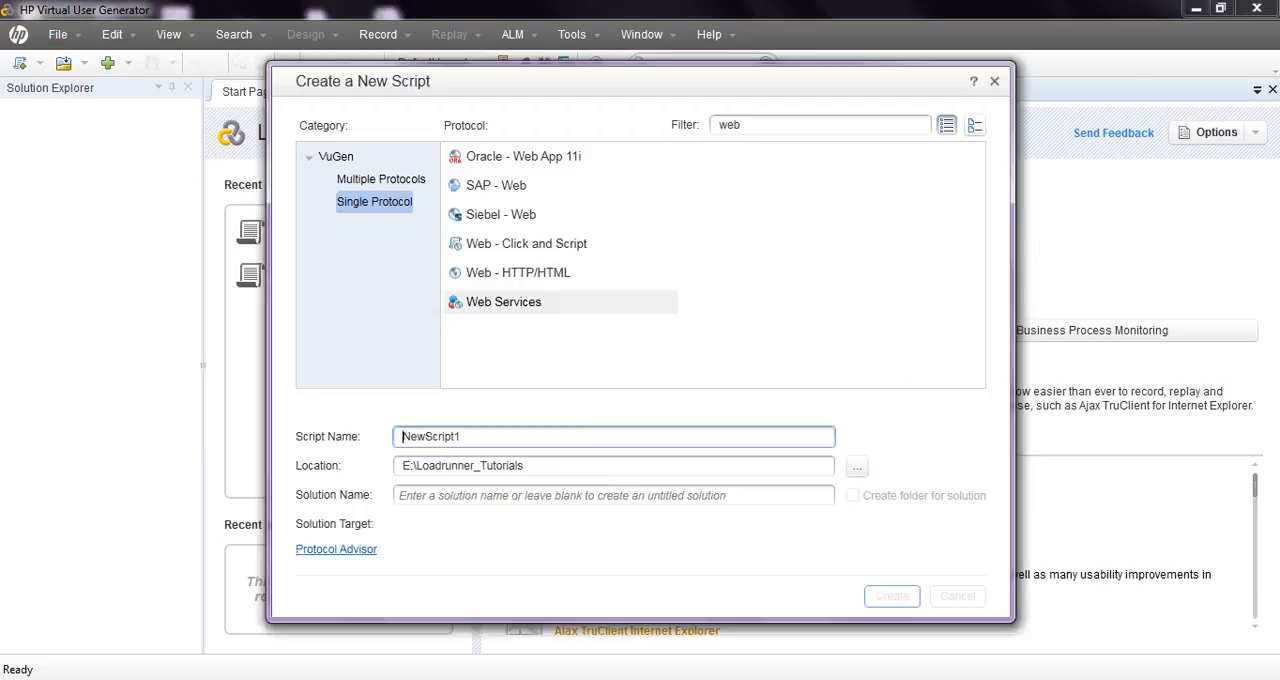
{"action": "left_click", "coordinate": [504, 300]}
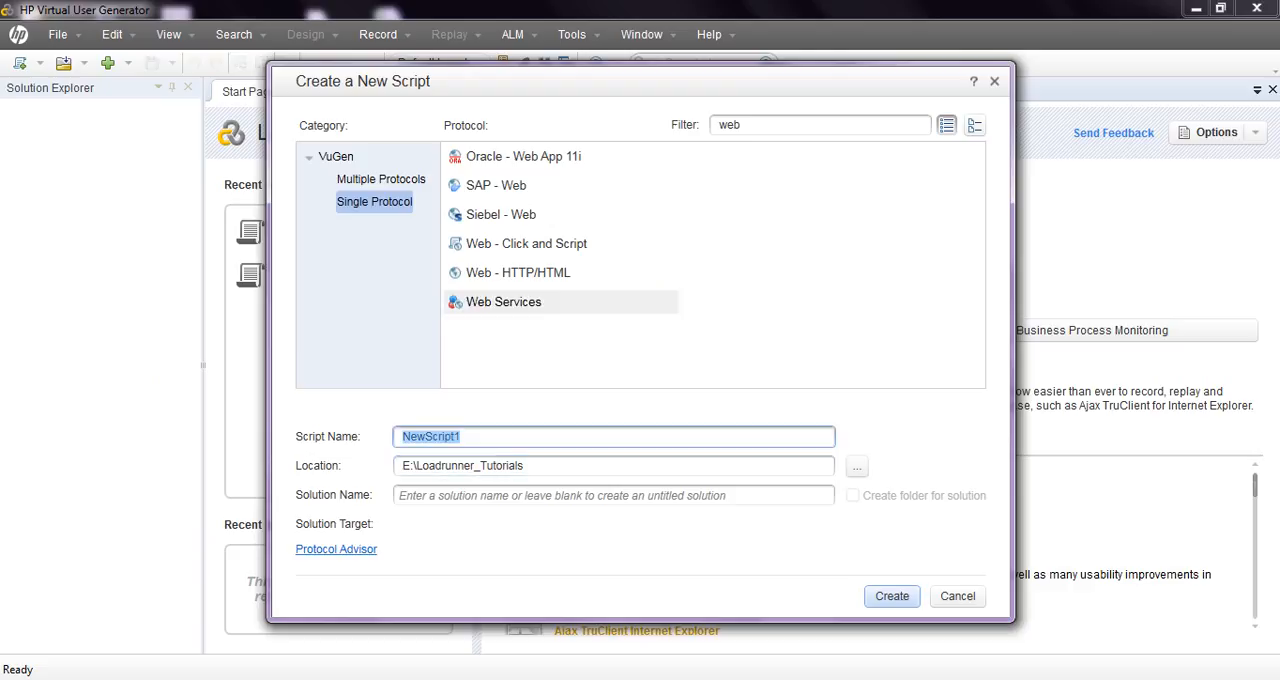
{"action": "type", "text": "Flight"}
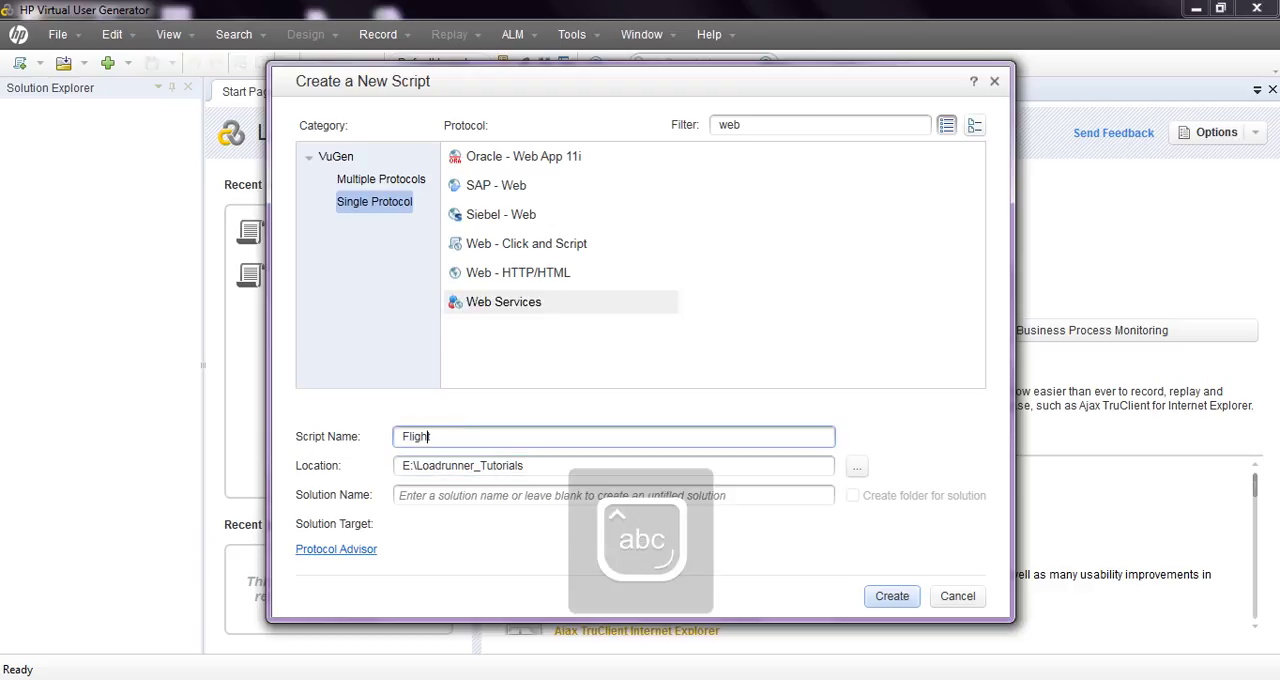
{"action": "type", "text": "Reserv"}
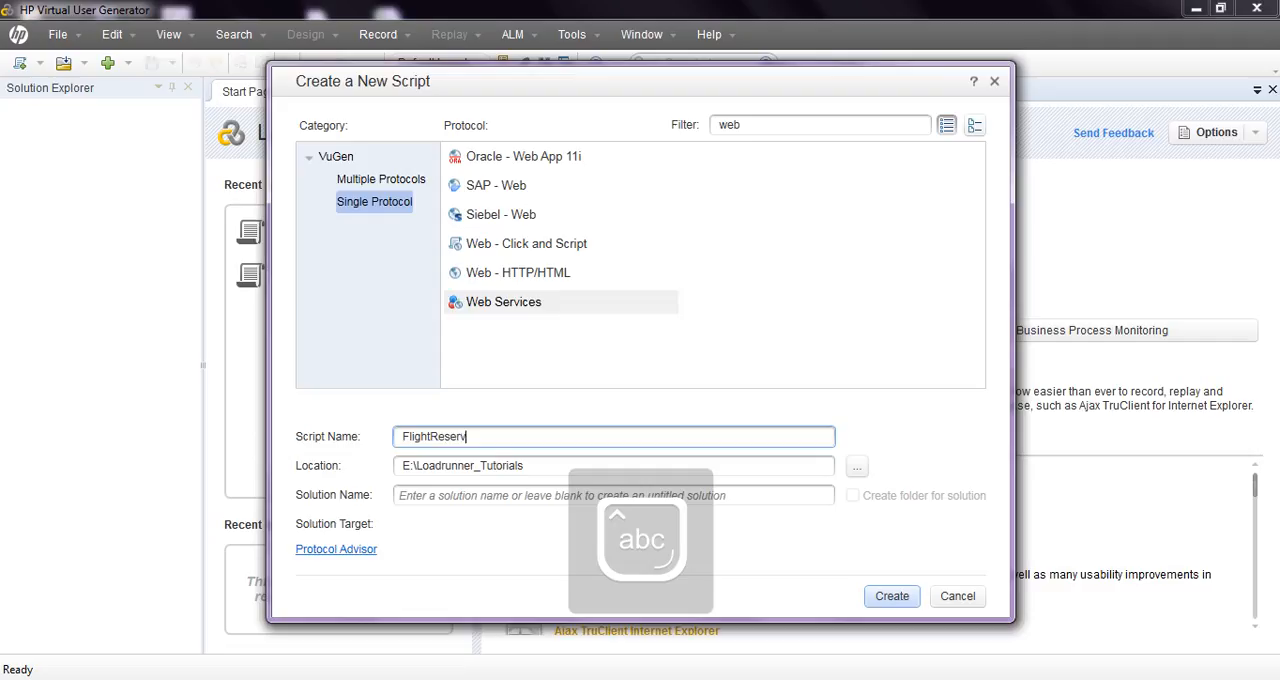
{"action": "type", "text": "vation"}
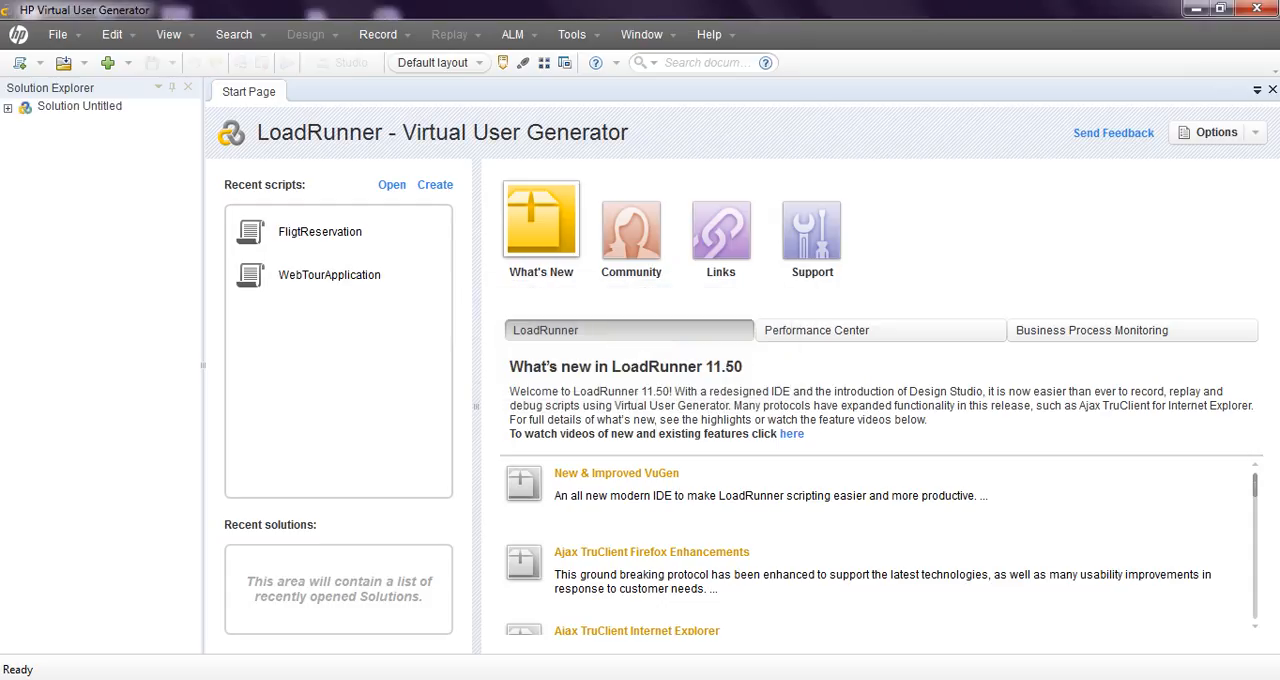
Browse Extra Files, globals.h and Run-Time Settings, then open Action.c in the editor
{"action": "double_click", "coordinate": [320, 232]}
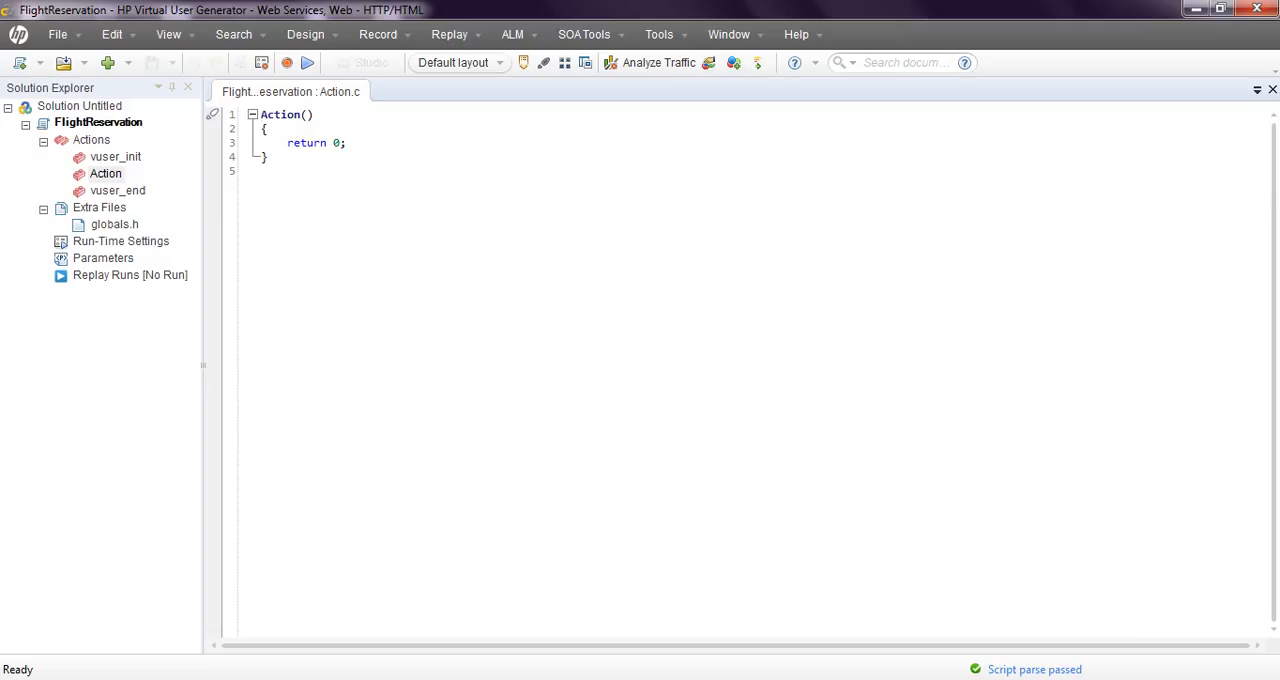
{"action": "left_click", "coordinate": [98, 206]}
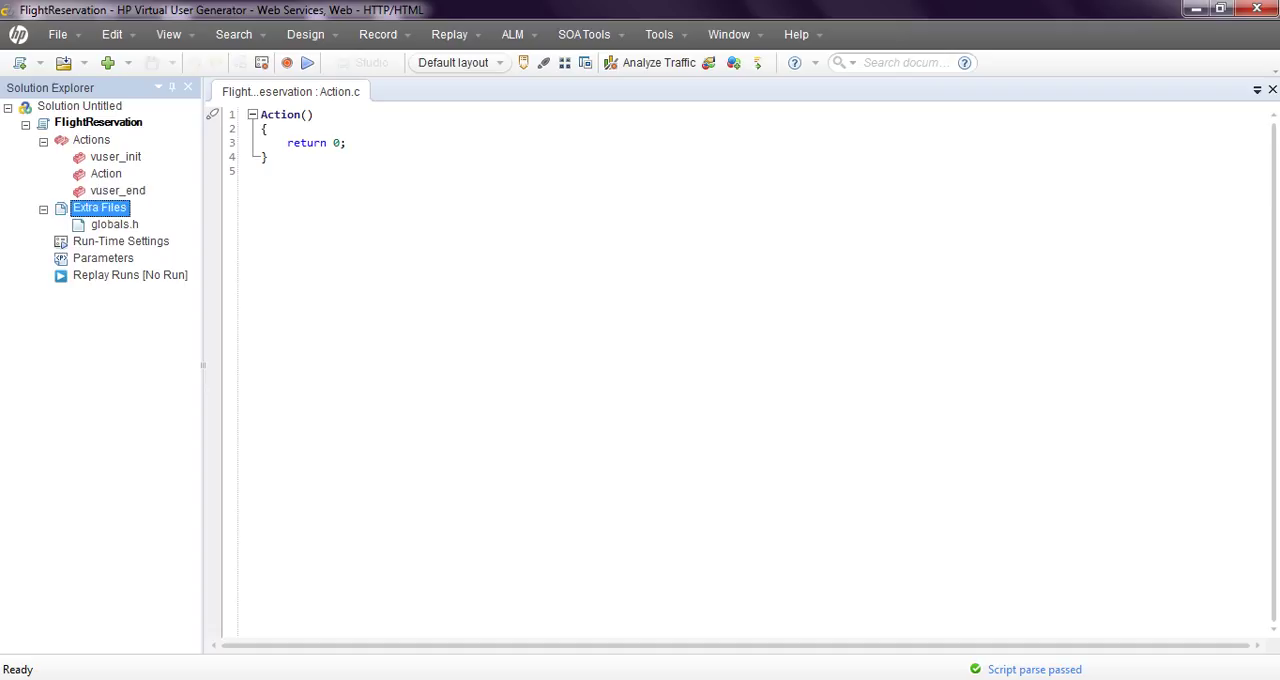
{"action": "left_click", "coordinate": [112, 224]}
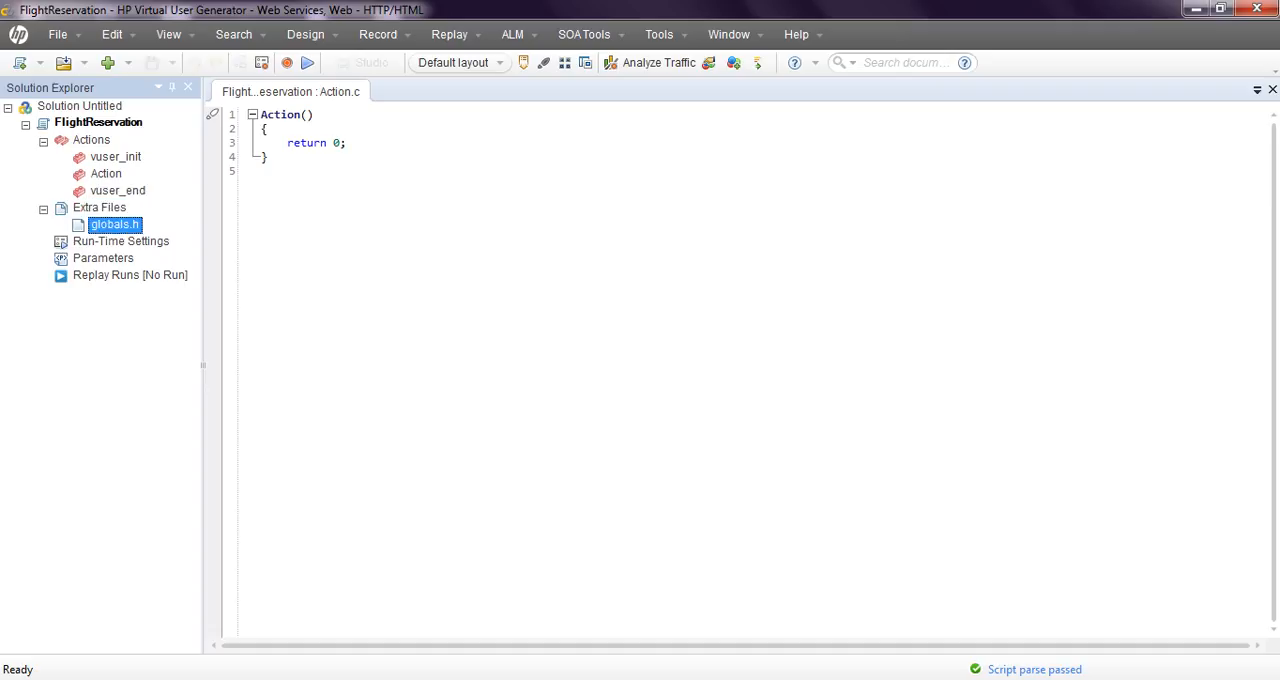
{"action": "left_click", "coordinate": [120, 240]}
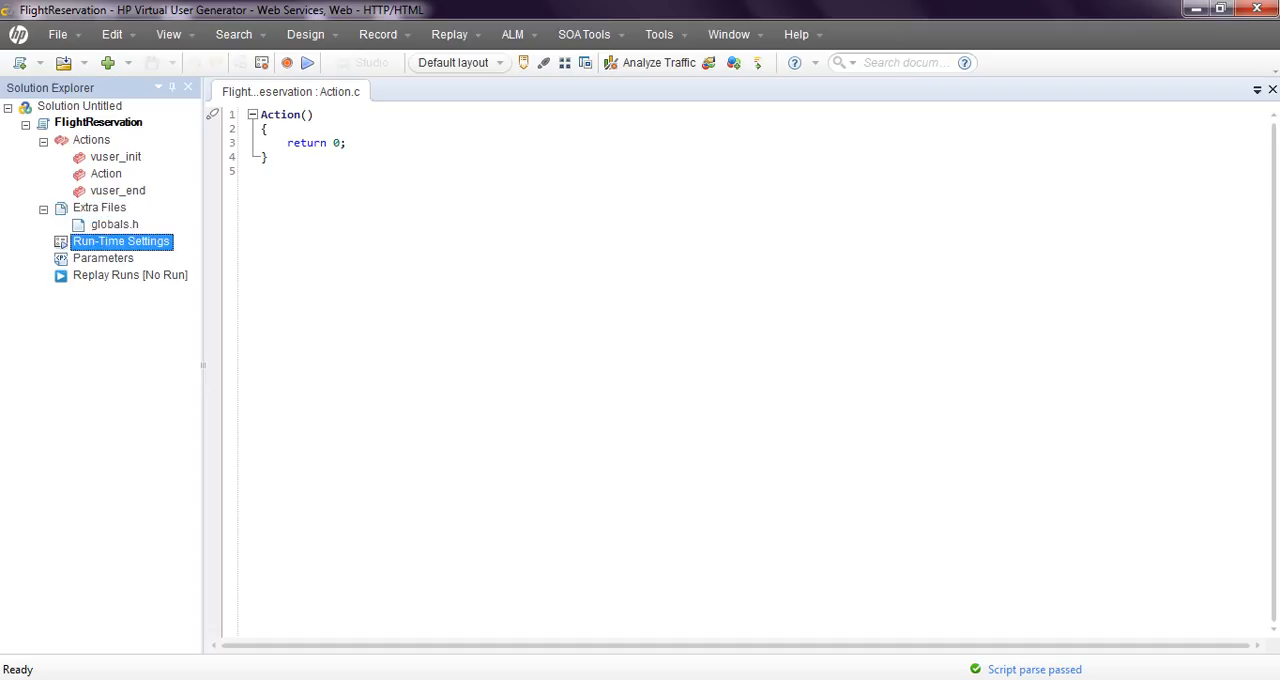
{"action": "double_click", "coordinate": [118, 240]}
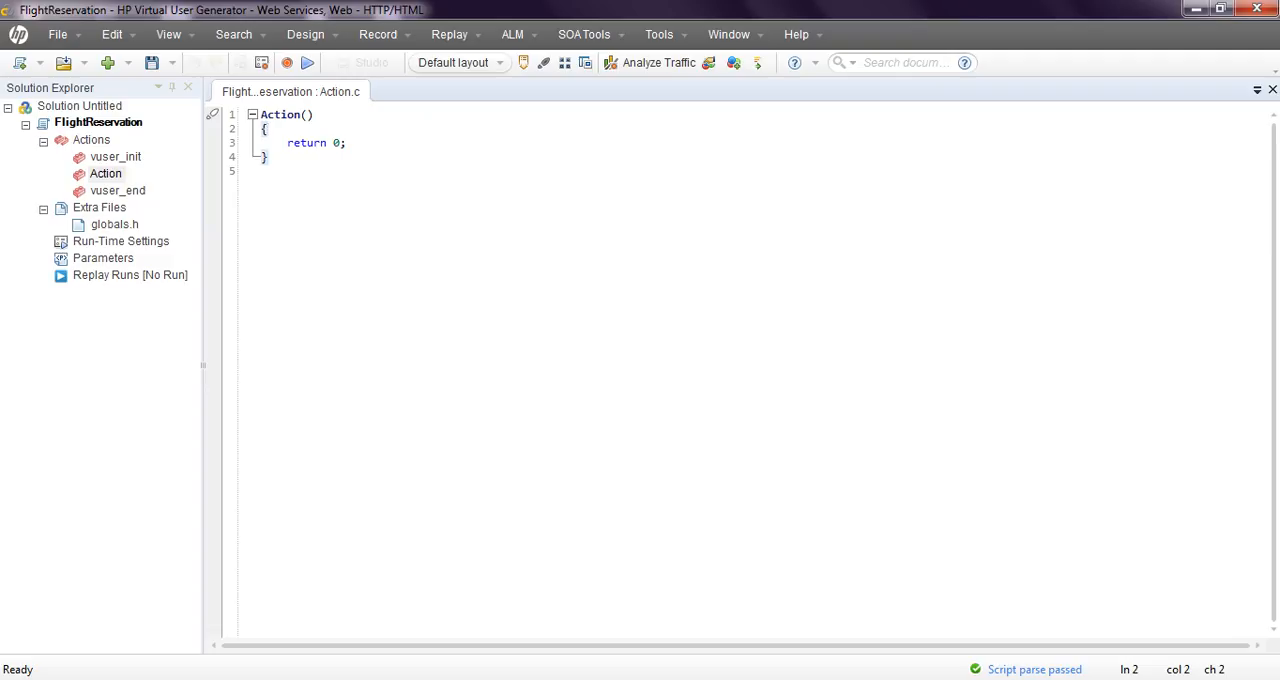
Insert a blank line inside Action() and bring up the SOA Tools menu
{"action": "key", "text": "Enter"}
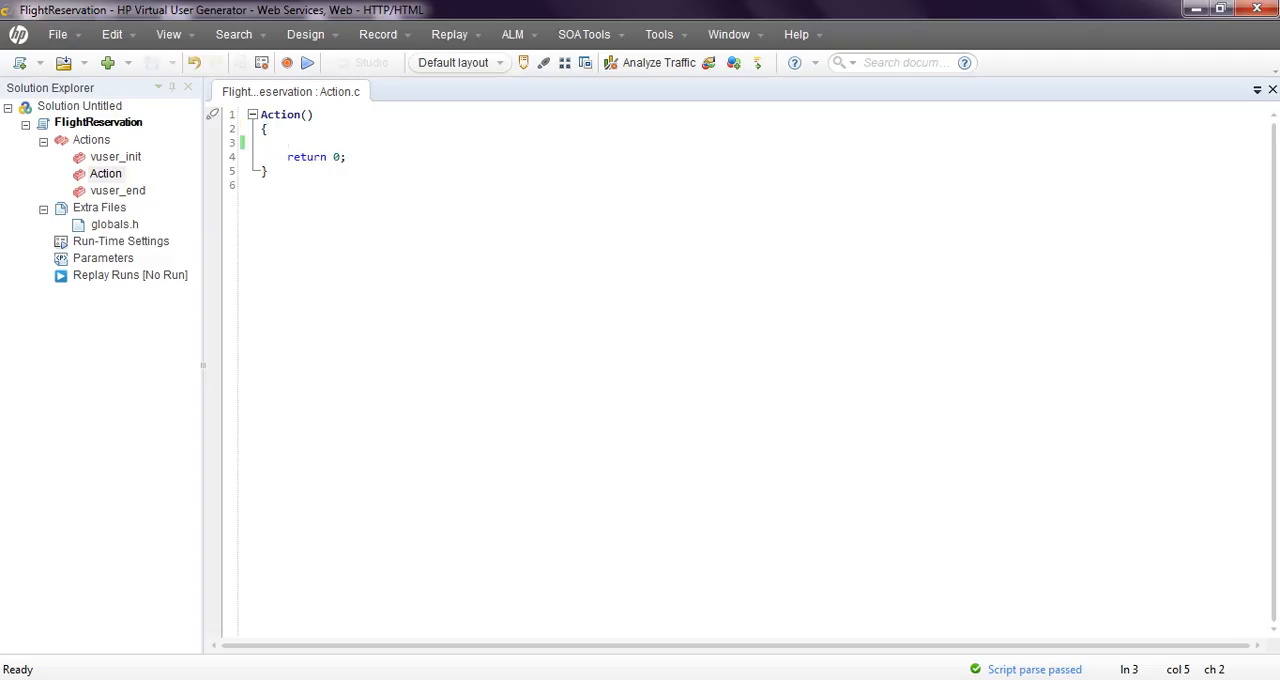
{"action": "left_click", "coordinate": [582, 32]}
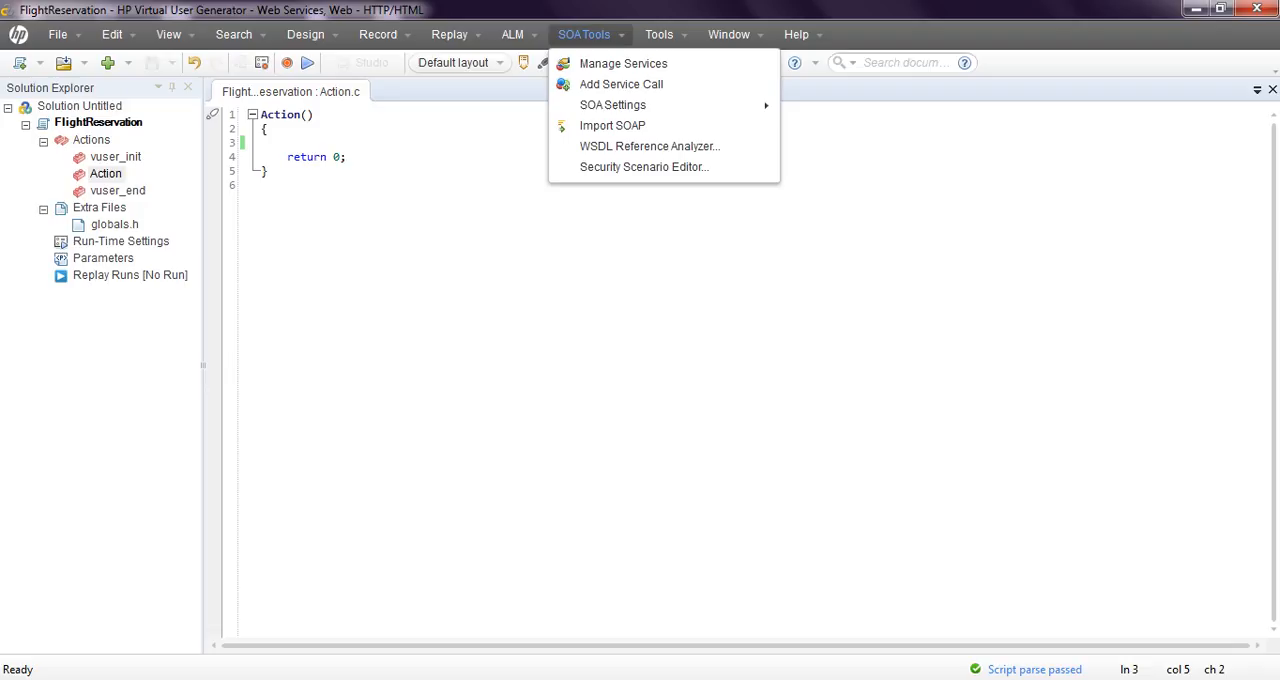
{"action": "mouse_move", "coordinate": [628, 64]}
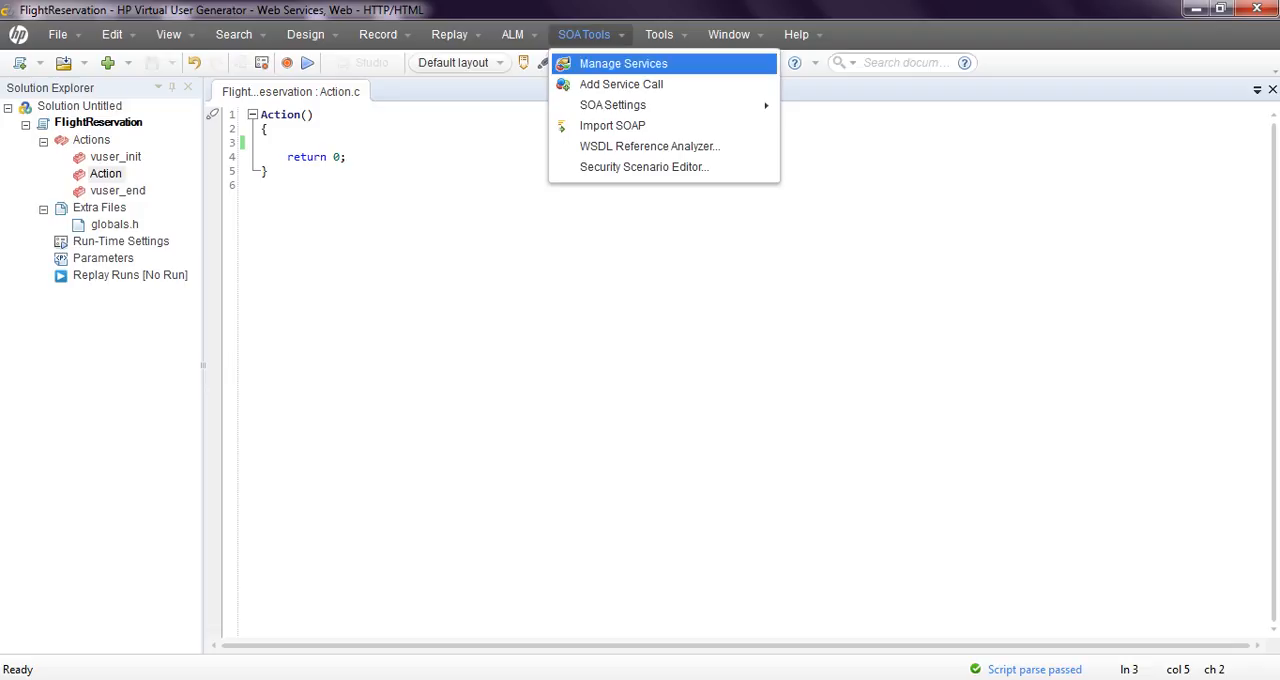
{"action": "mouse_move", "coordinate": [618, 84]}
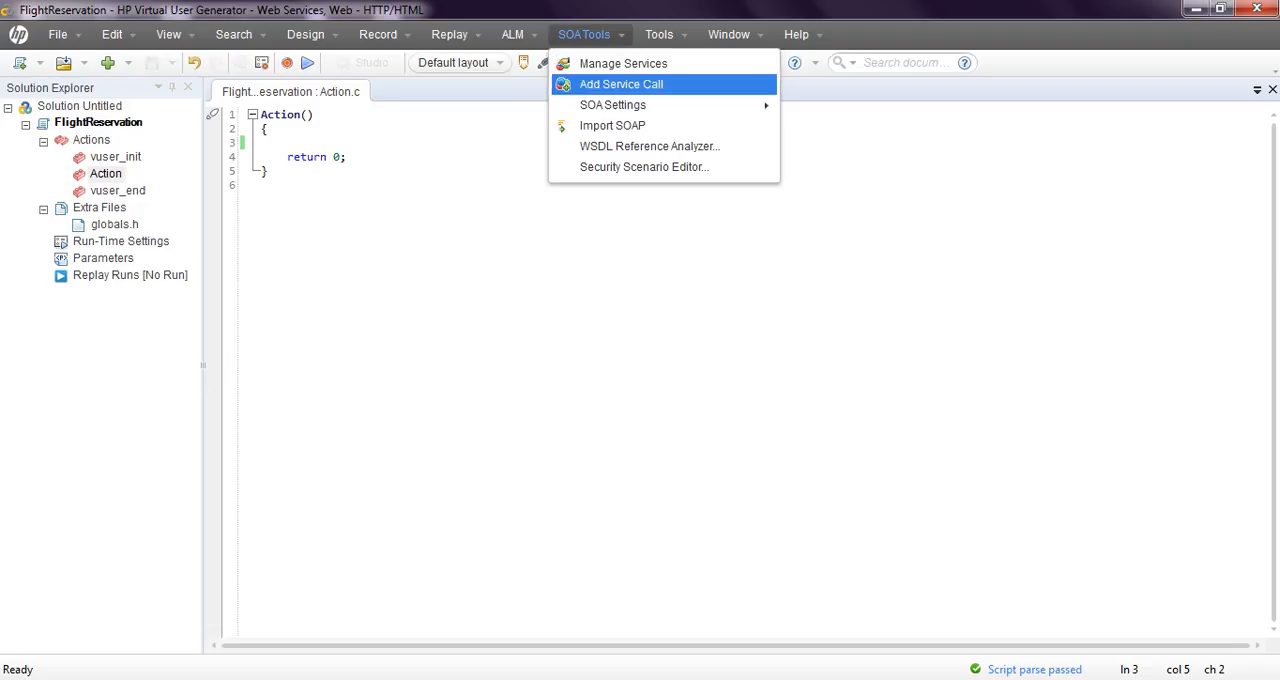
Open Manage Services and review its Connection Settings, UDDI Data, Protocol and Security and Description tabs
{"action": "left_click", "coordinate": [632, 64]}
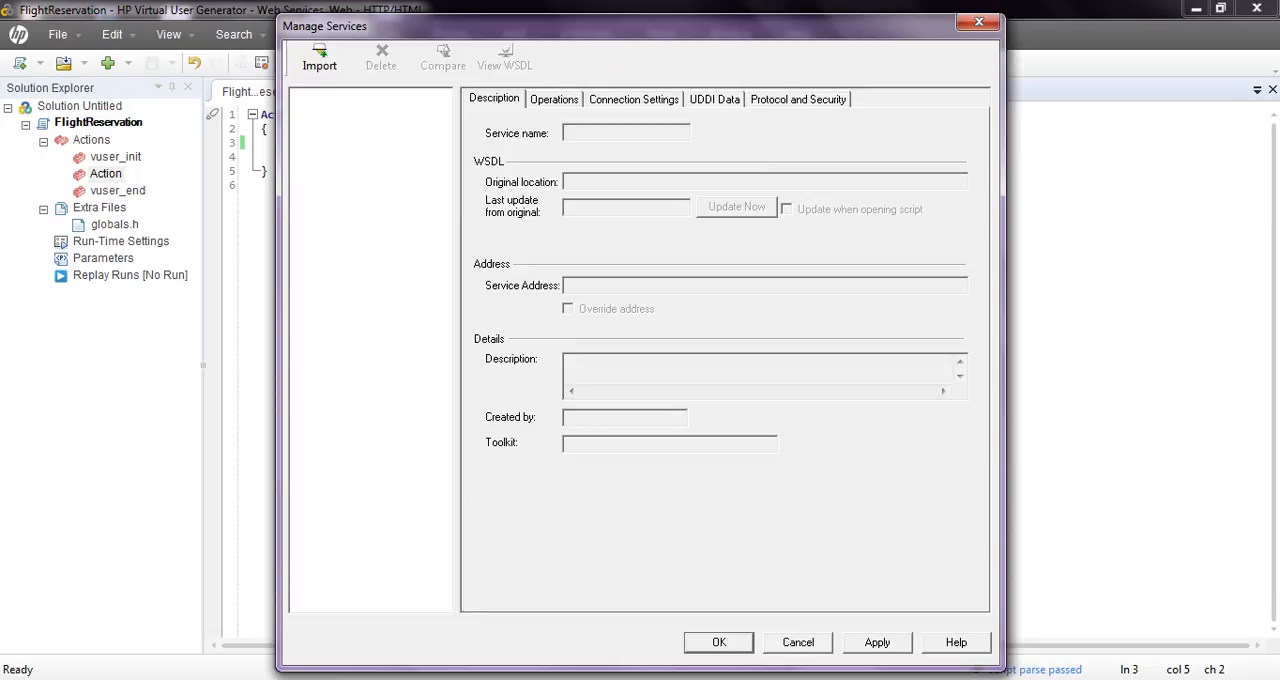
{"action": "mouse_move", "coordinate": [504, 56]}
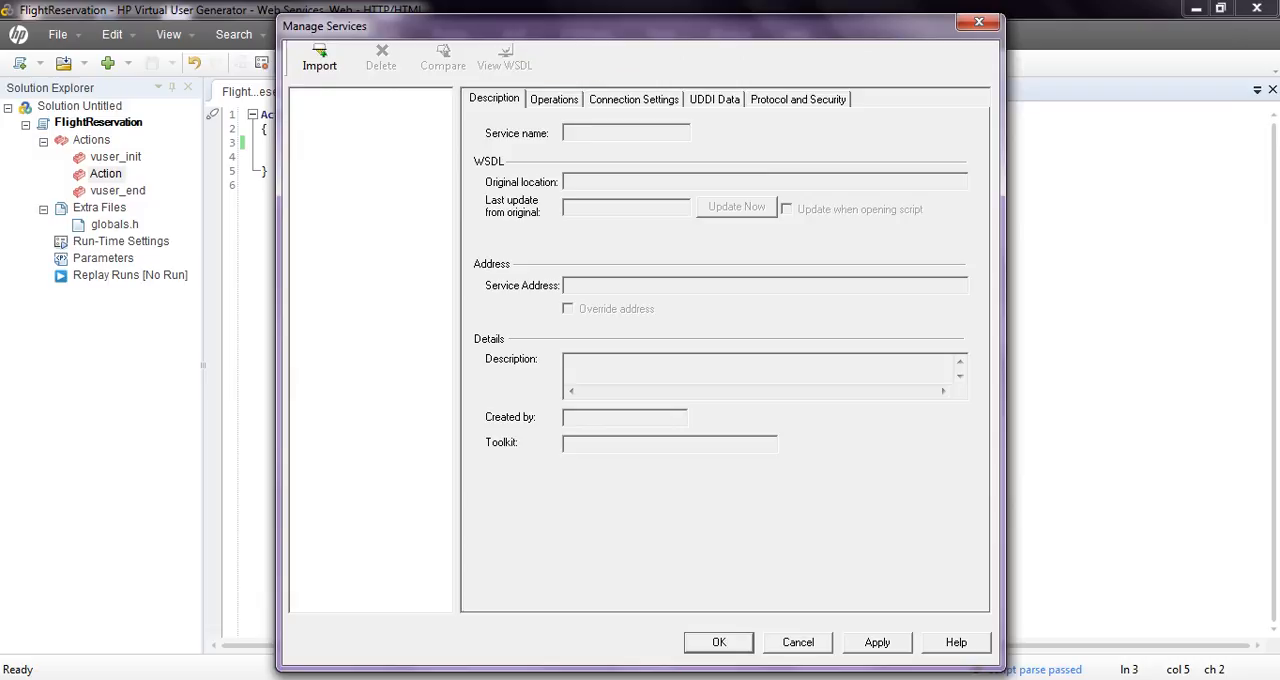
{"action": "left_click", "coordinate": [636, 100]}
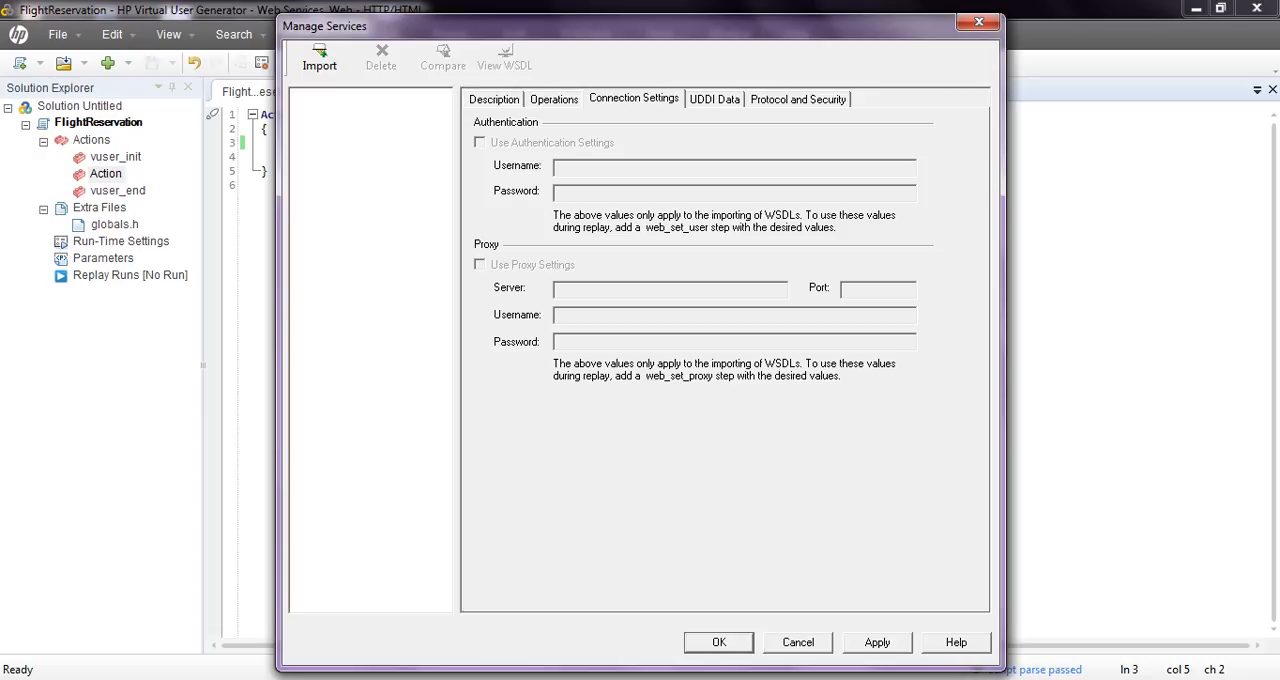
{"action": "left_click", "coordinate": [722, 100]}
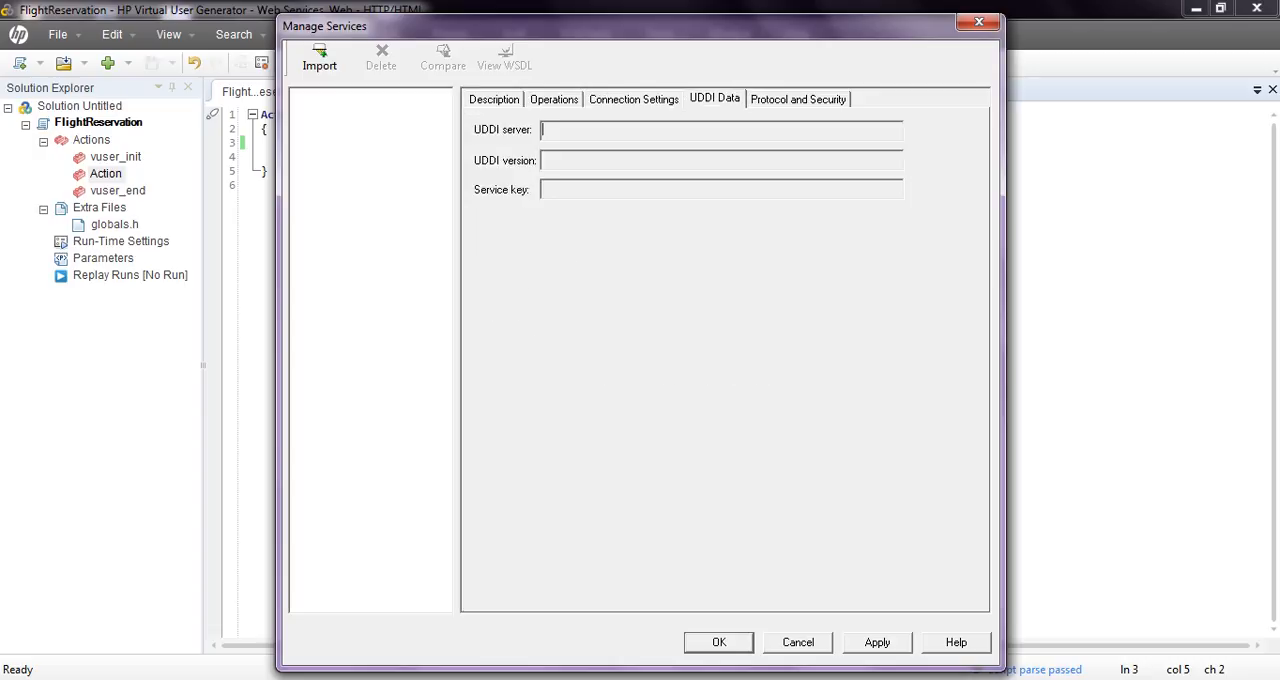
{"action": "left_click", "coordinate": [800, 98]}
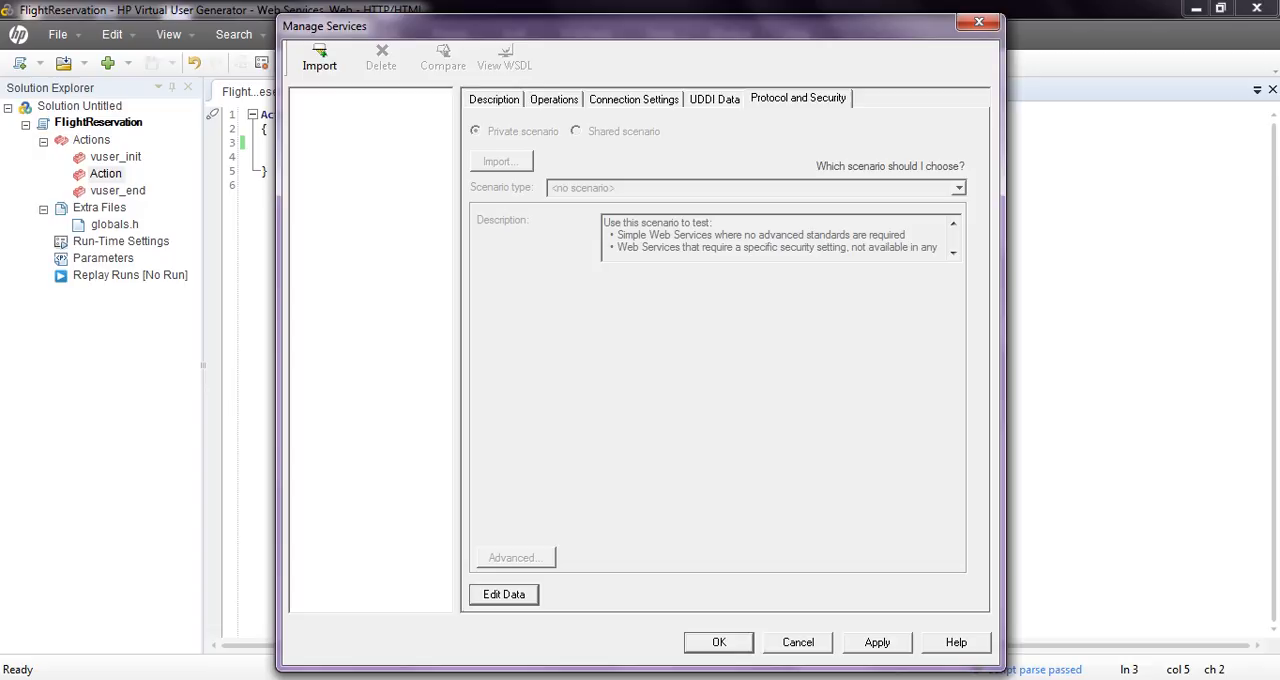
{"action": "left_click", "coordinate": [492, 98]}
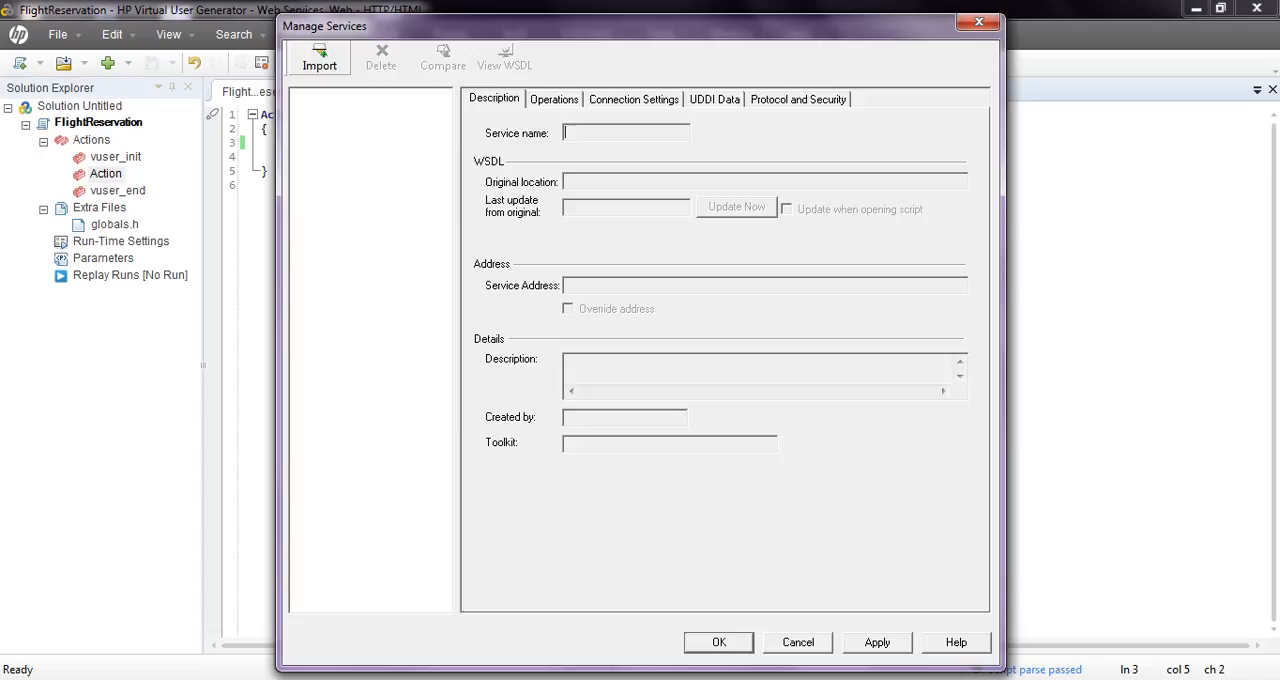
{"action": "left_click", "coordinate": [320, 56]}
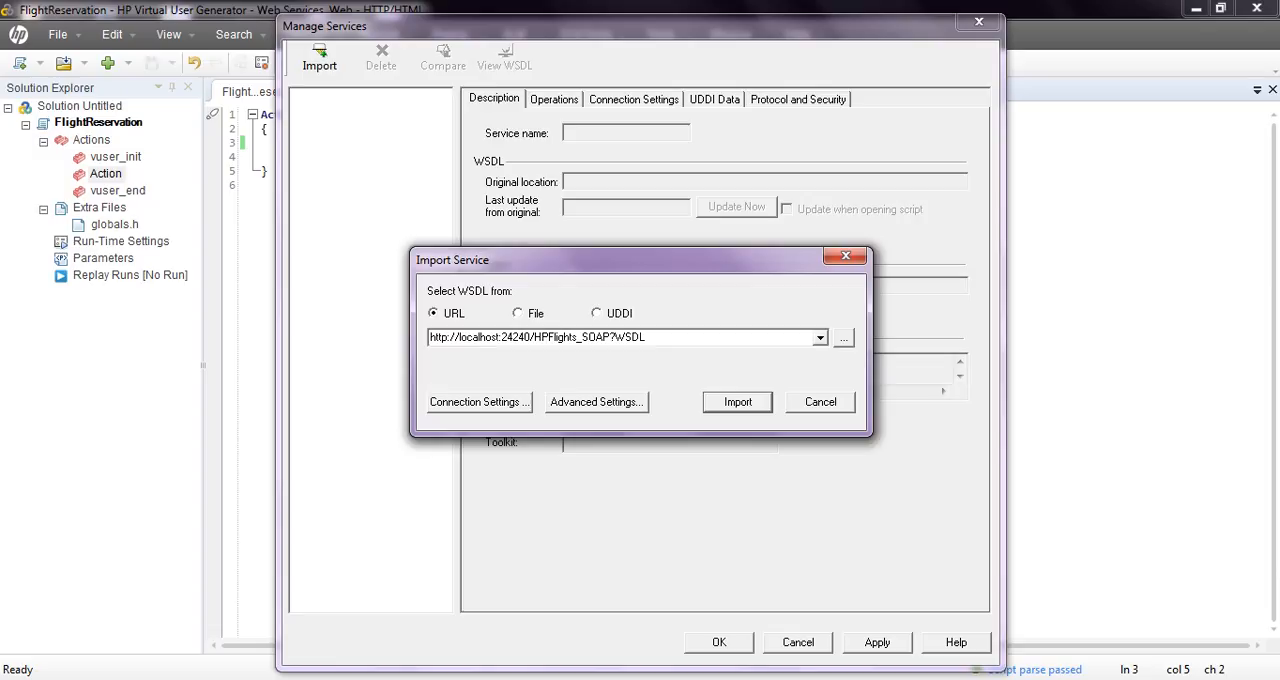
{"action": "left_click", "coordinate": [736, 402]}
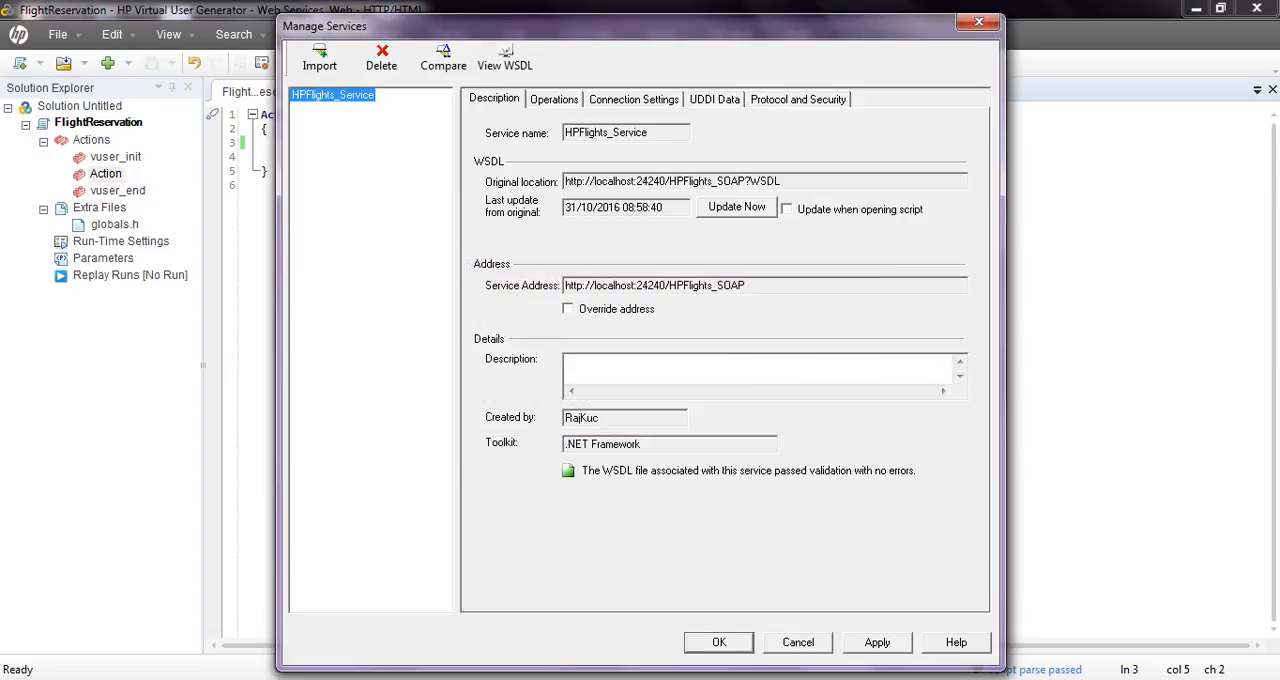
{"action": "left_click", "coordinate": [568, 308]}
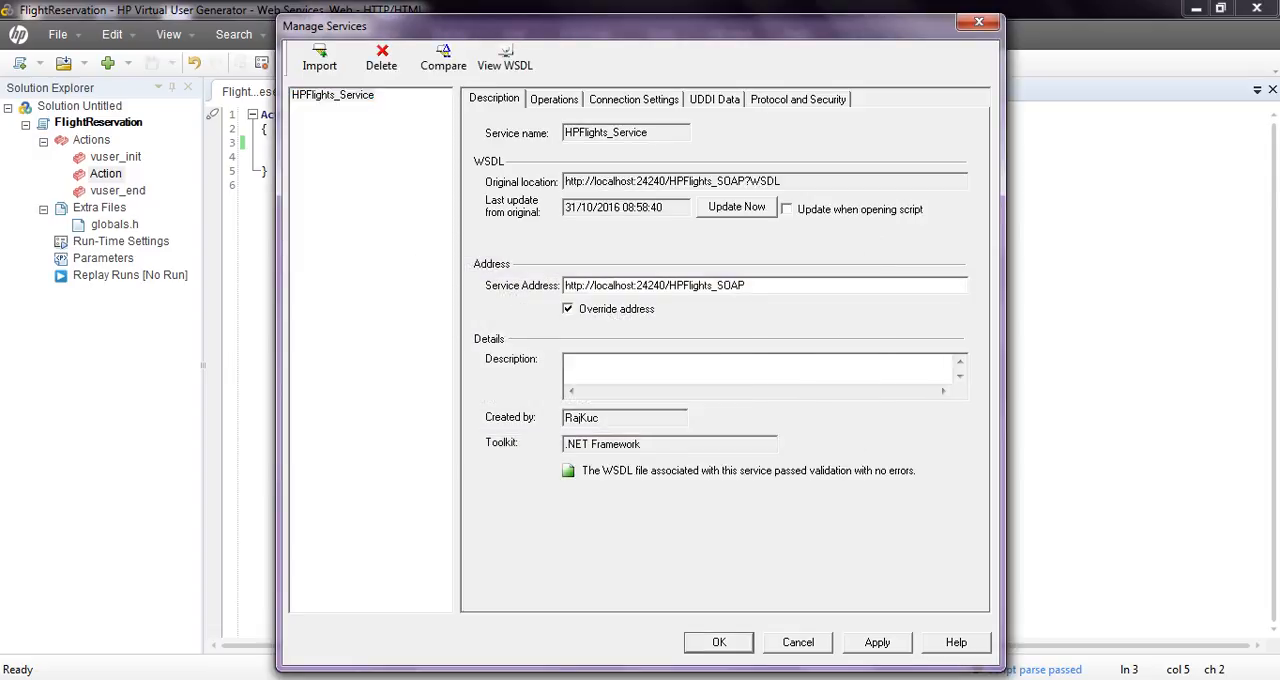
{"action": "left_click", "coordinate": [568, 308]}
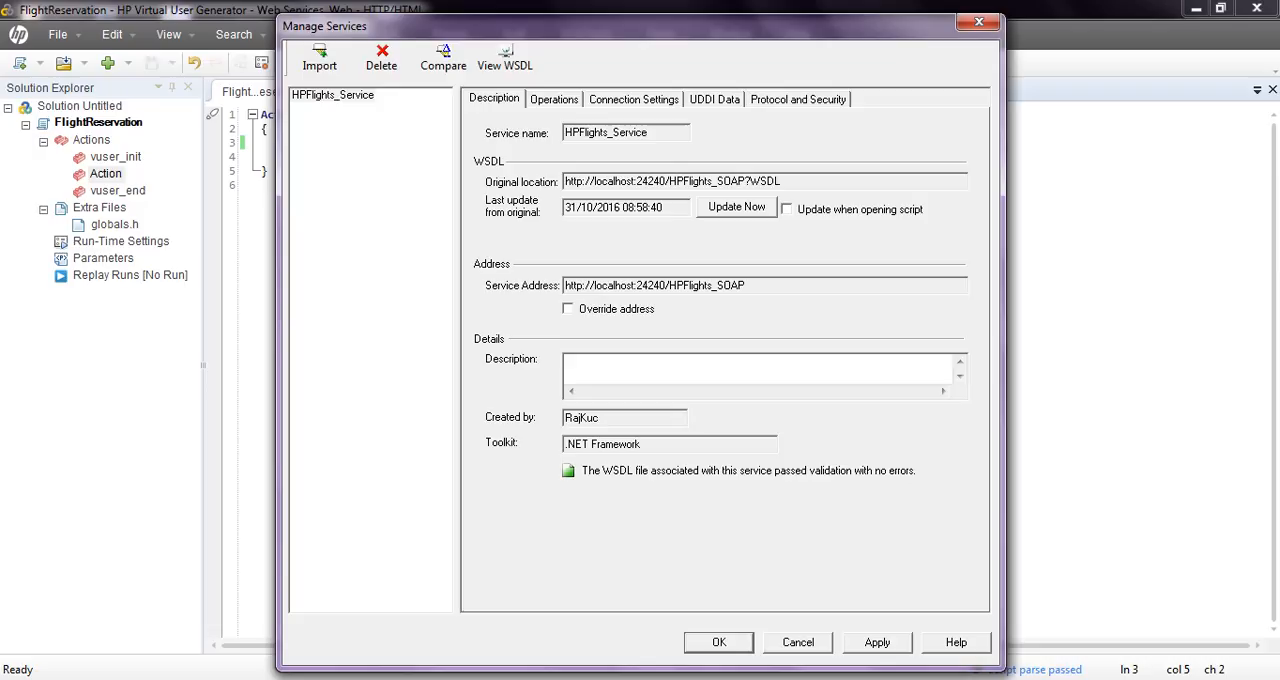
{"action": "left_click", "coordinate": [552, 100]}
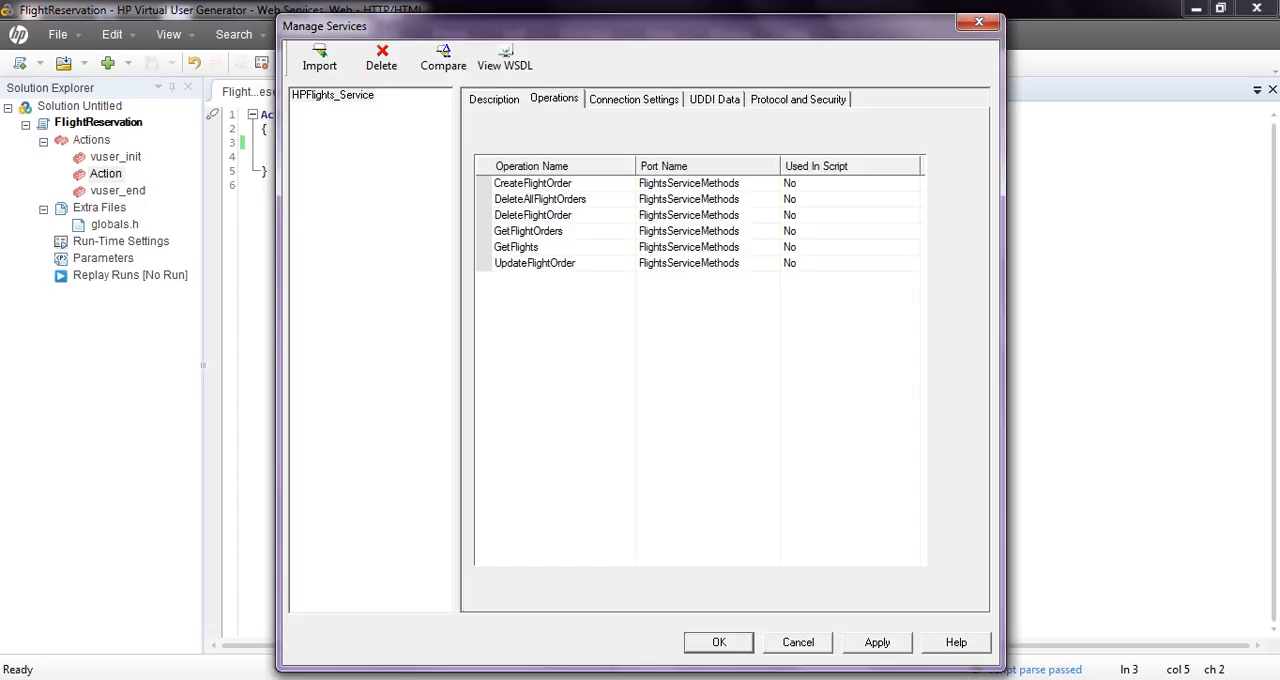
{"action": "left_click", "coordinate": [492, 100]}
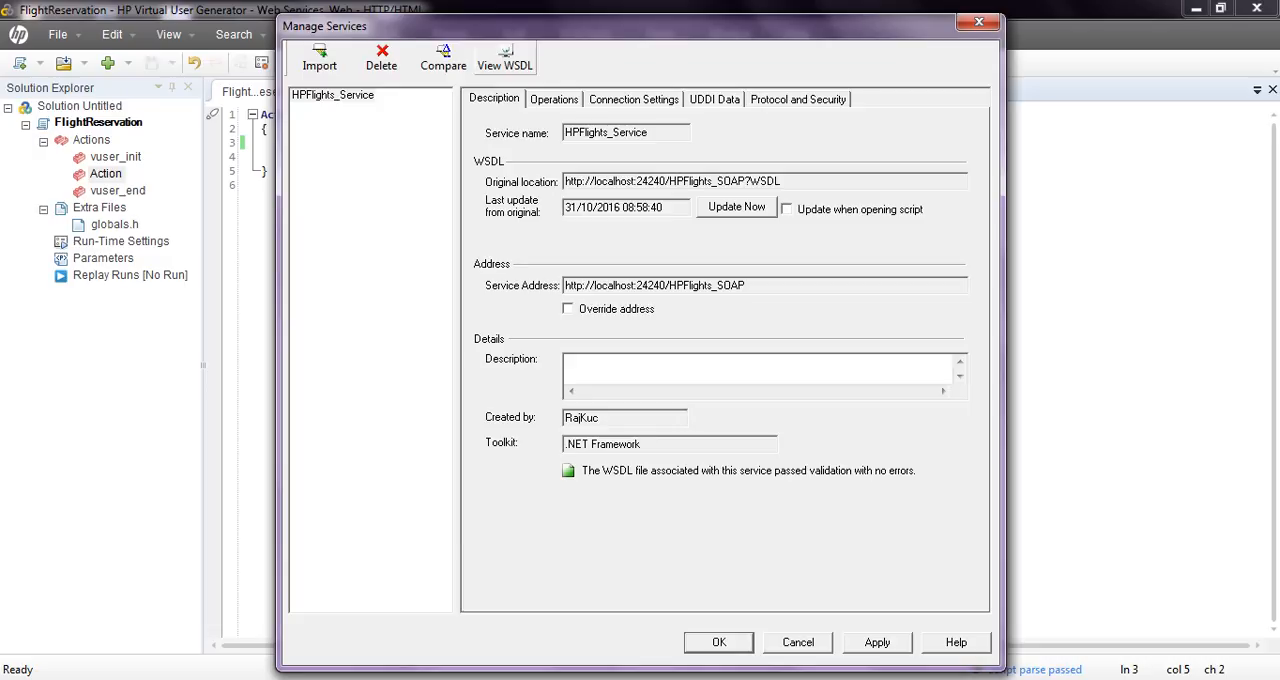
{"action": "left_click", "coordinate": [504, 56]}
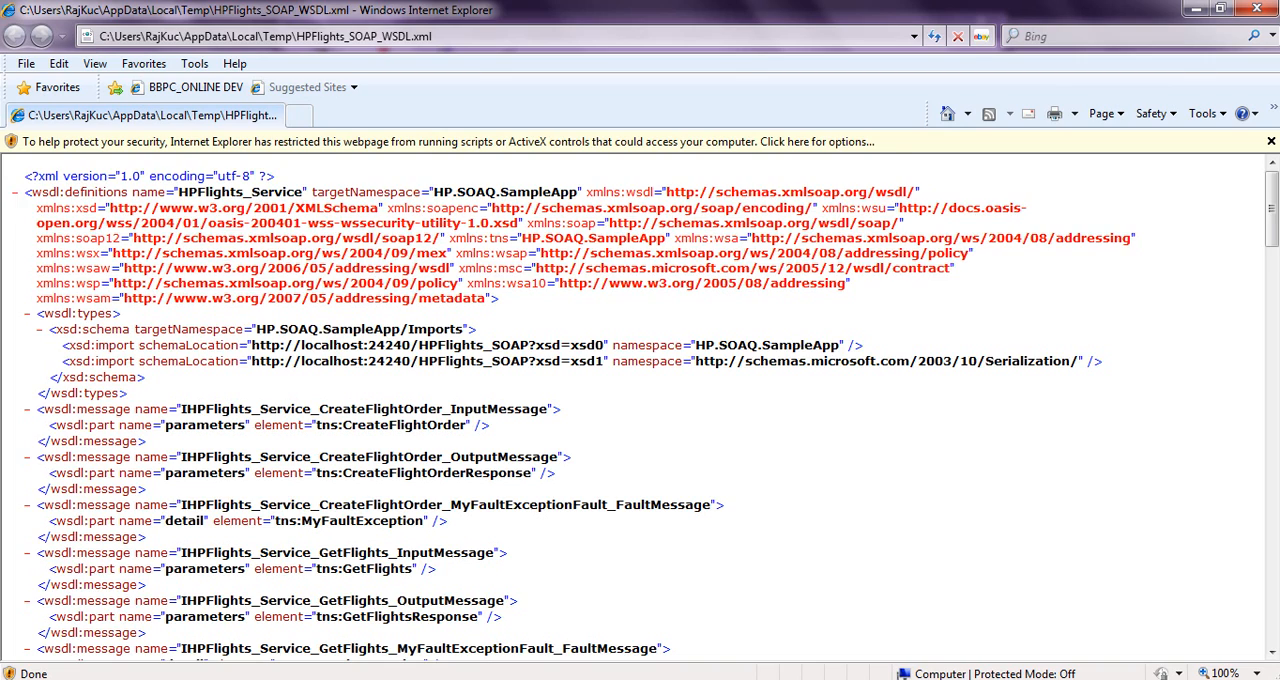
{"action": "scroll", "scroll_direction": "down", "scroll_amount": 3}
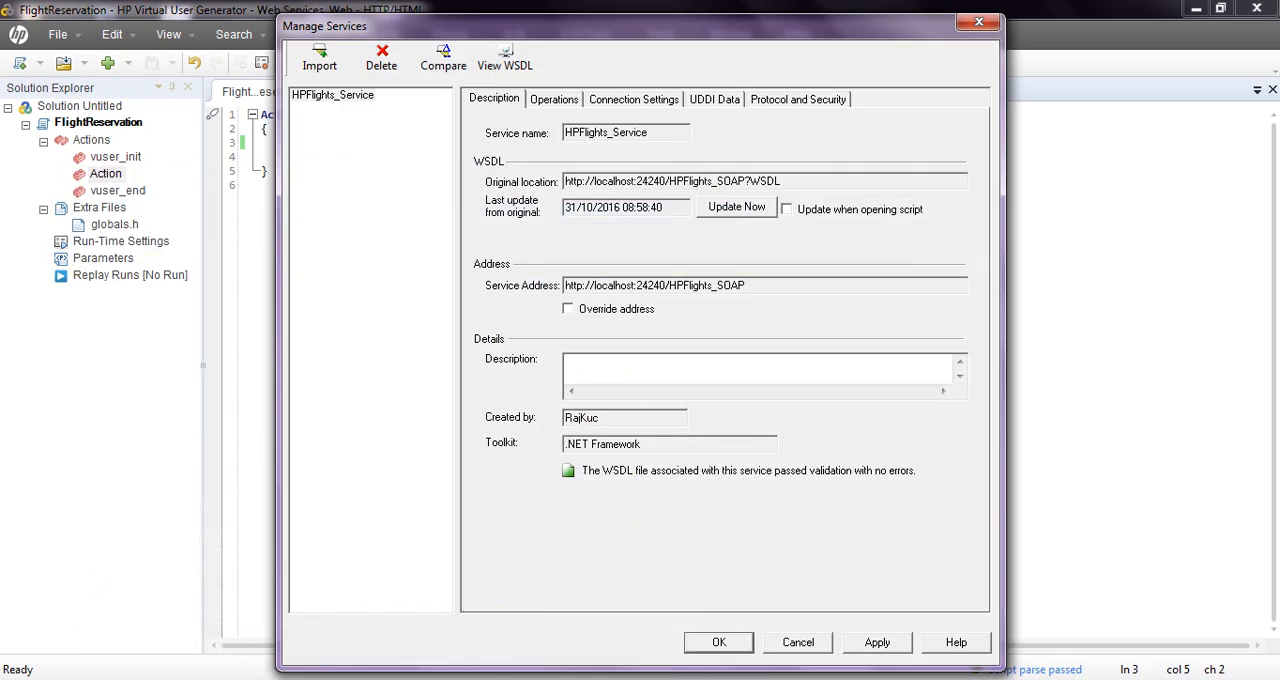
Review HPFlights_Service's connection, security and WSDL description details, then close Manage Services with OK
{"action": "left_click", "coordinate": [636, 100]}
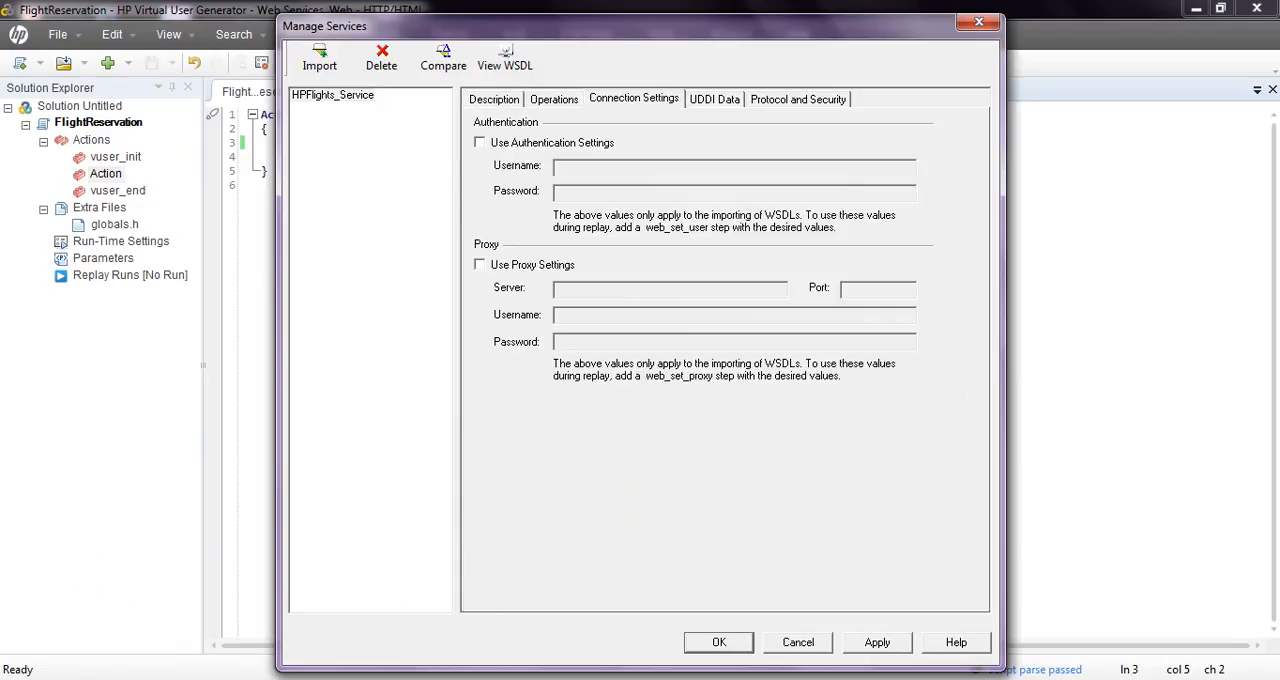
{"action": "left_click", "coordinate": [798, 98]}
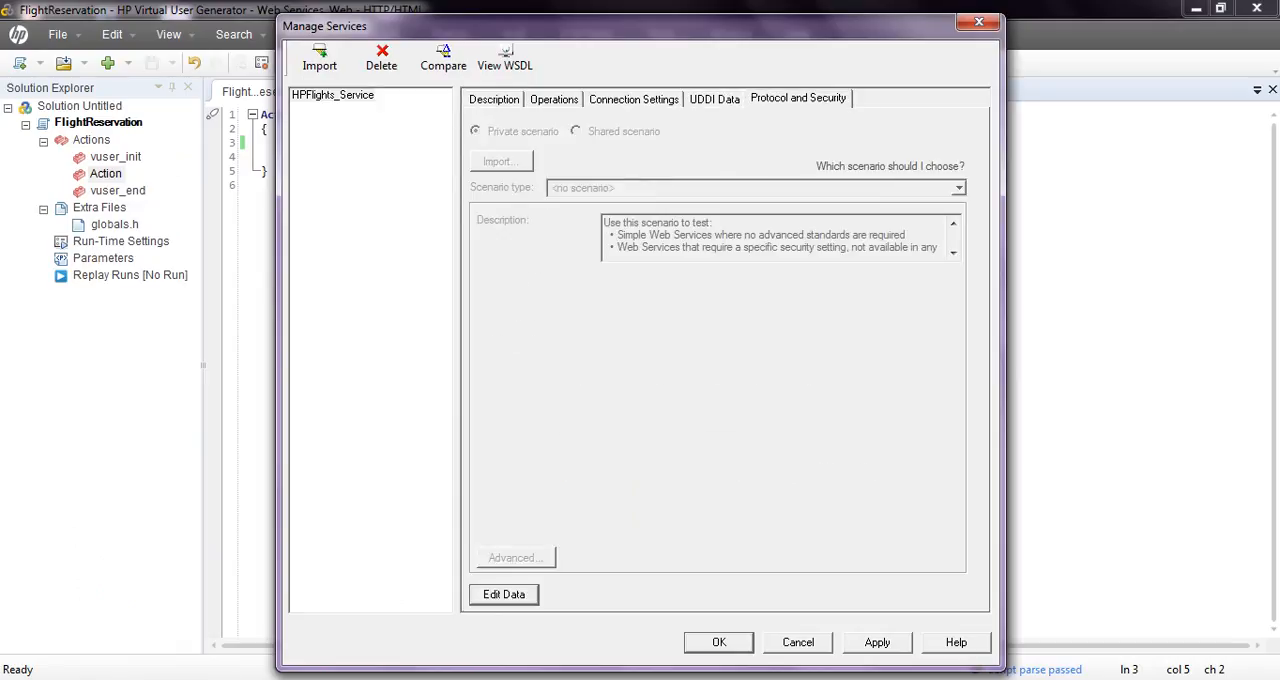
{"action": "left_click", "coordinate": [492, 100]}
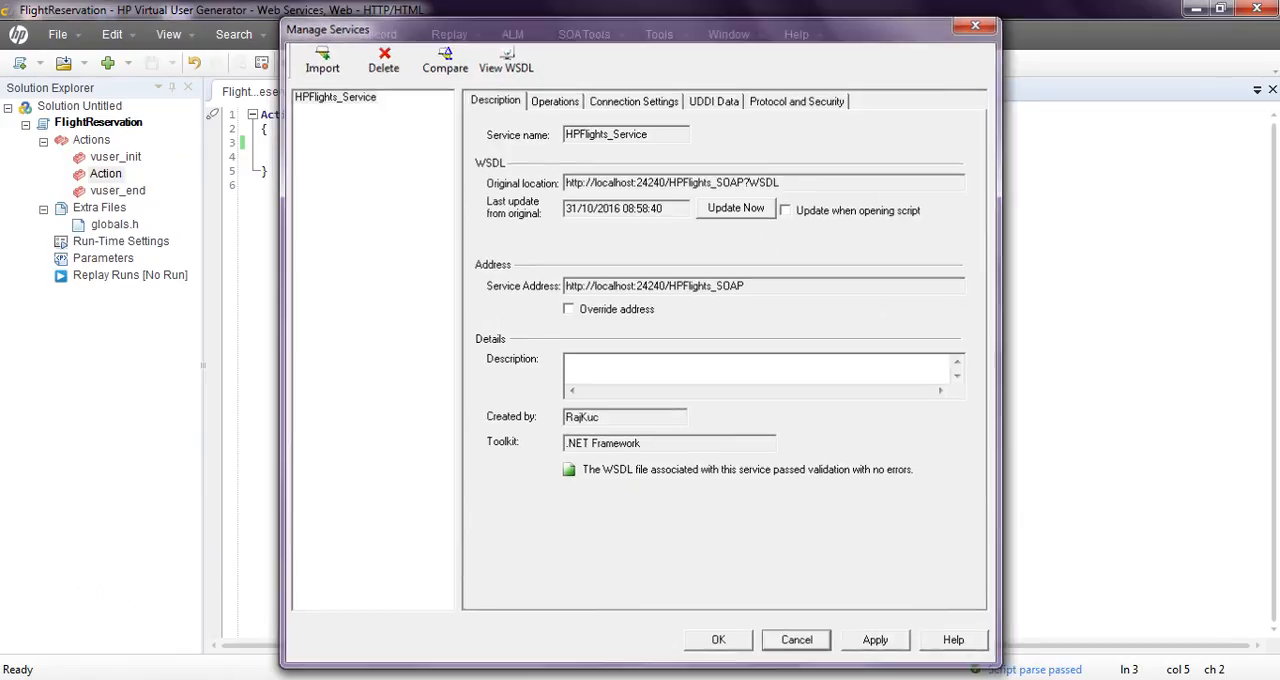
{"action": "left_click", "coordinate": [584, 36]}
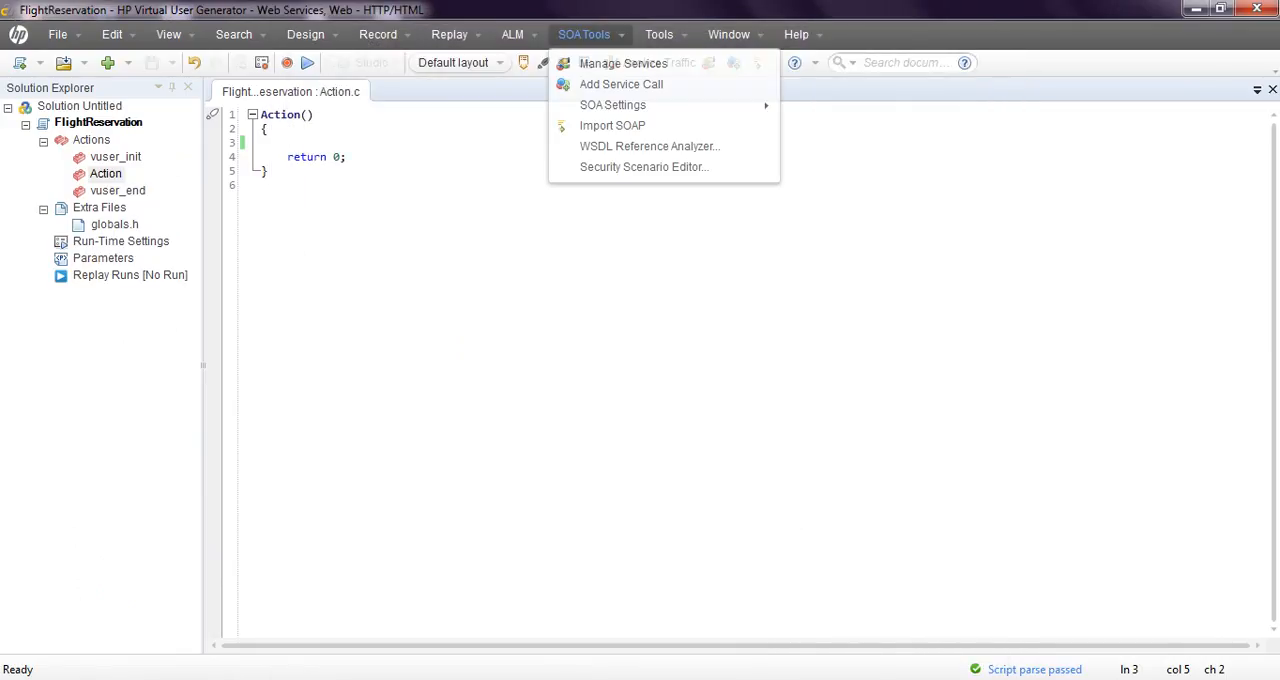
Choose Add Service Call from the SOA Tools menu to begin a new web service call
{"action": "left_click", "coordinate": [624, 62]}
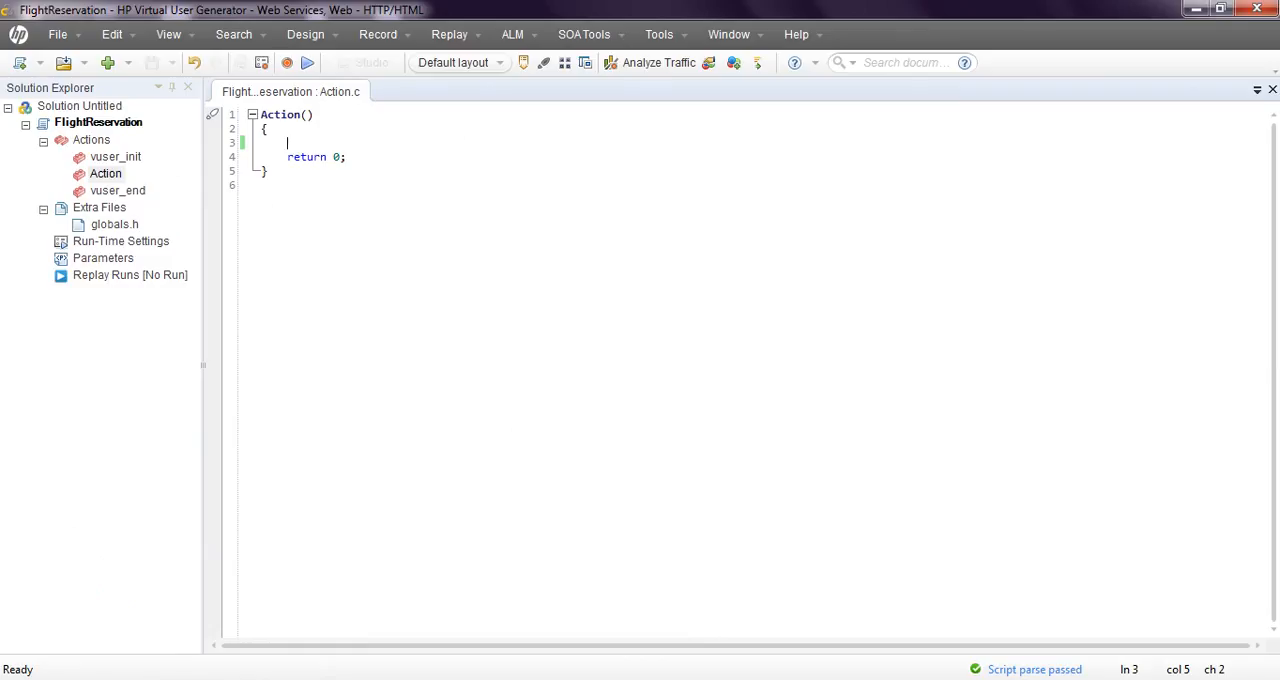
{"action": "left_click", "coordinate": [580, 34]}
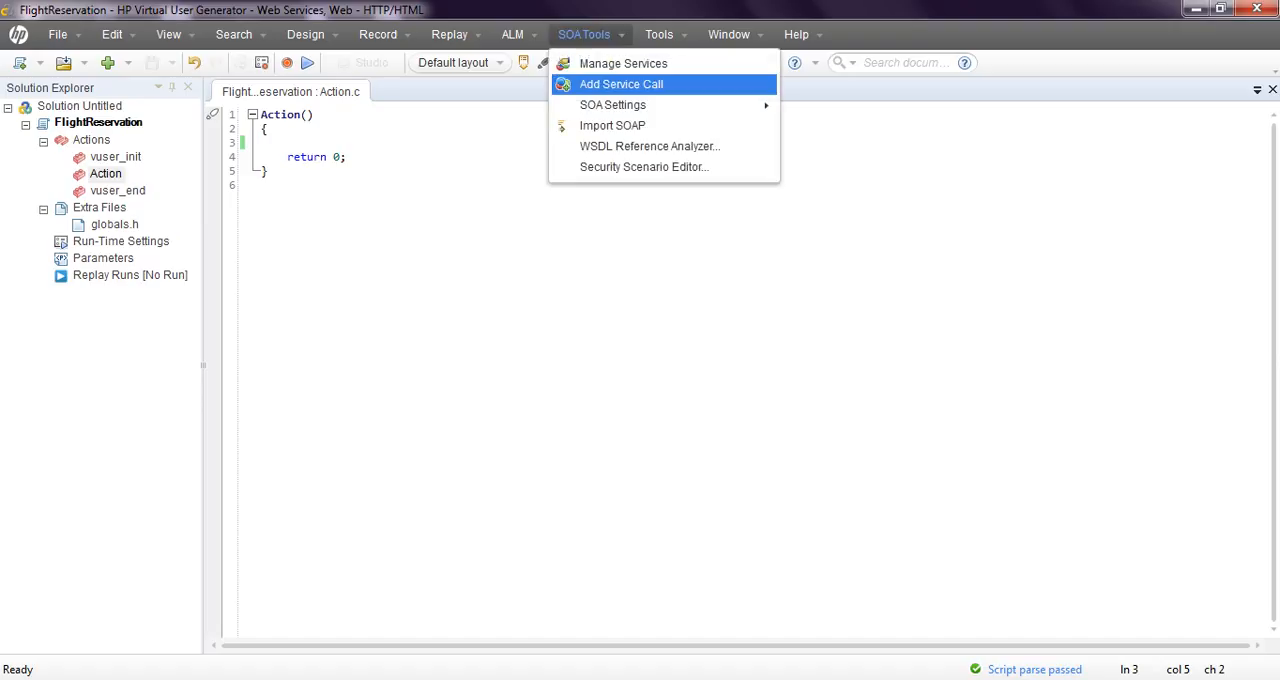
{"action": "left_click", "coordinate": [624, 84]}
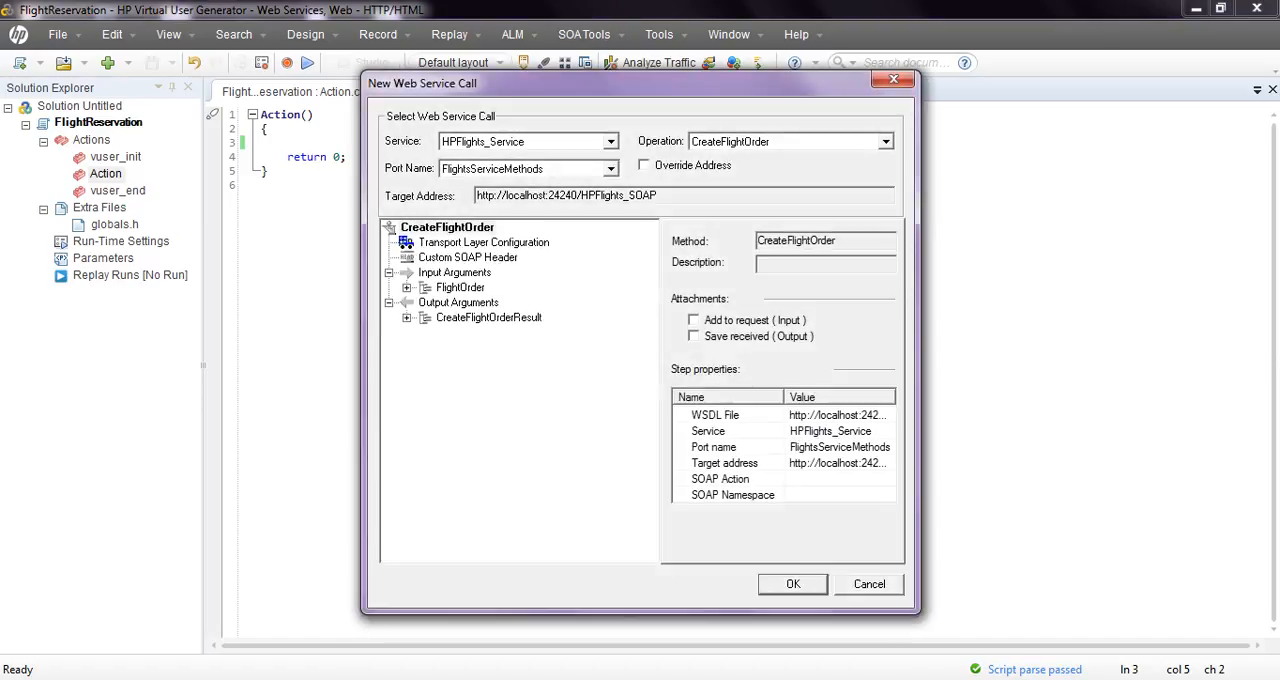
Select CreateFlightOrder as the operation and expose its FlightOrder input arguments
{"action": "left_click", "coordinate": [520, 140]}
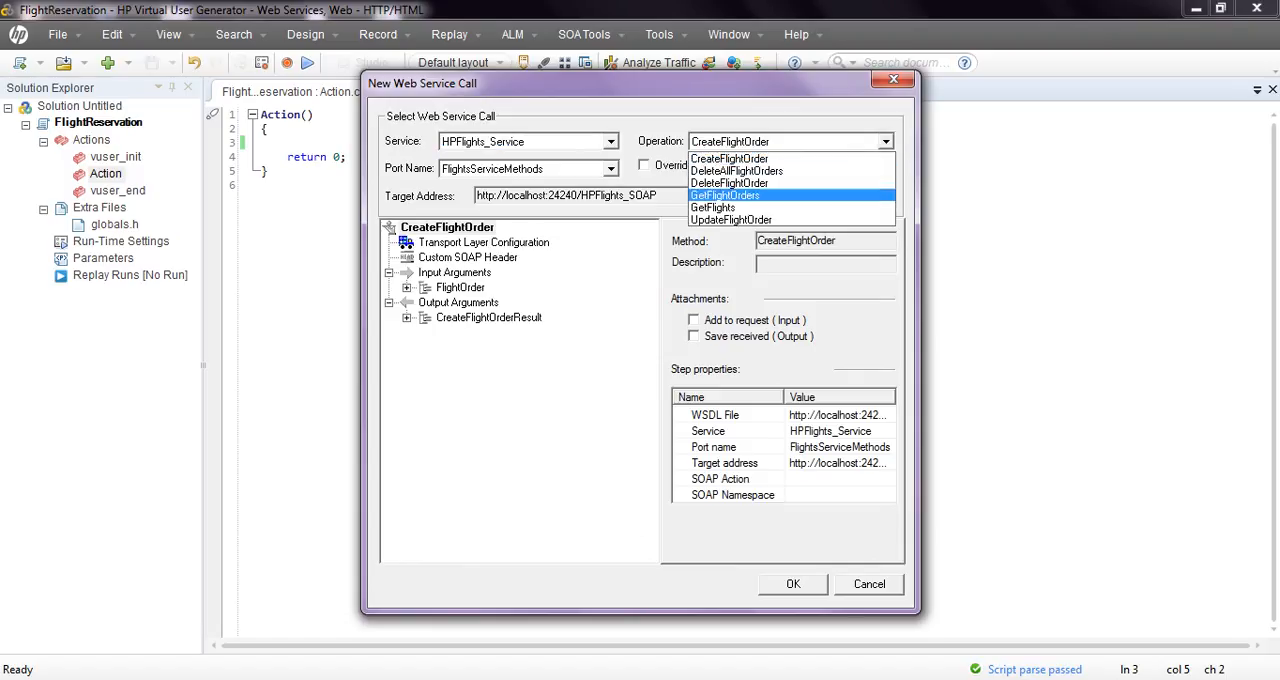
{"action": "mouse_move", "coordinate": [730, 160]}
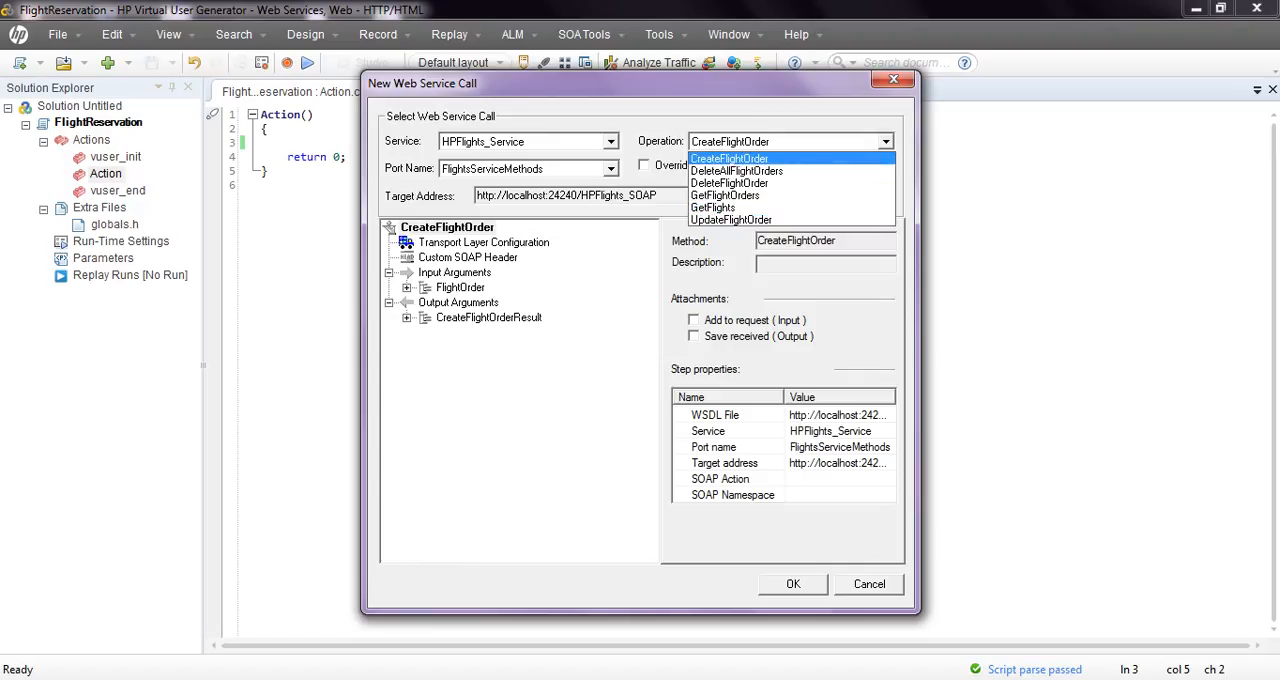
{"action": "left_click", "coordinate": [730, 158]}
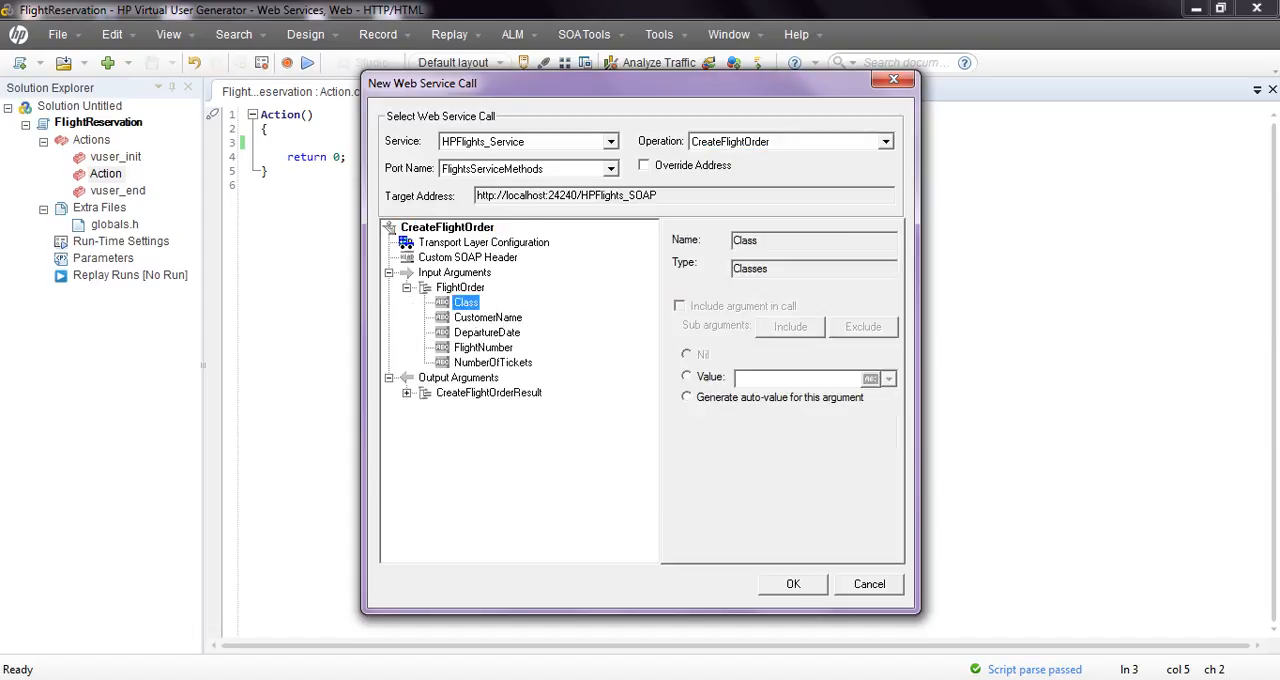
Set Class to Economy and CustomerName to Rajesh in the FlightOrder inputs
{"action": "left_click", "coordinate": [488, 332]}
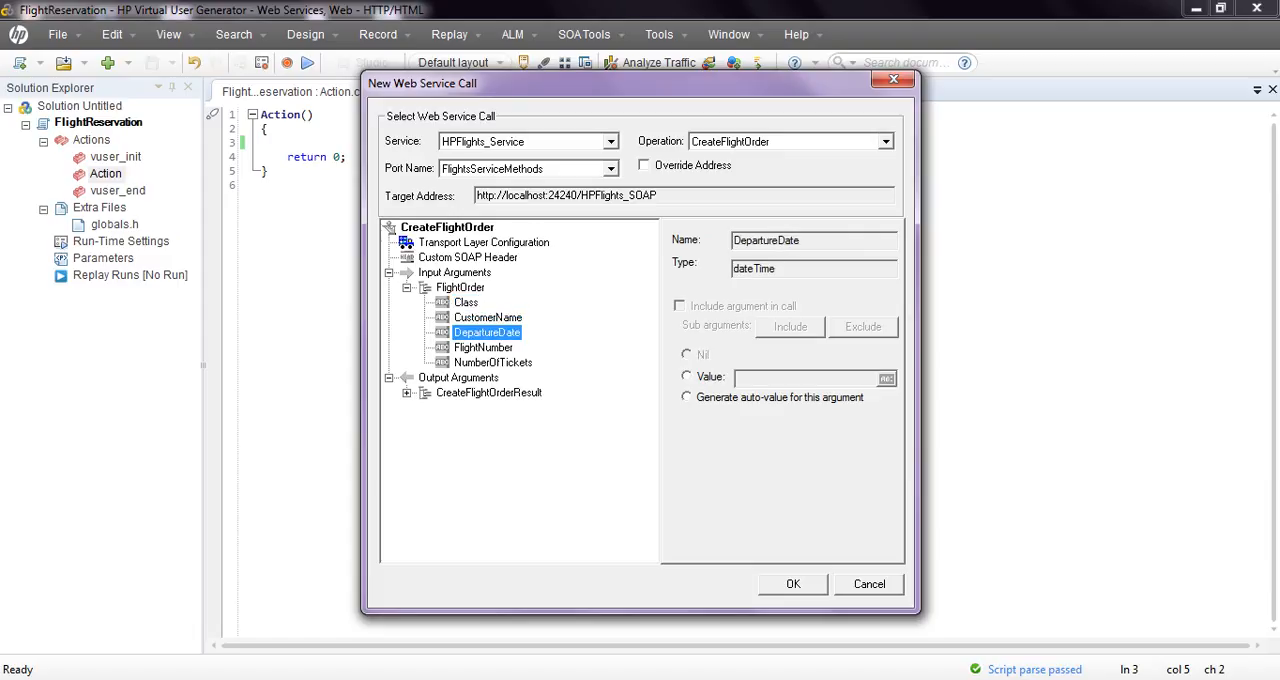
{"action": "left_click", "coordinate": [492, 362]}
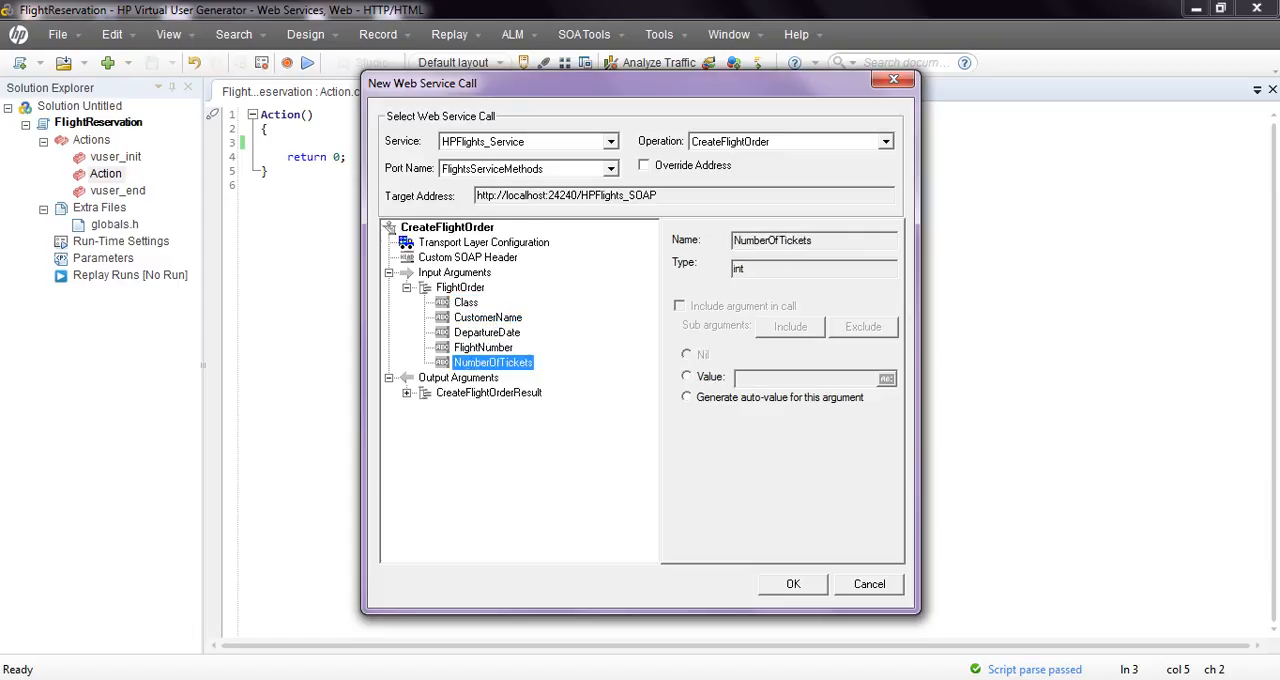
{"action": "left_click", "coordinate": [464, 302]}
{"action": "type", "text": "E"}
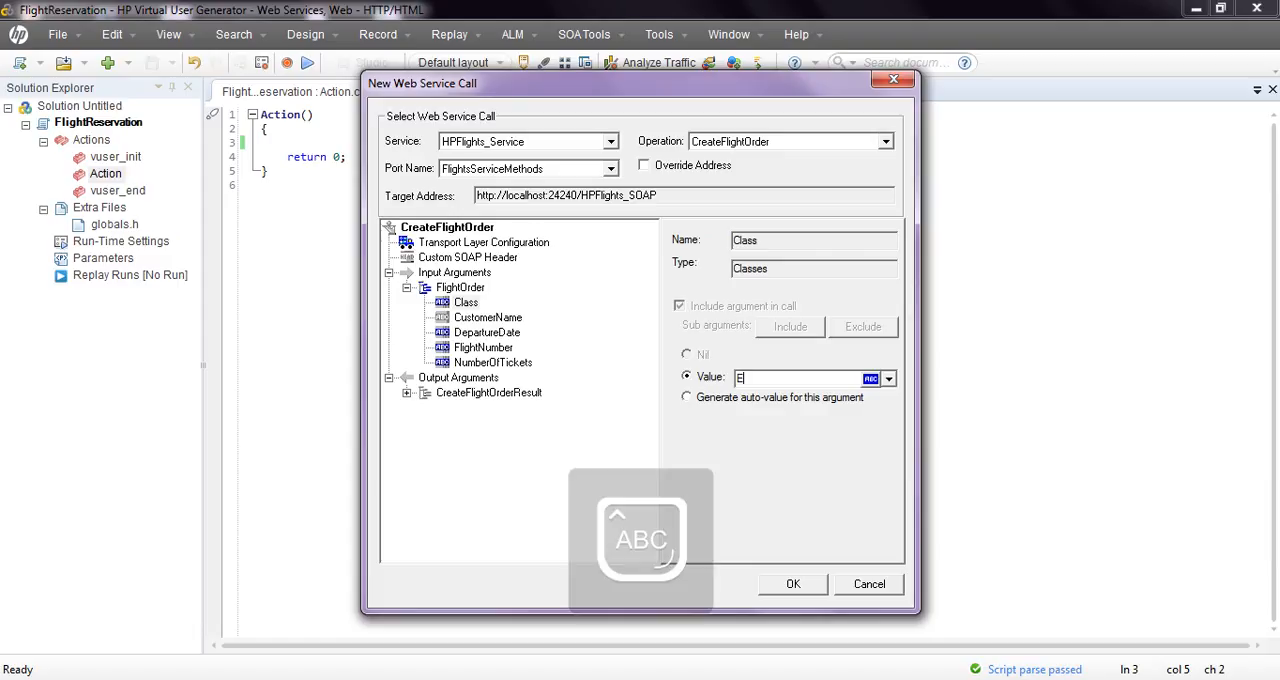
{"action": "type", "text": "CON"}
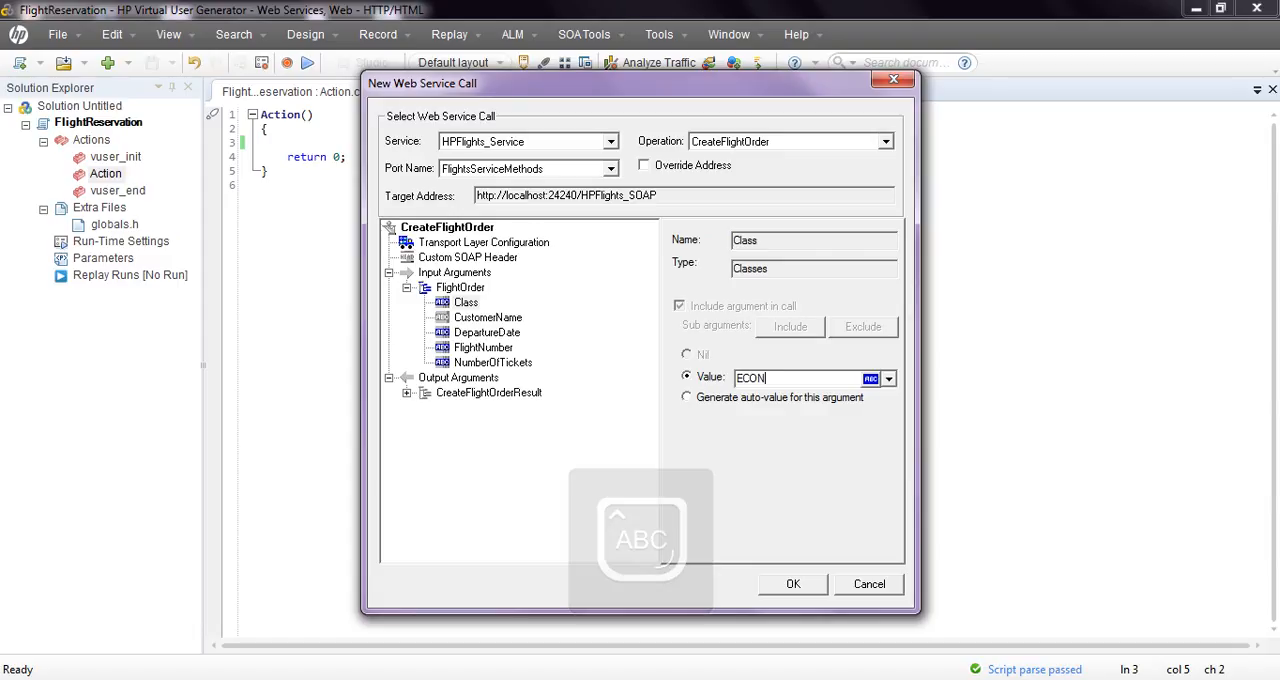
{"action": "type", "text": "O"}
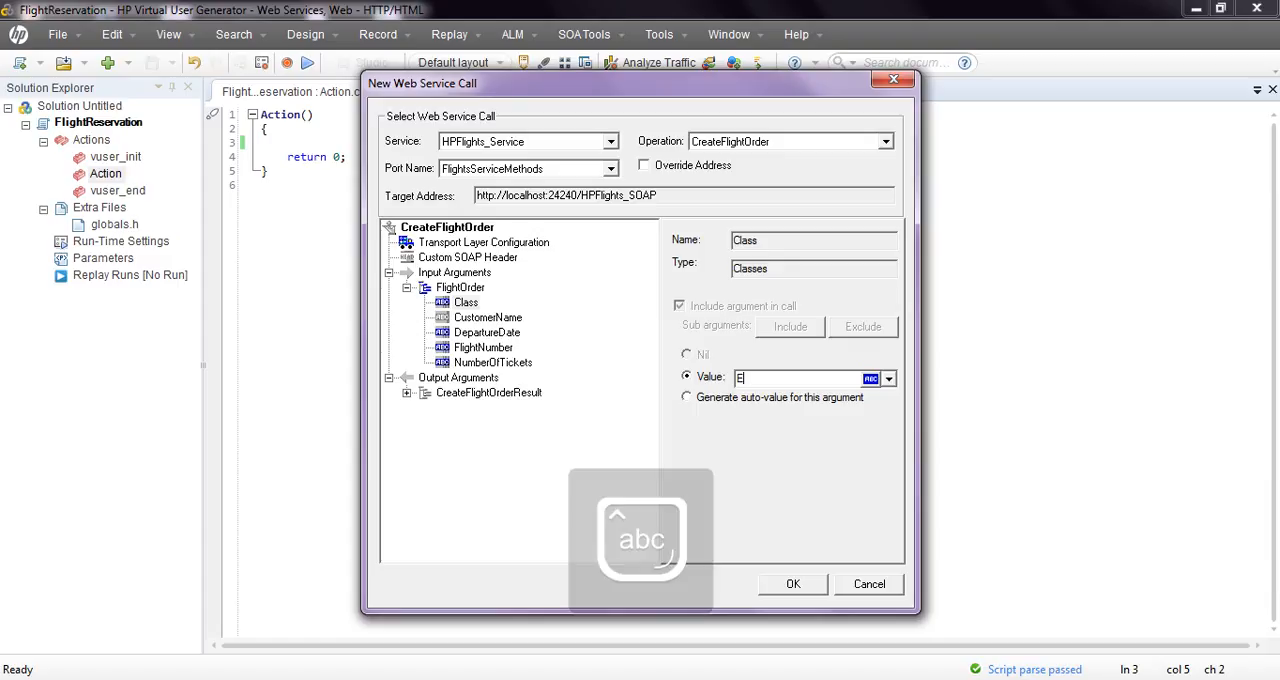
{"action": "type", "text": "Economy"}
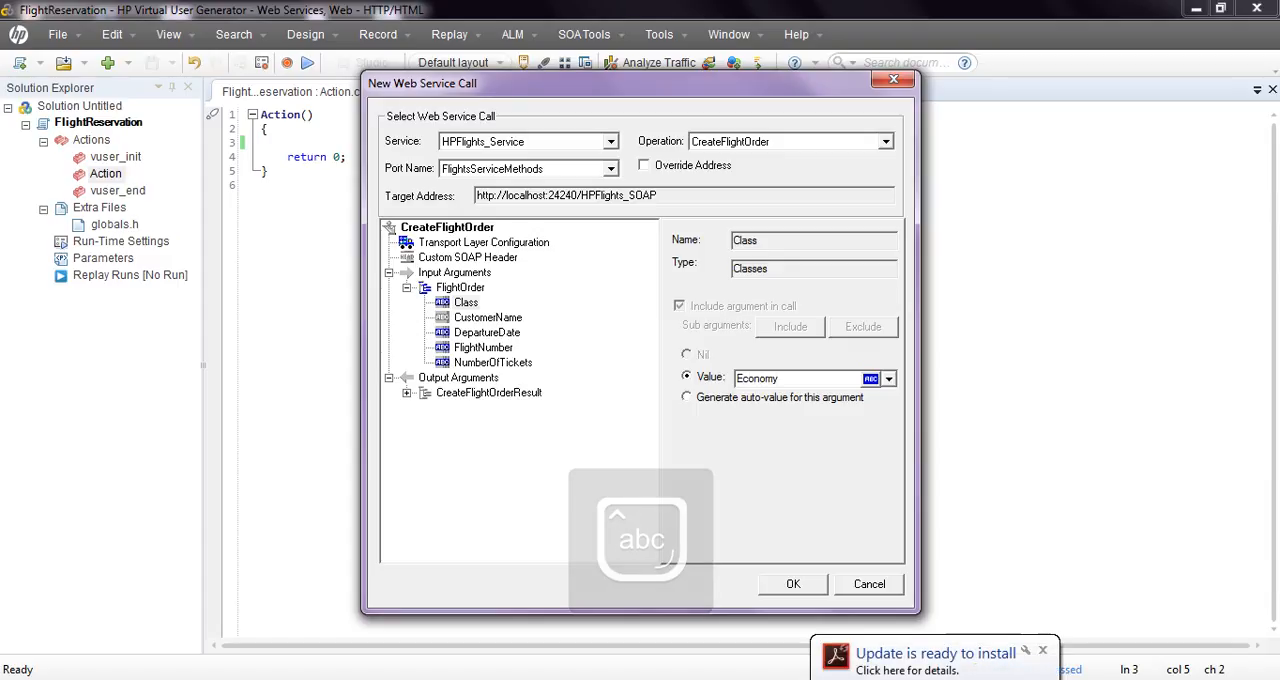
{"action": "left_click", "coordinate": [486, 316]}
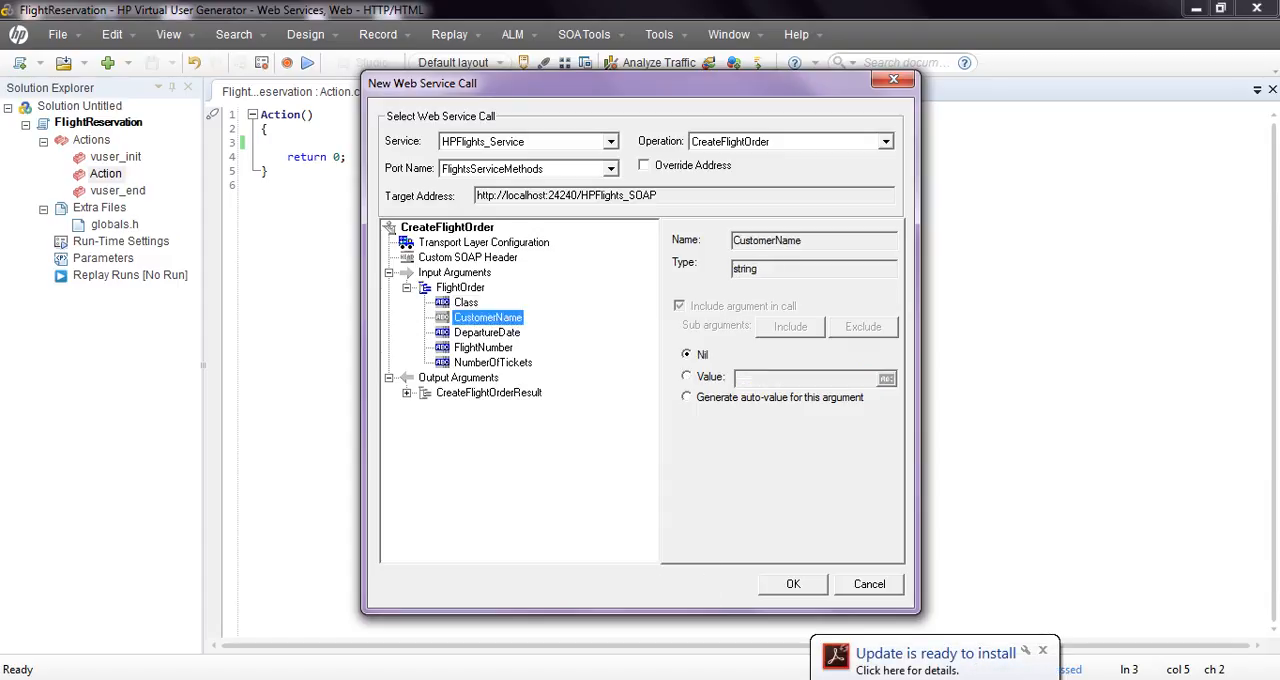
{"action": "left_click", "coordinate": [686, 376]}
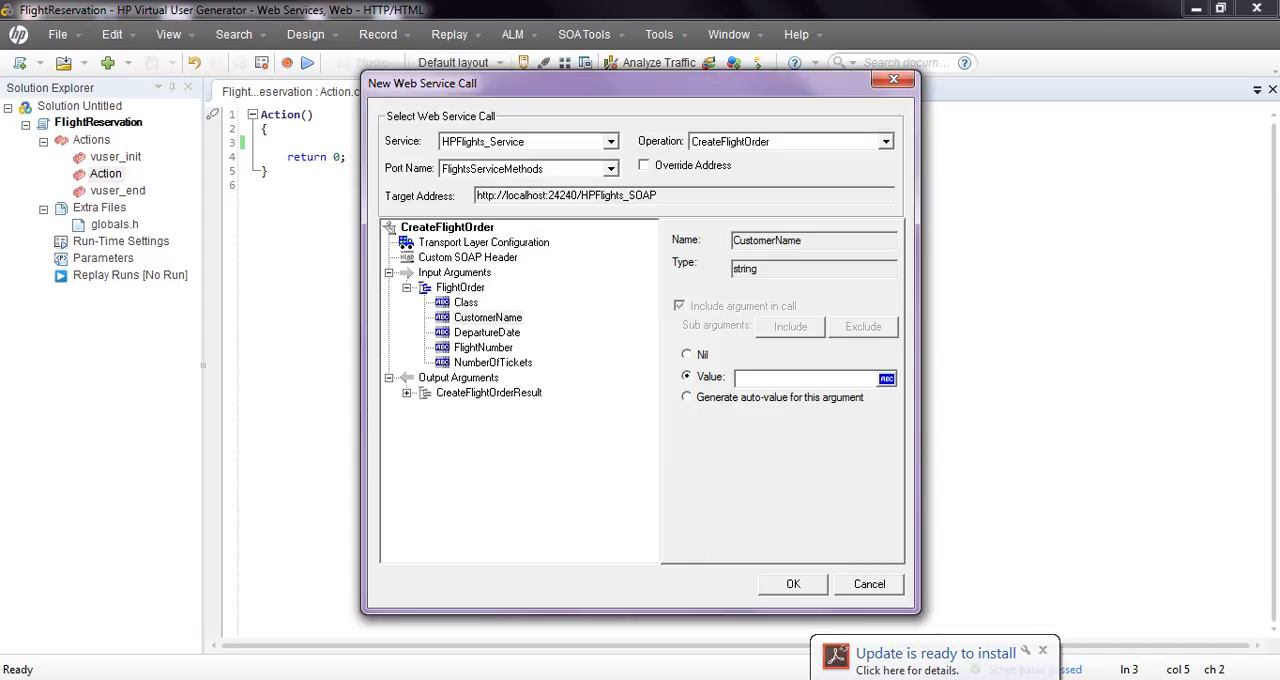
{"action": "type", "text": "Rajesh Kuchana"}
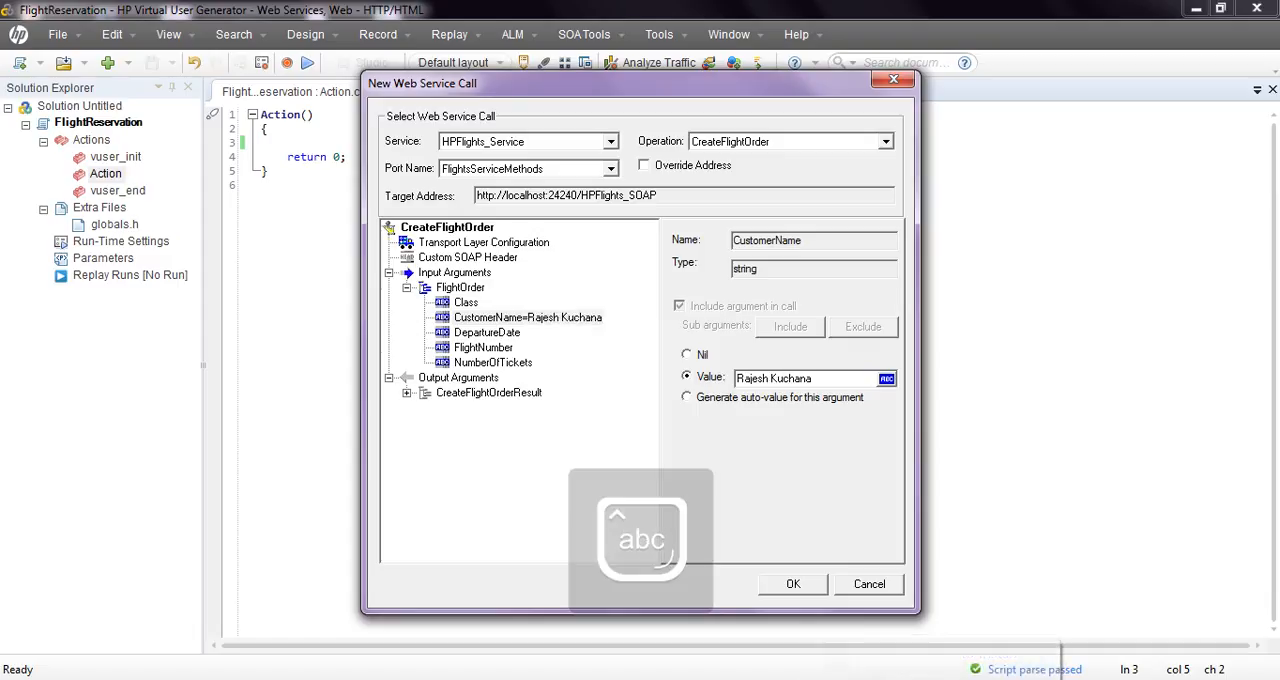
Set DepartureDate 2016-11-02, FlightNumber 1089 and NumberOfTickets 1, then expand the output arguments
{"action": "left_click", "coordinate": [488, 332]}
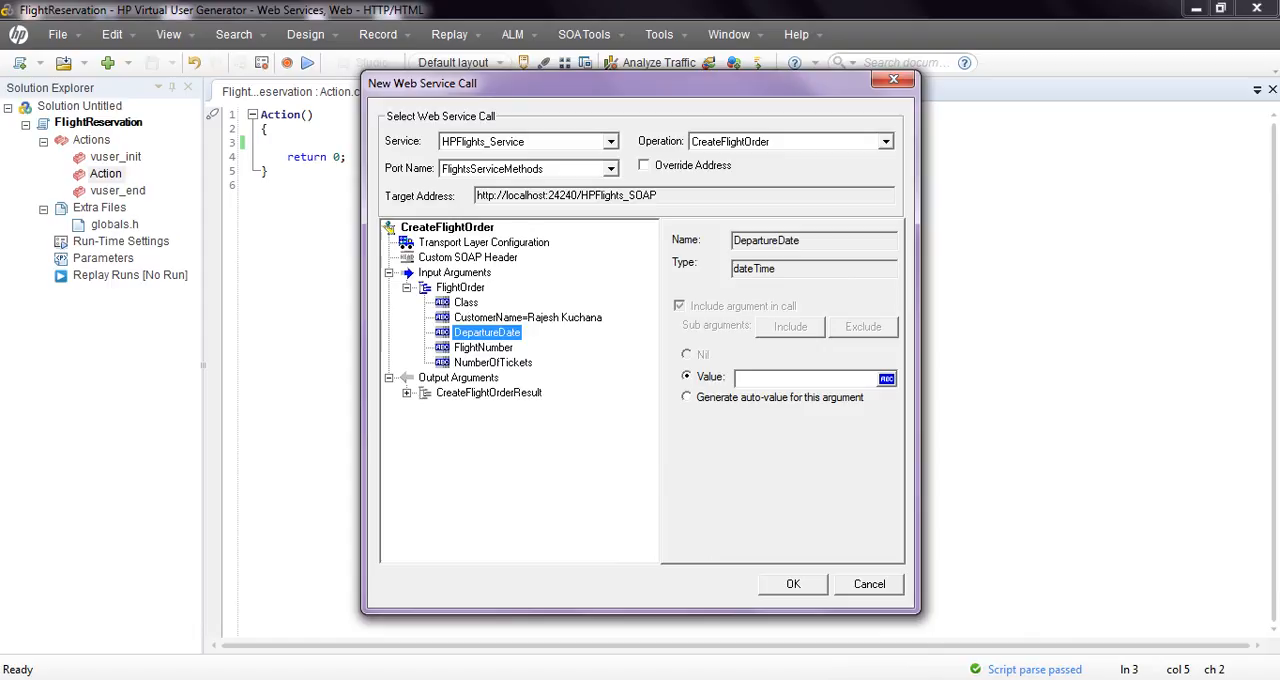
{"action": "type", "text": "2016-"}
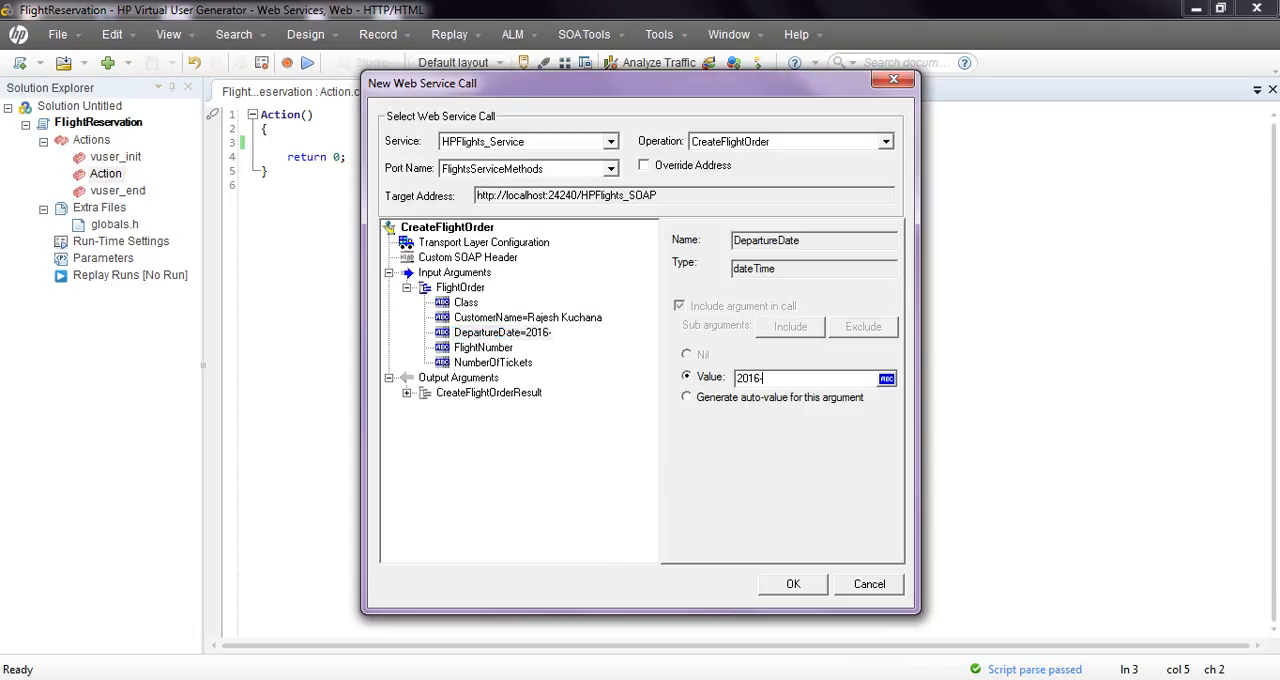
{"action": "type", "text": "11-"}
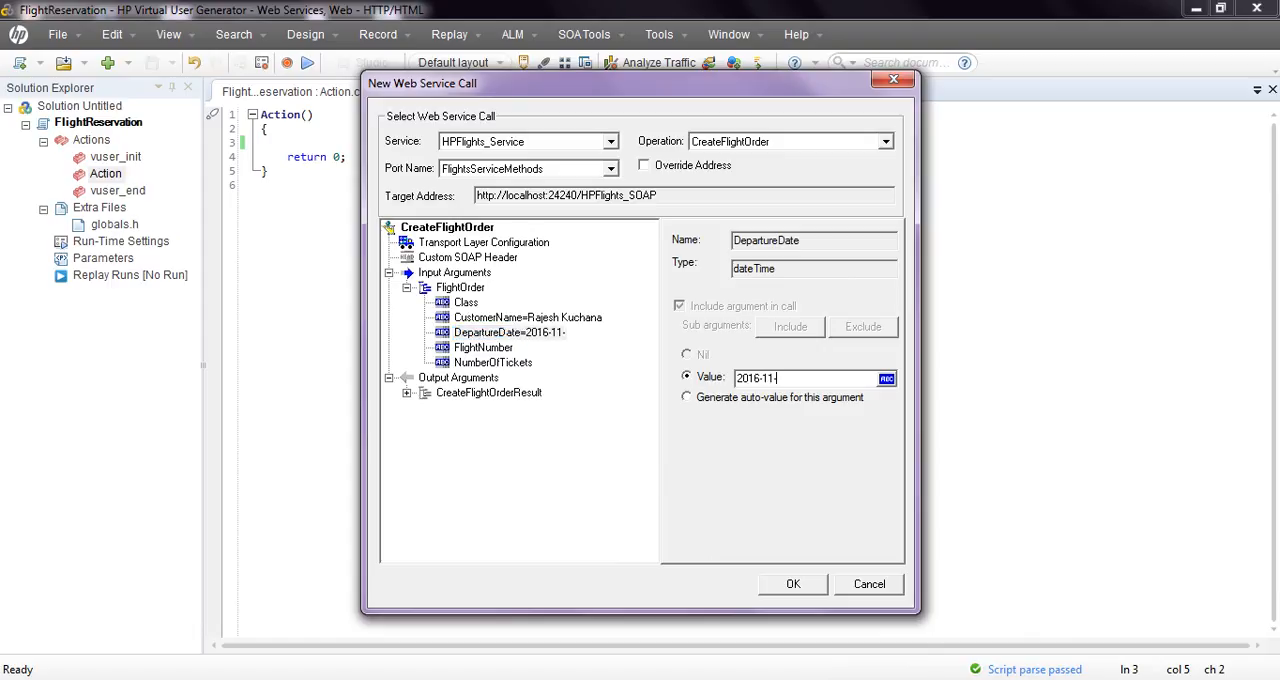
{"action": "type", "text": "02"}
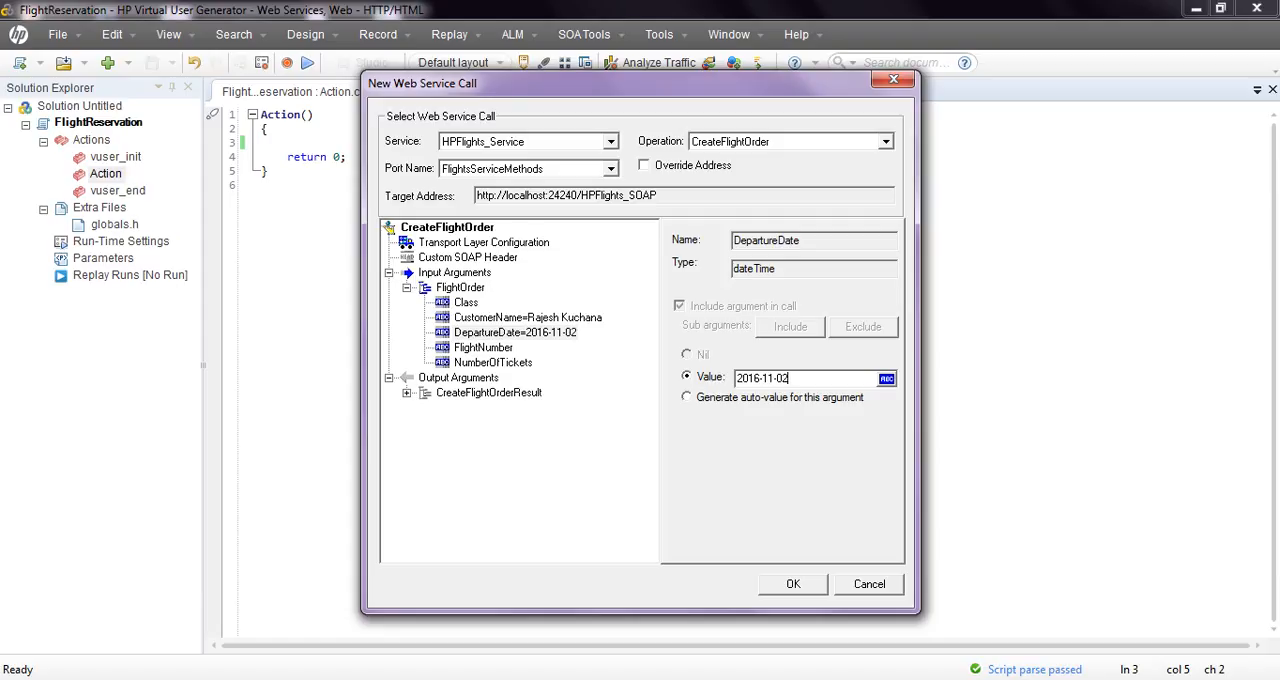
{"action": "left_click", "coordinate": [484, 348]}
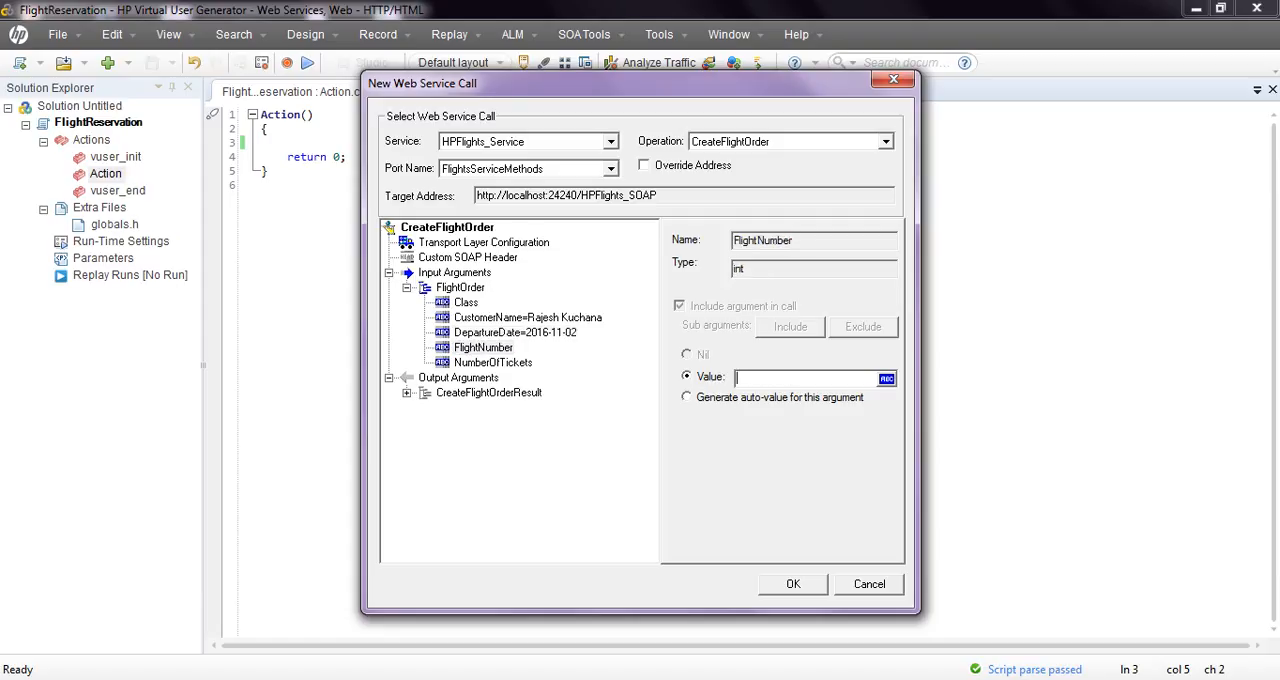
{"action": "type", "text": "1089"}
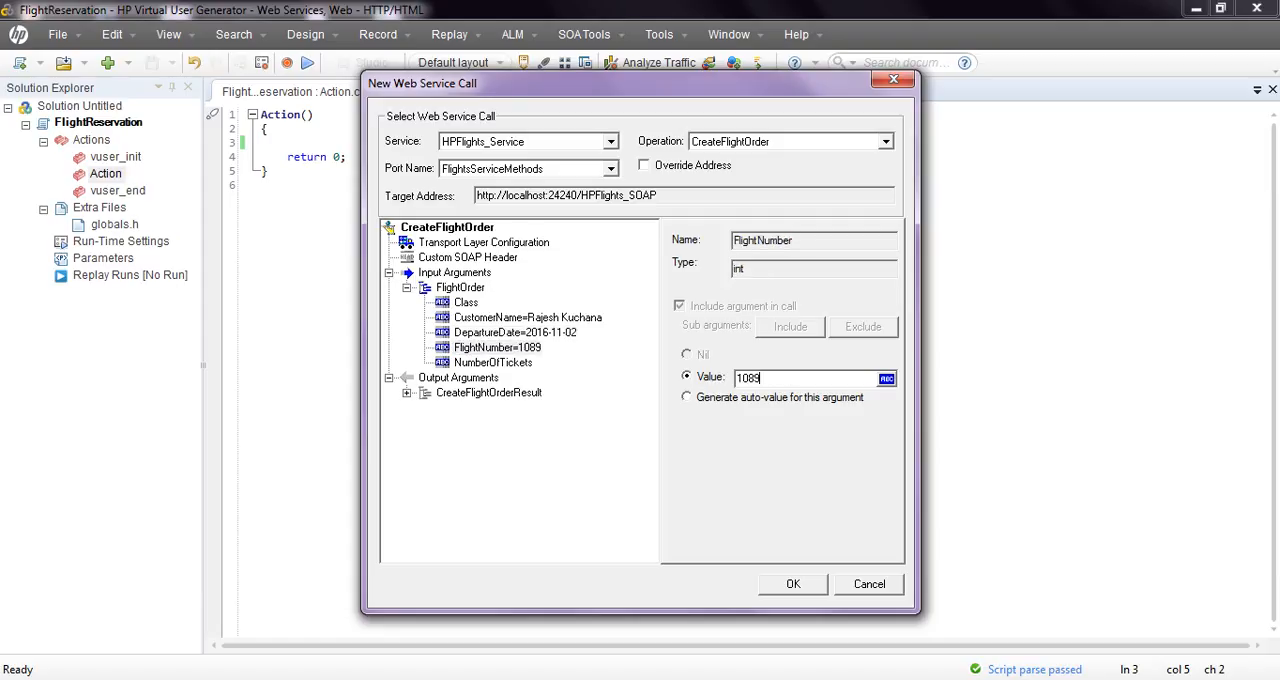
{"action": "left_click", "coordinate": [492, 362]}
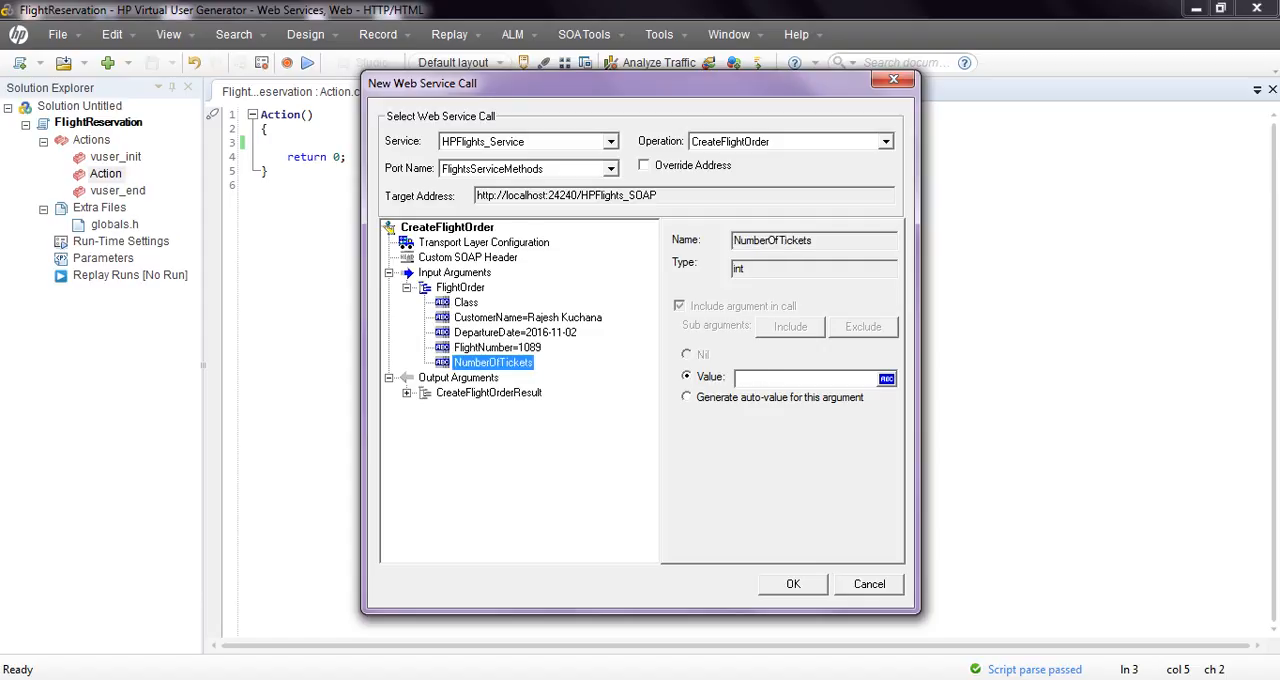
{"action": "type", "text": "1"}
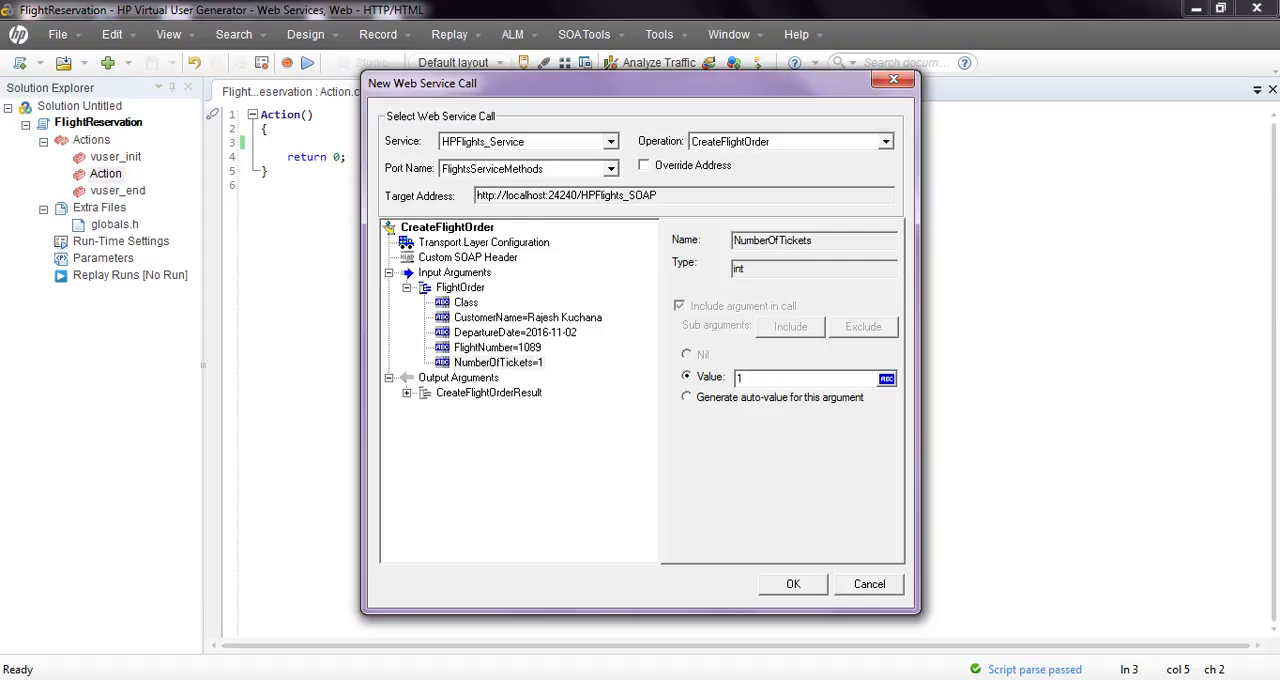
{"action": "left_click", "coordinate": [484, 406]}
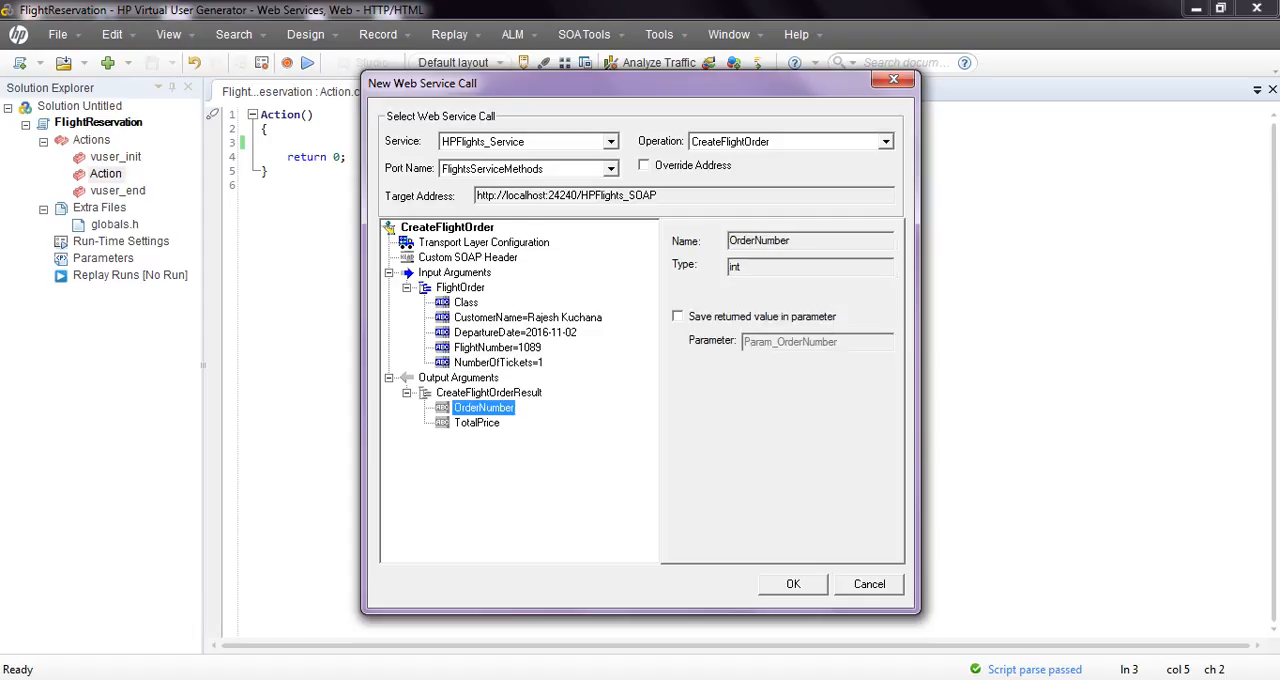
Save the returned TotalPrice into Param_TotalPrice and confirm, adding the CreateFlightOrder call to Action
{"action": "left_click", "coordinate": [476, 422]}
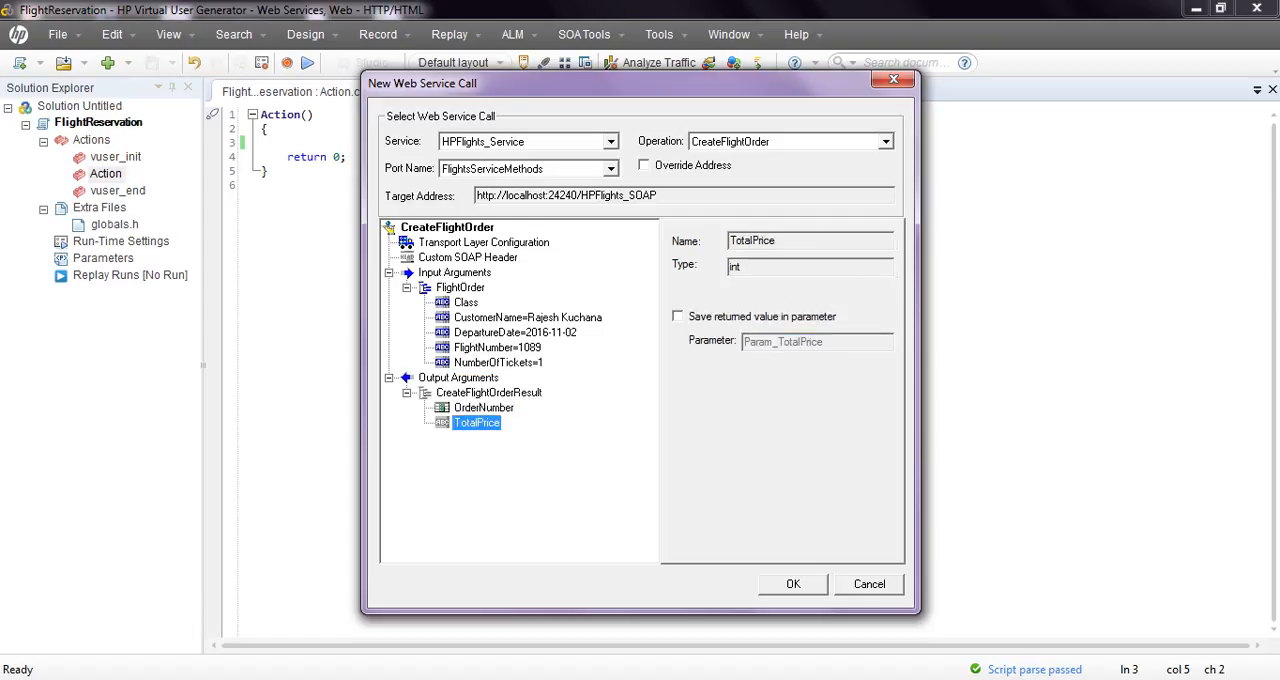
{"action": "left_click", "coordinate": [678, 316]}
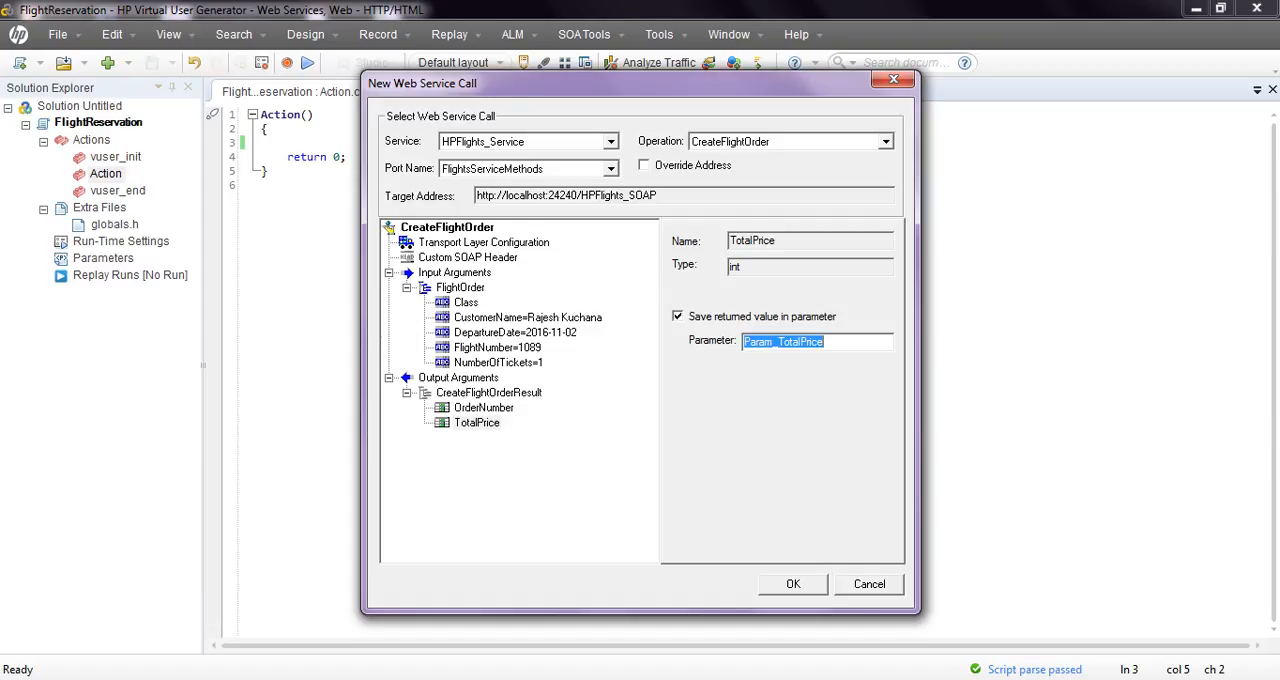
{"action": "left_click", "coordinate": [464, 302]}
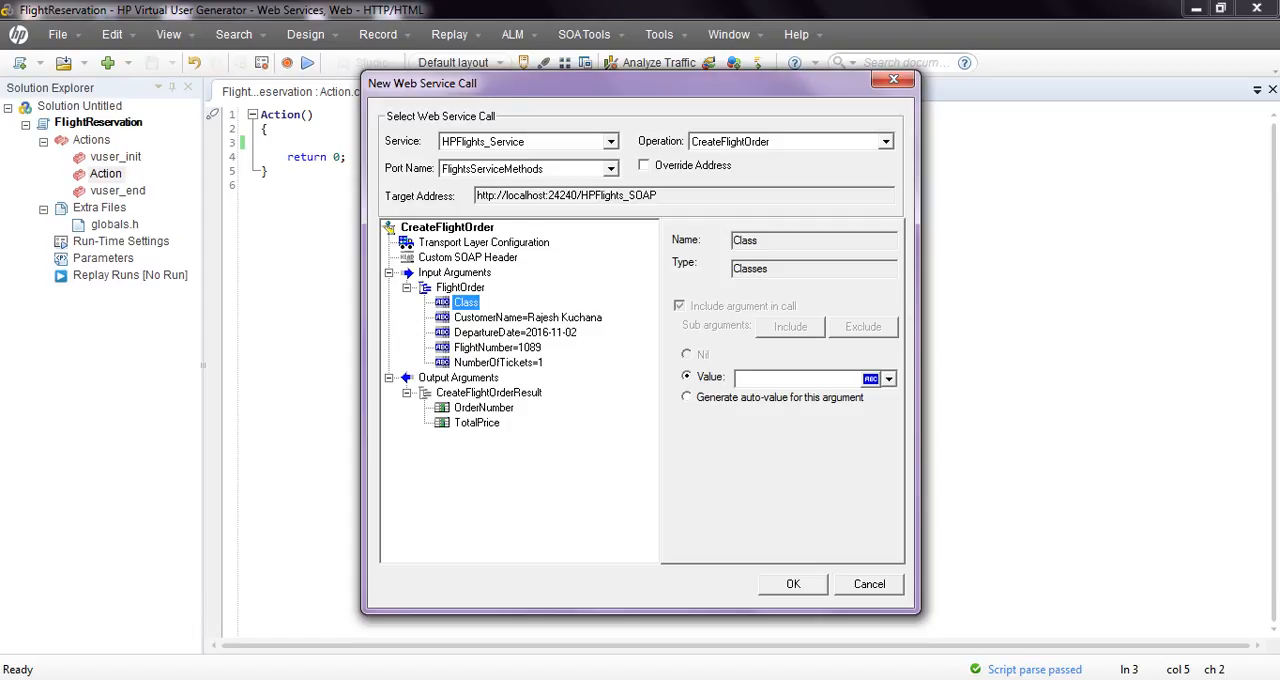
{"action": "left_click", "coordinate": [792, 584]}
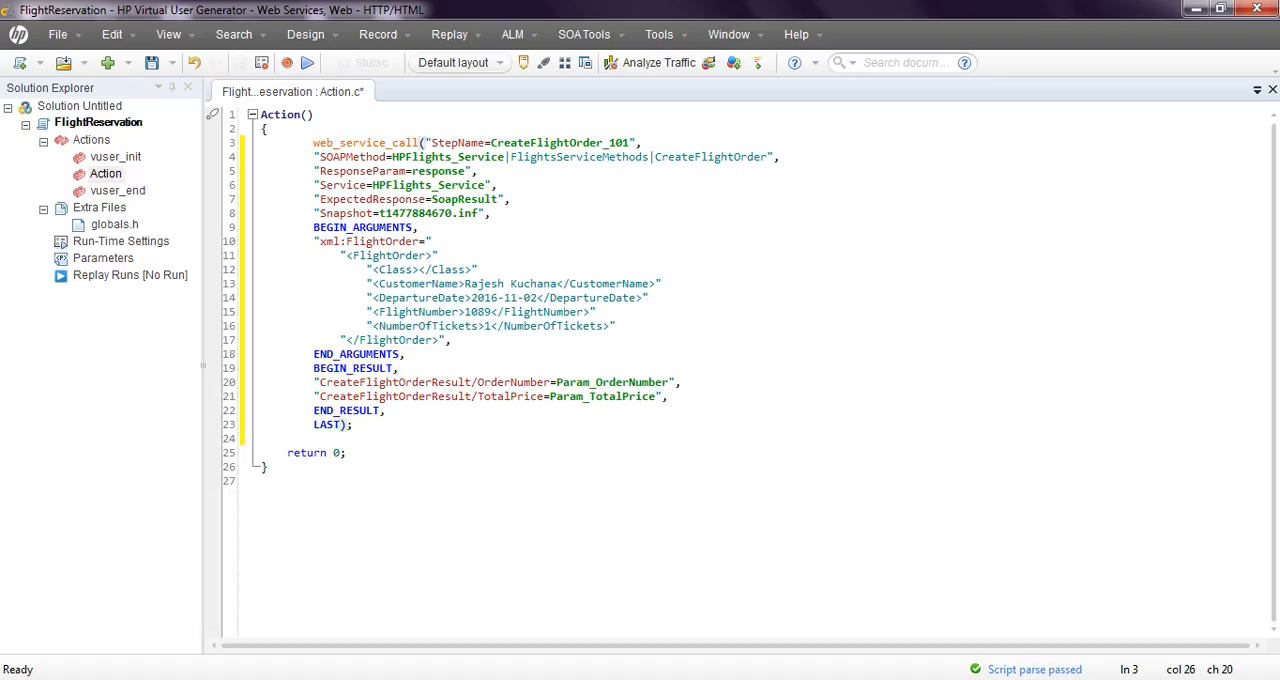
Fill the empty Class element of the FlightOrder request with Economy
{"action": "double_click", "coordinate": [444, 172]}
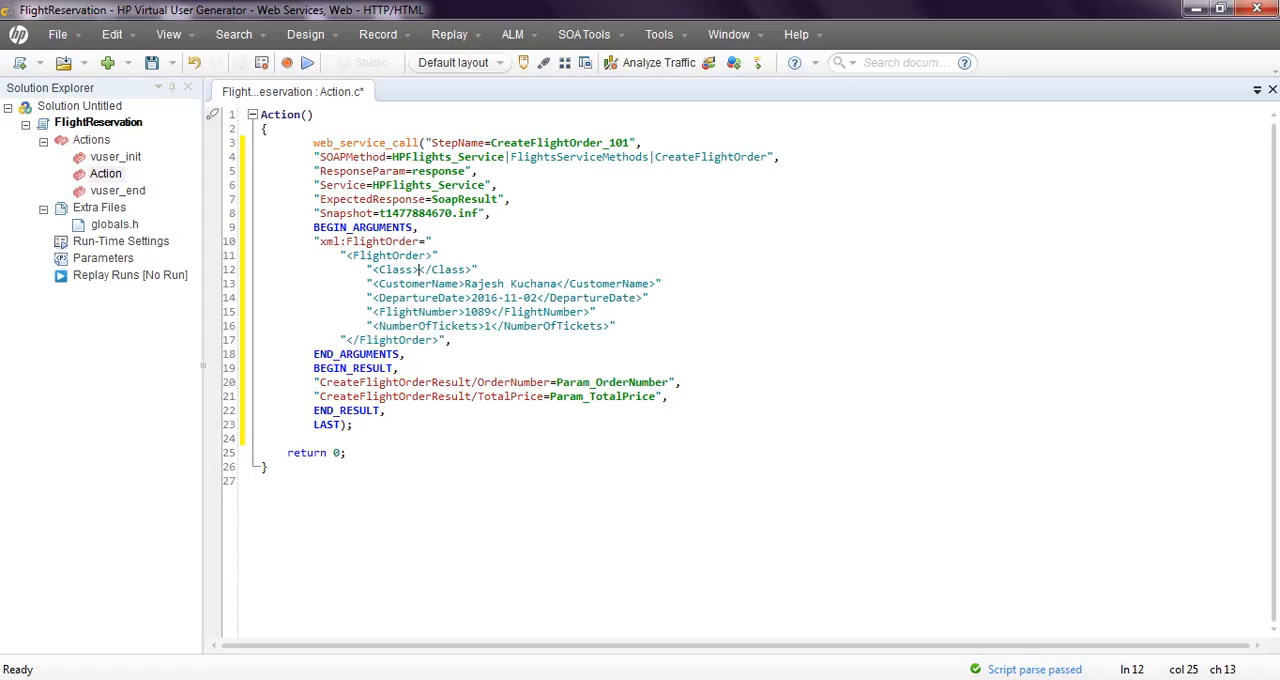
{"action": "type", "text": "Economy"}
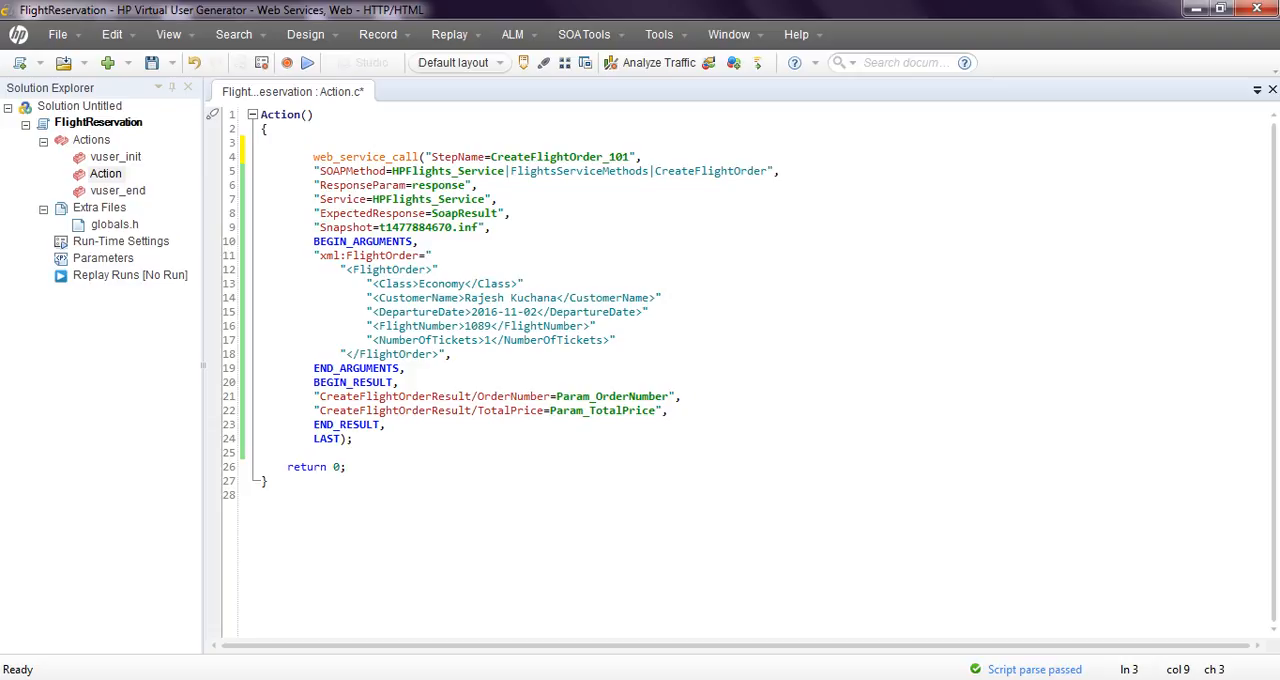
Add lr_start_transaction("01_CreateFlightOrder"); above the web_service_call
{"action": "type", "text": "lr"}
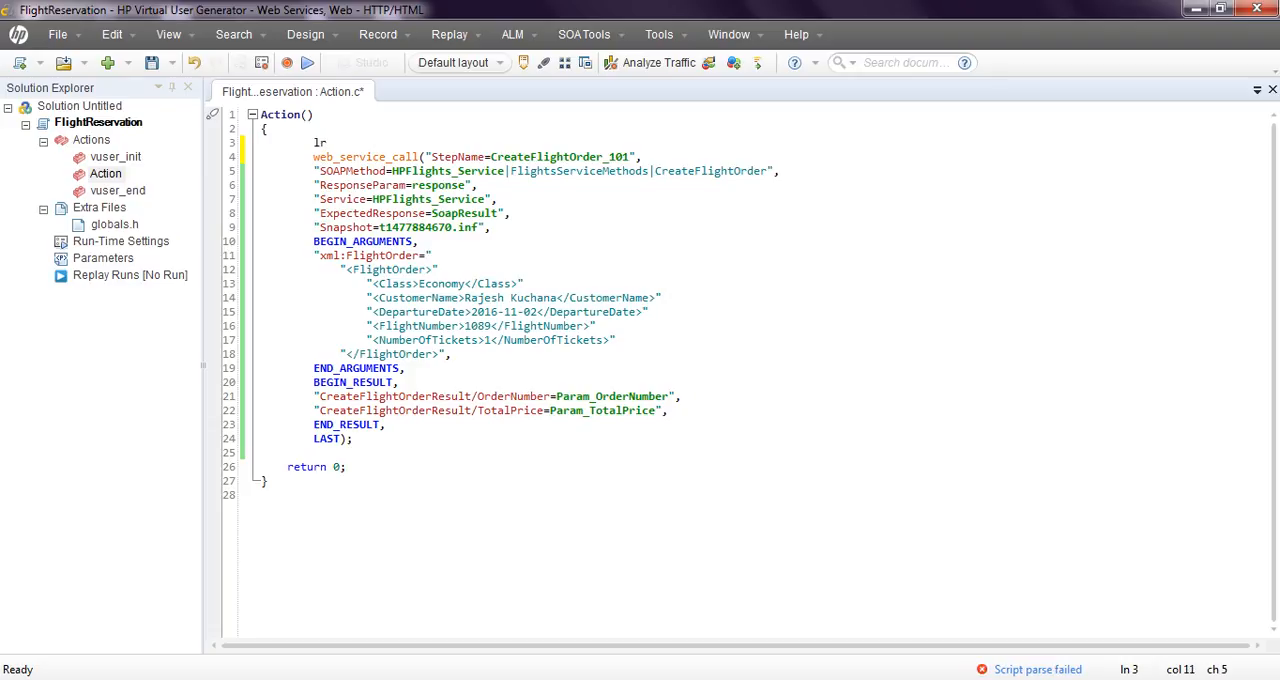
{"action": "type", "text": "_start_transaction(\""}
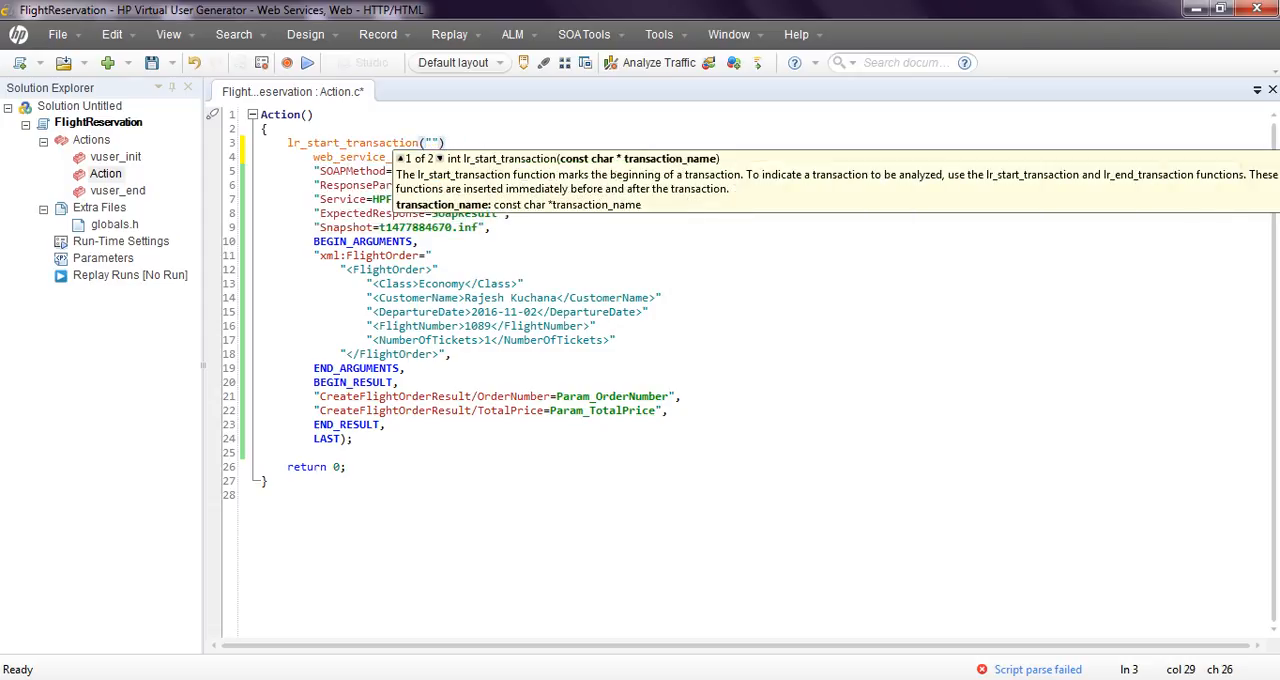
{"action": "type", "text": ";"}
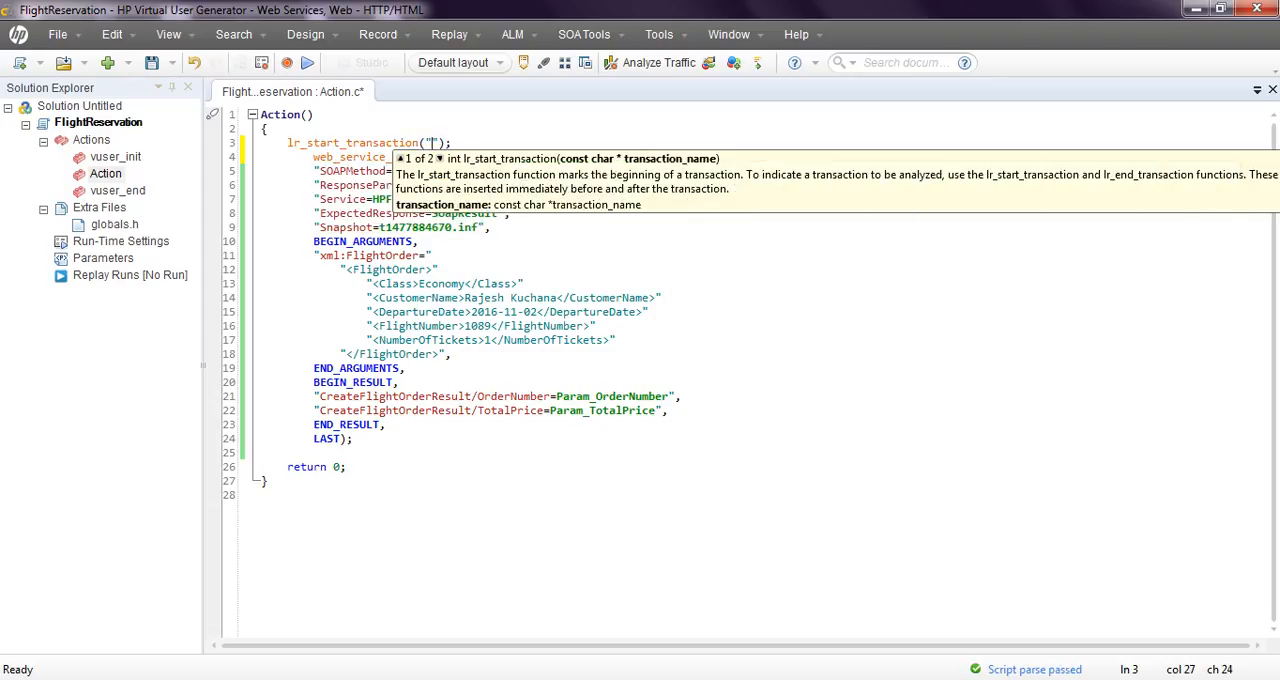
{"action": "type", "text": "CreateFlightOrder"}
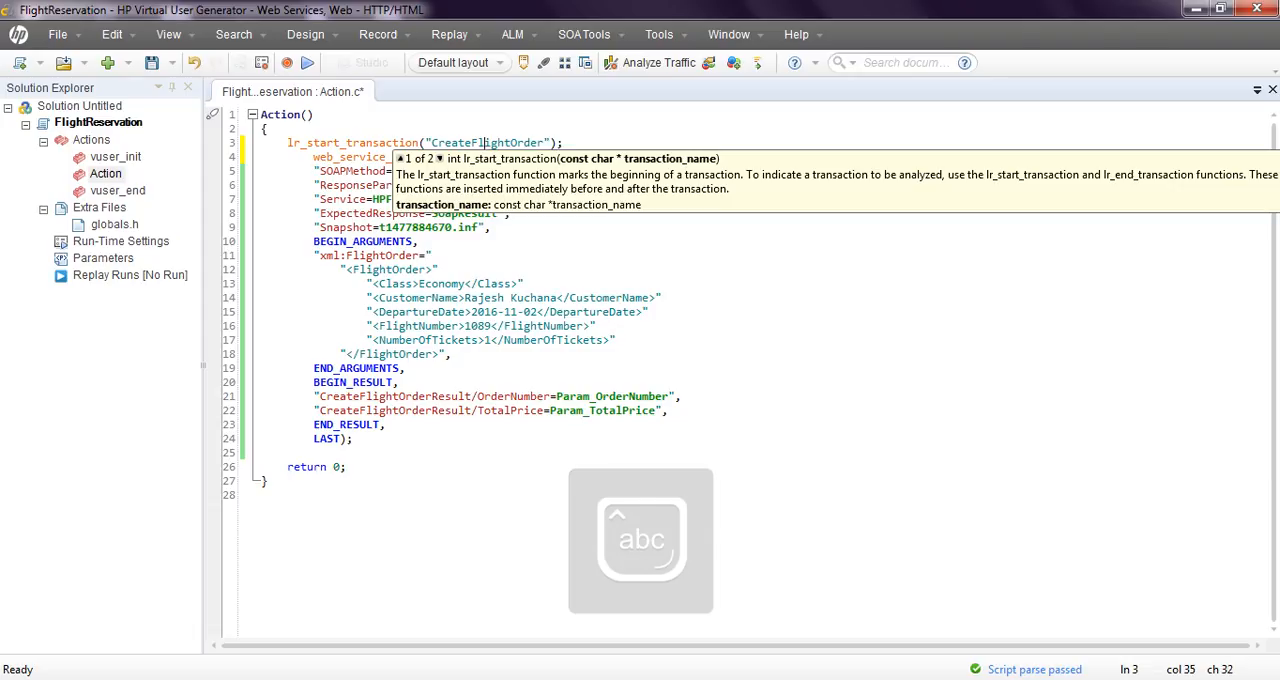
{"action": "type", "text": "01_"}
{"action": "left_click", "coordinate": [494, 452]}
{"action": "type", "text": "lr_"}
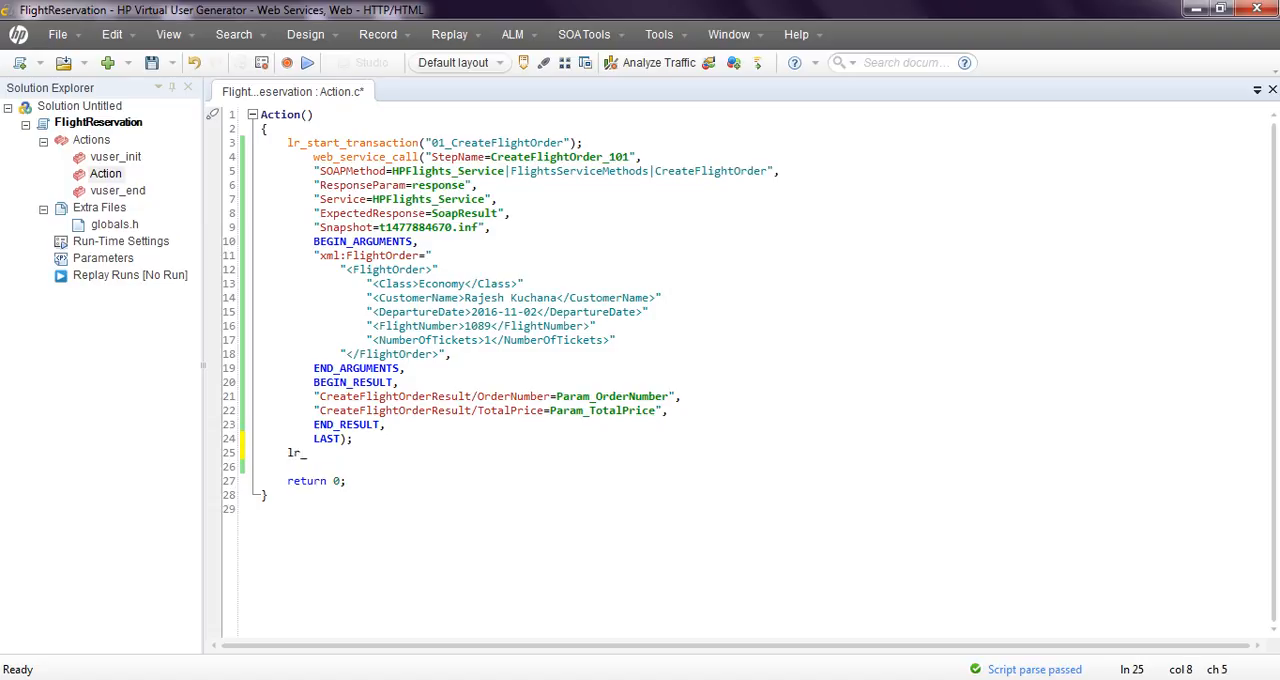
Add lr_end_transaction("01_CreateFlightOrder", LR_AUTO); after the web_service_call
{"action": "type", "text": "end_tr"}
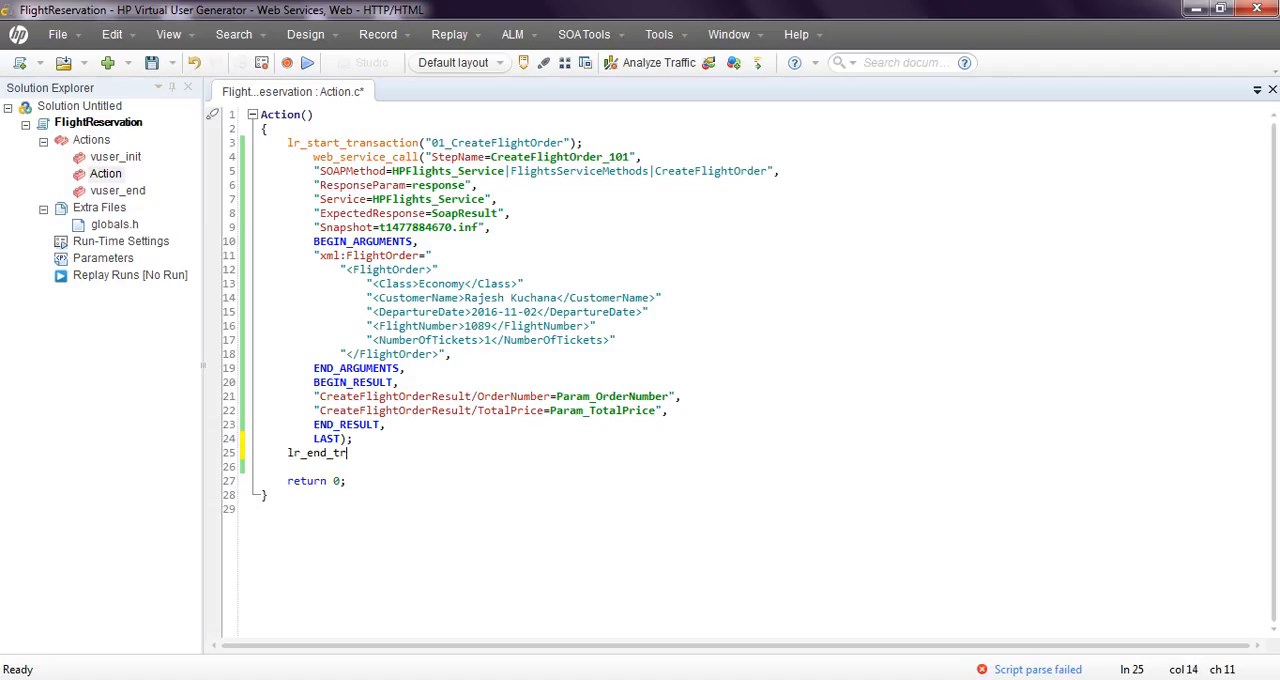
{"action": "type", "text": "ansaction(\"\");"}
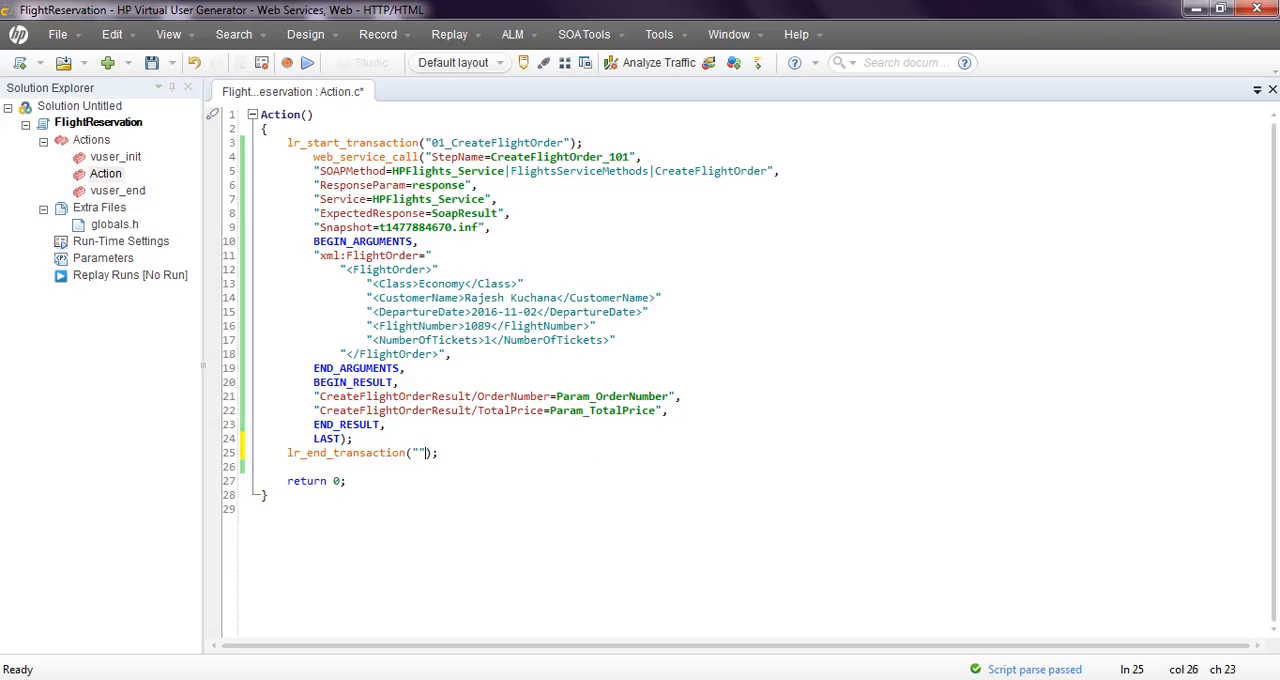
{"action": "double_click", "coordinate": [492, 142]}
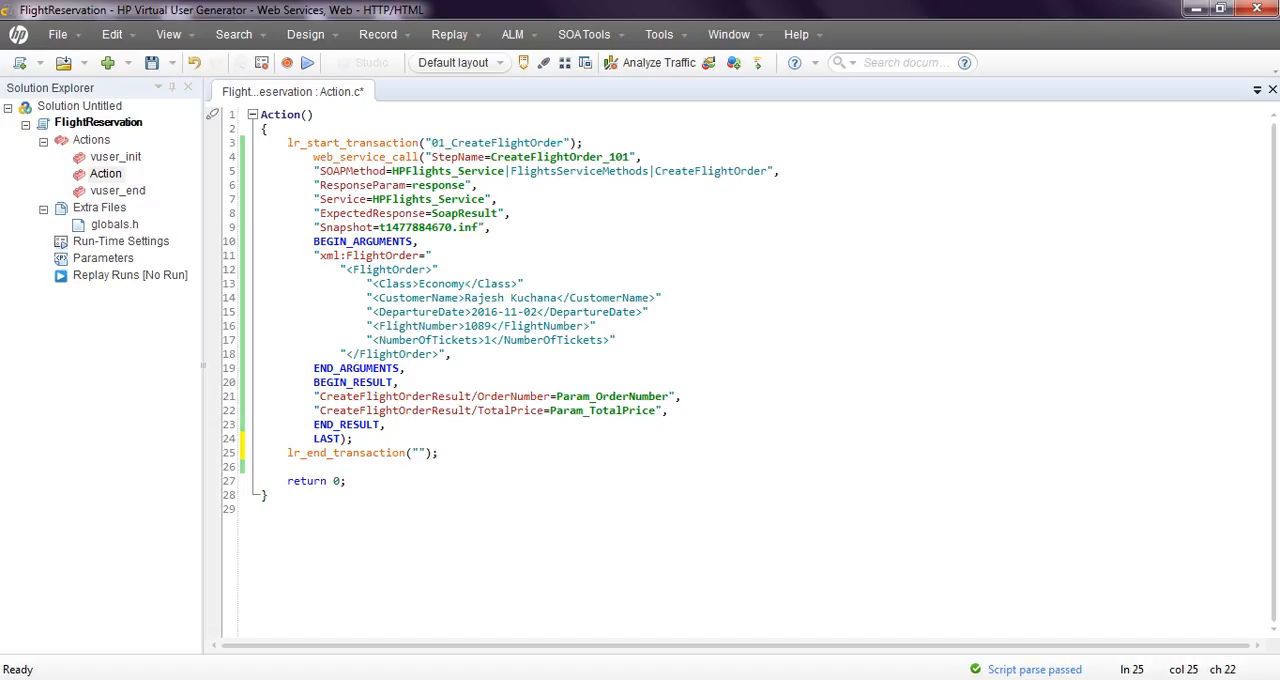
{"action": "type", "text": "01_CreateFlightOrder"}
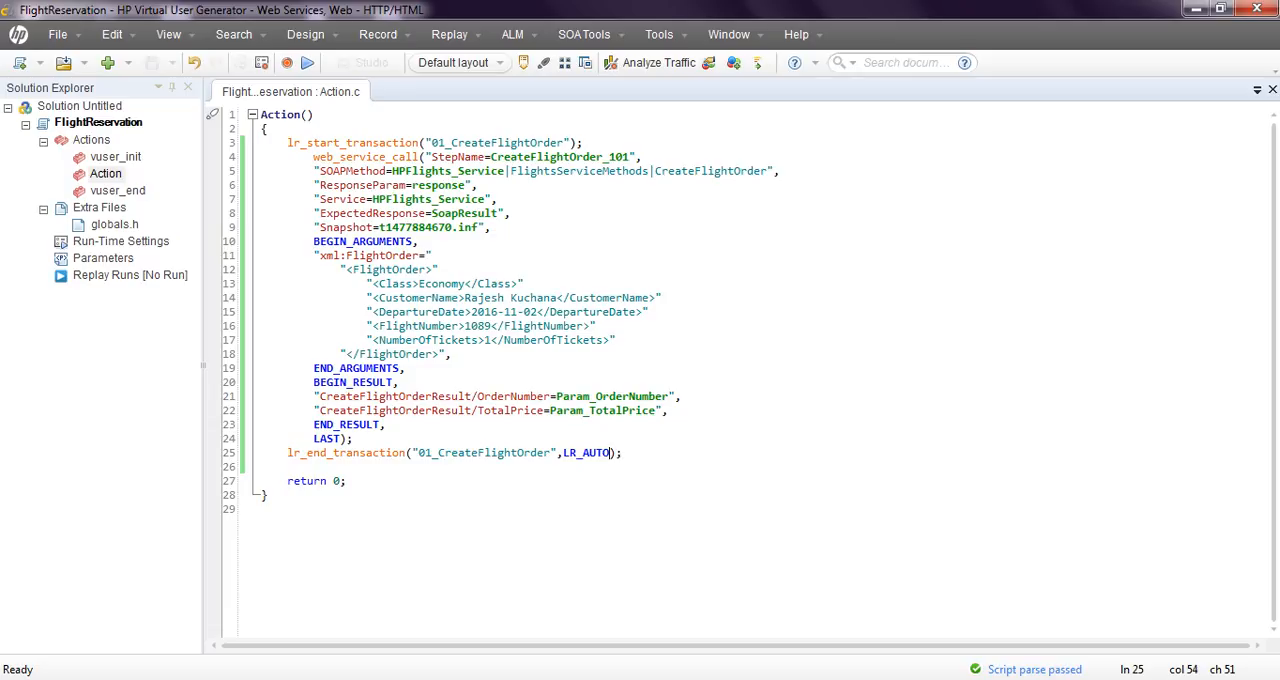
In Run-Time Settings Log, choose Extended log with parameter substitution and server data recorded
{"action": "left_click", "coordinate": [120, 240]}
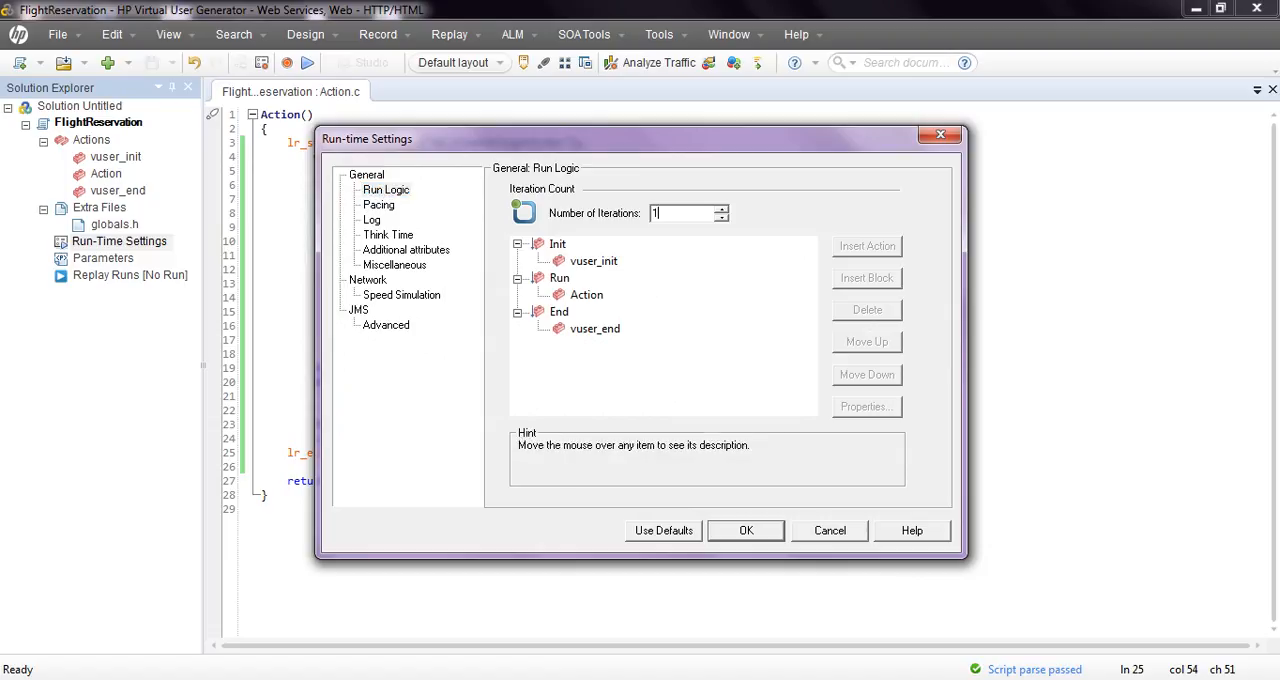
{"action": "left_click", "coordinate": [378, 204]}
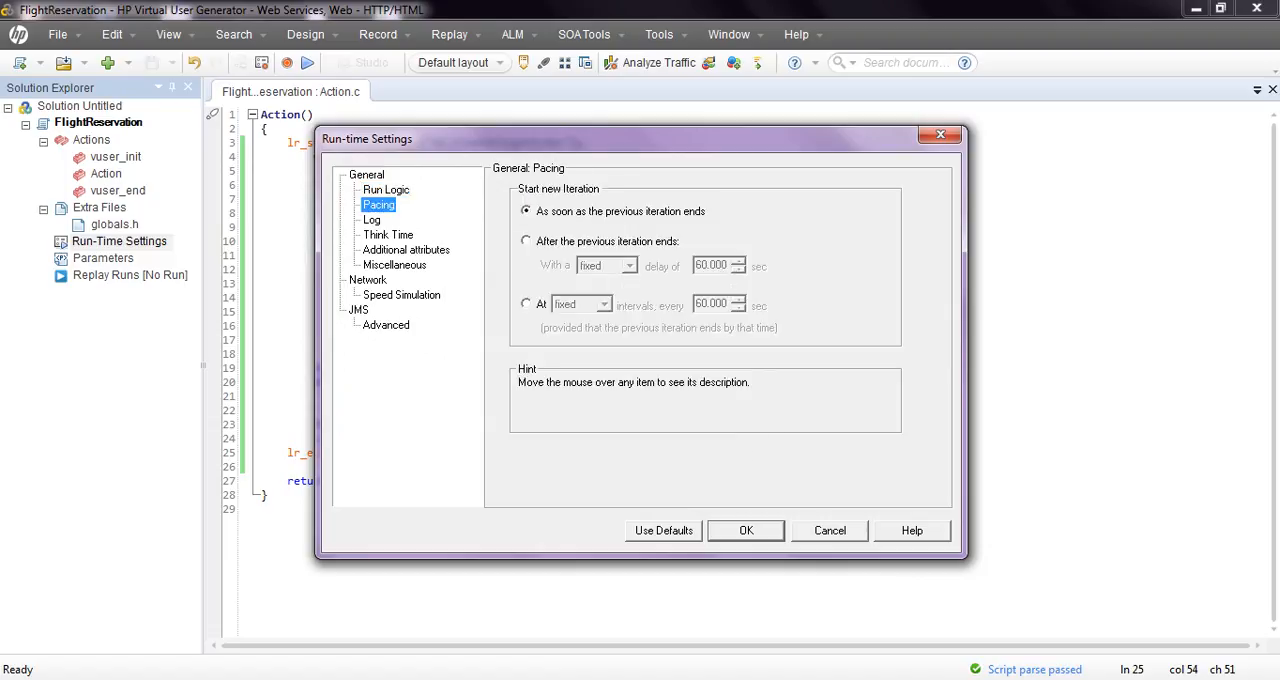
{"action": "left_click", "coordinate": [372, 220]}
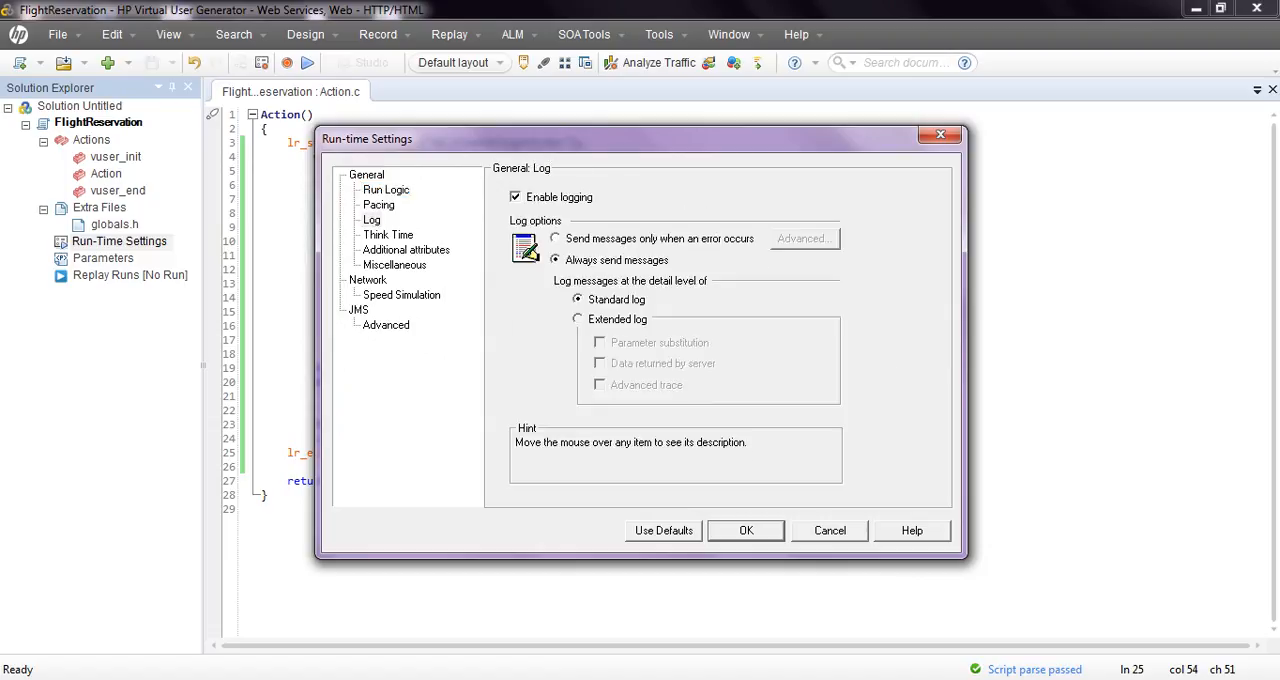
{"action": "left_click", "coordinate": [578, 320]}
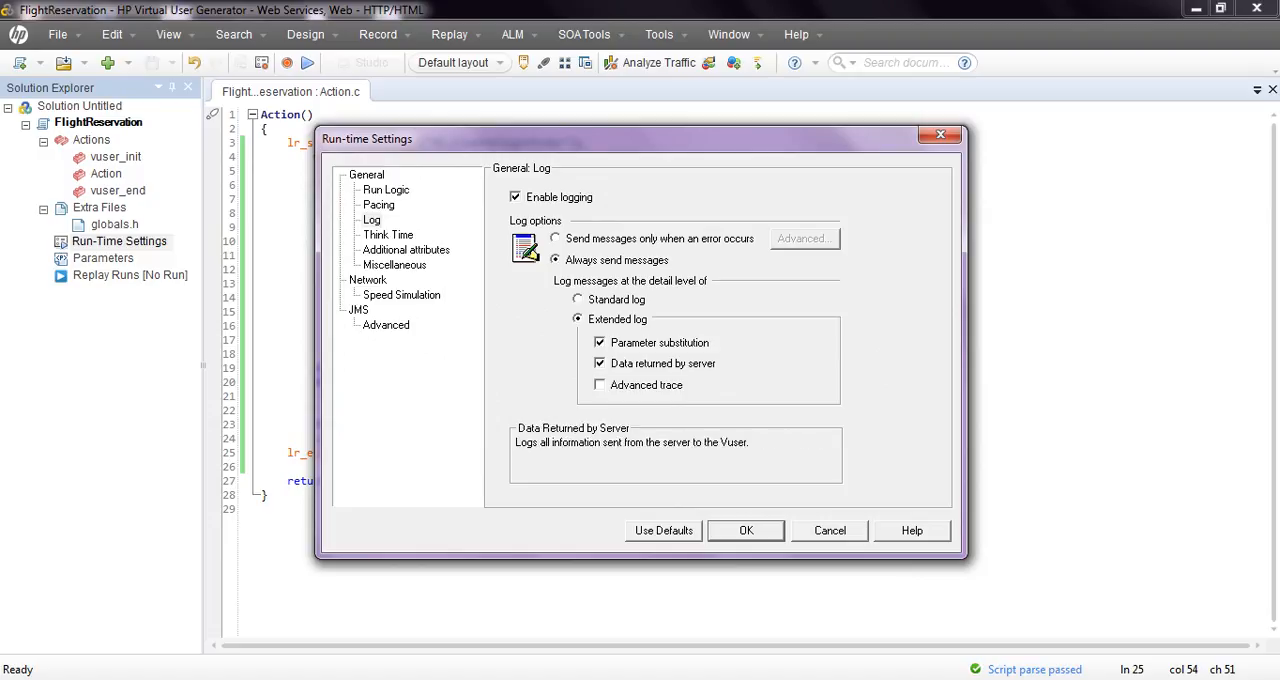
{"action": "left_click", "coordinate": [600, 384]}
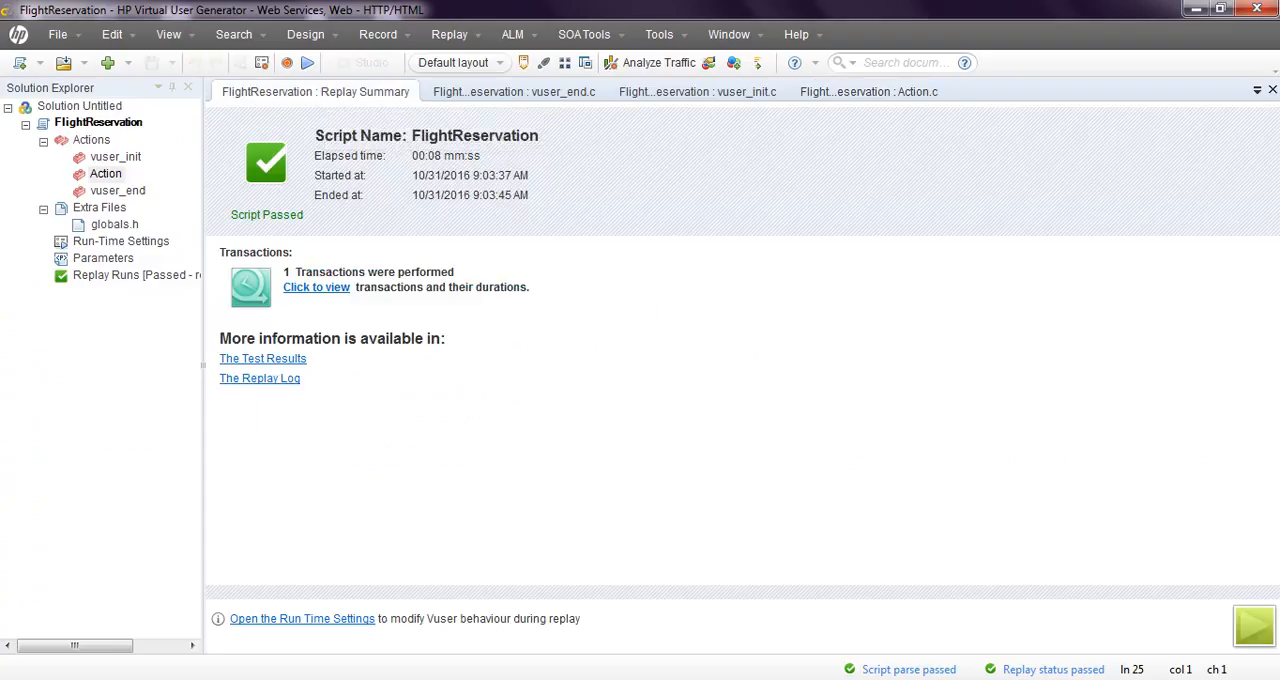
View the Replay Summary's performed transactions, then the detailed Test Results
{"action": "left_click", "coordinate": [316, 288]}
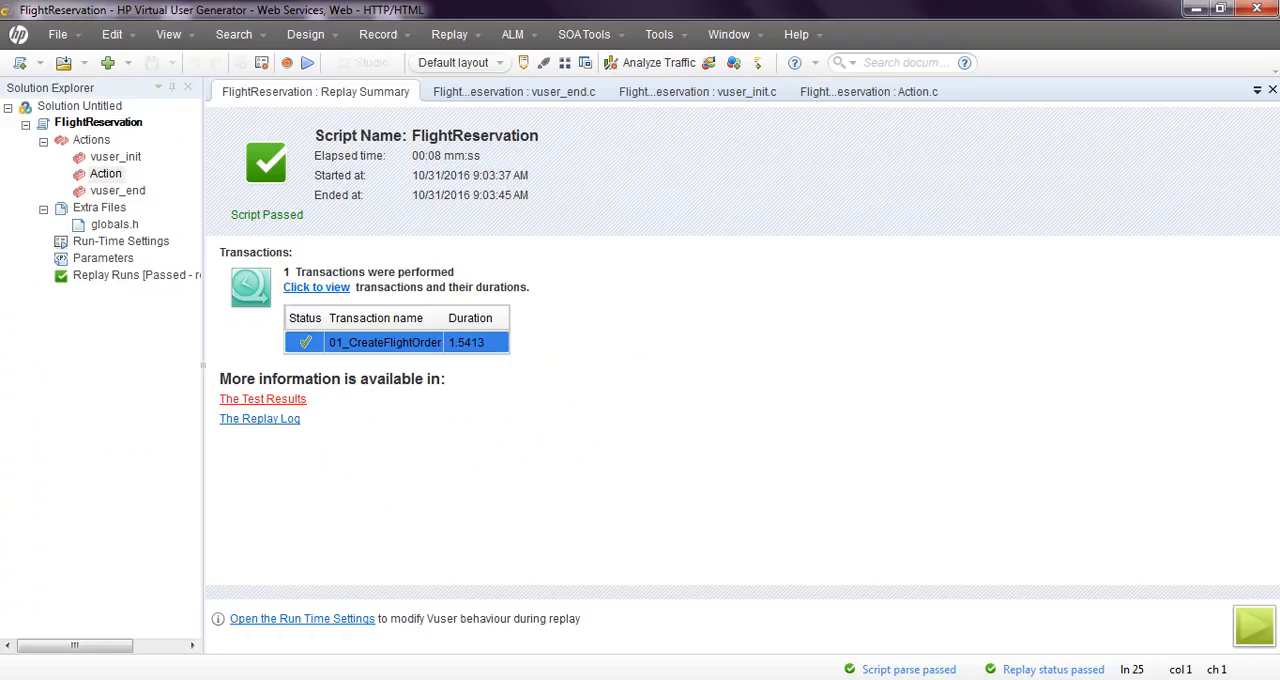
{"action": "left_click", "coordinate": [262, 400]}
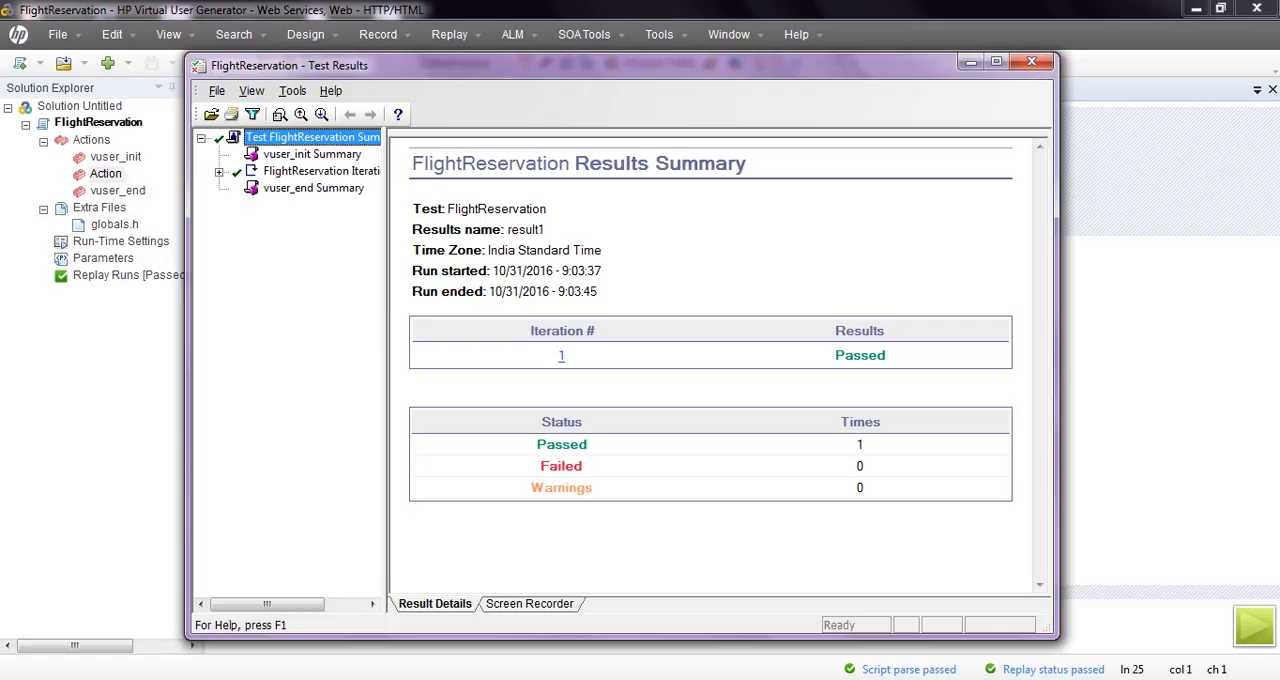
Maximize Test Results and expand iteration 1 down to the CreateFlightOrder_101 step details
{"action": "left_click", "coordinate": [990, 60]}
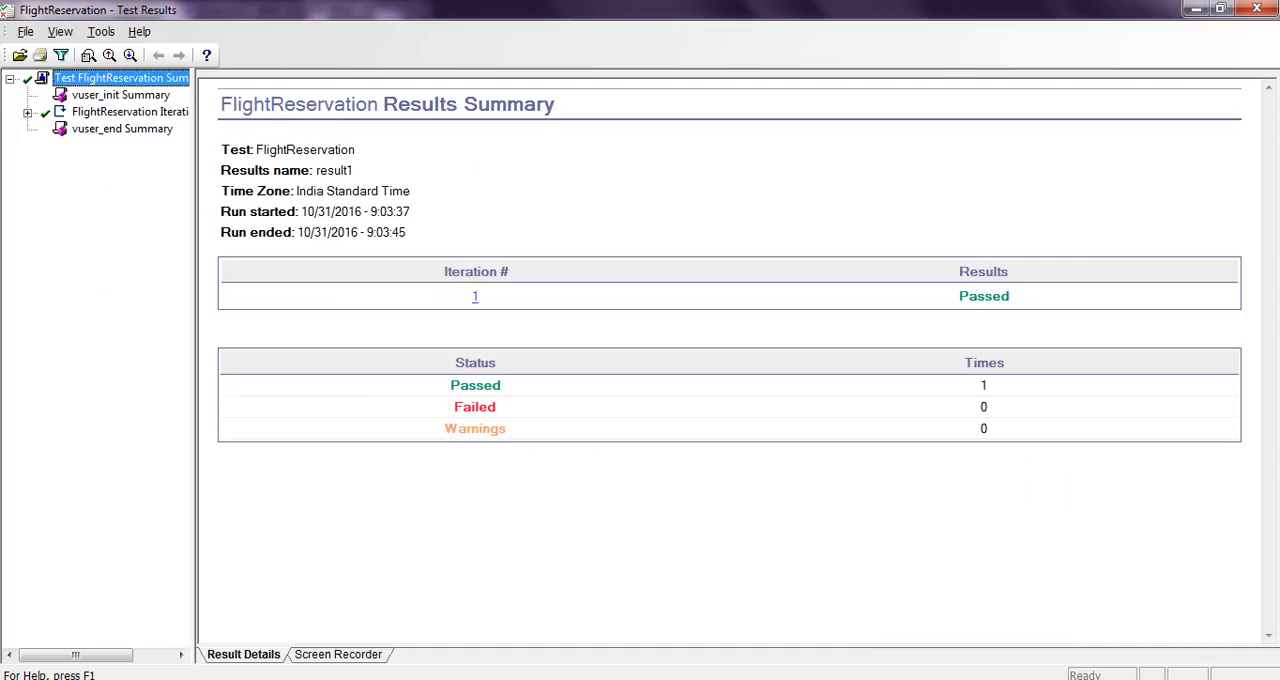
{"action": "left_click", "coordinate": [474, 296]}
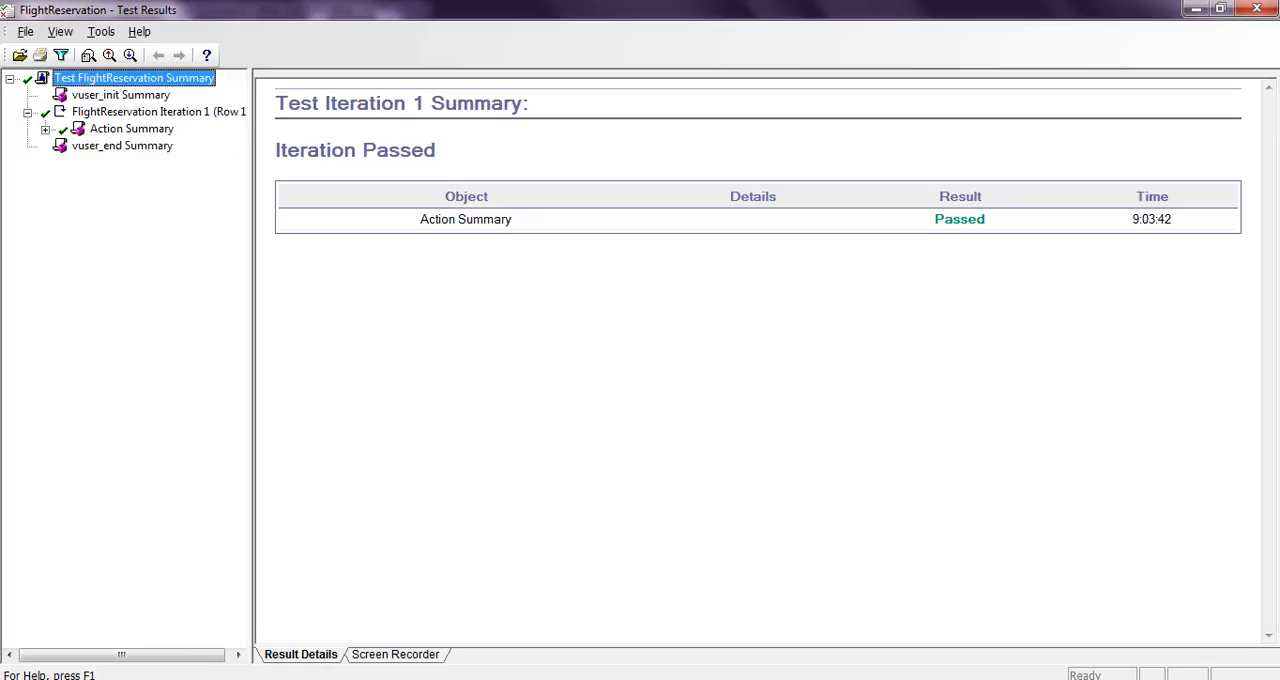
{"action": "left_click", "coordinate": [116, 144]}
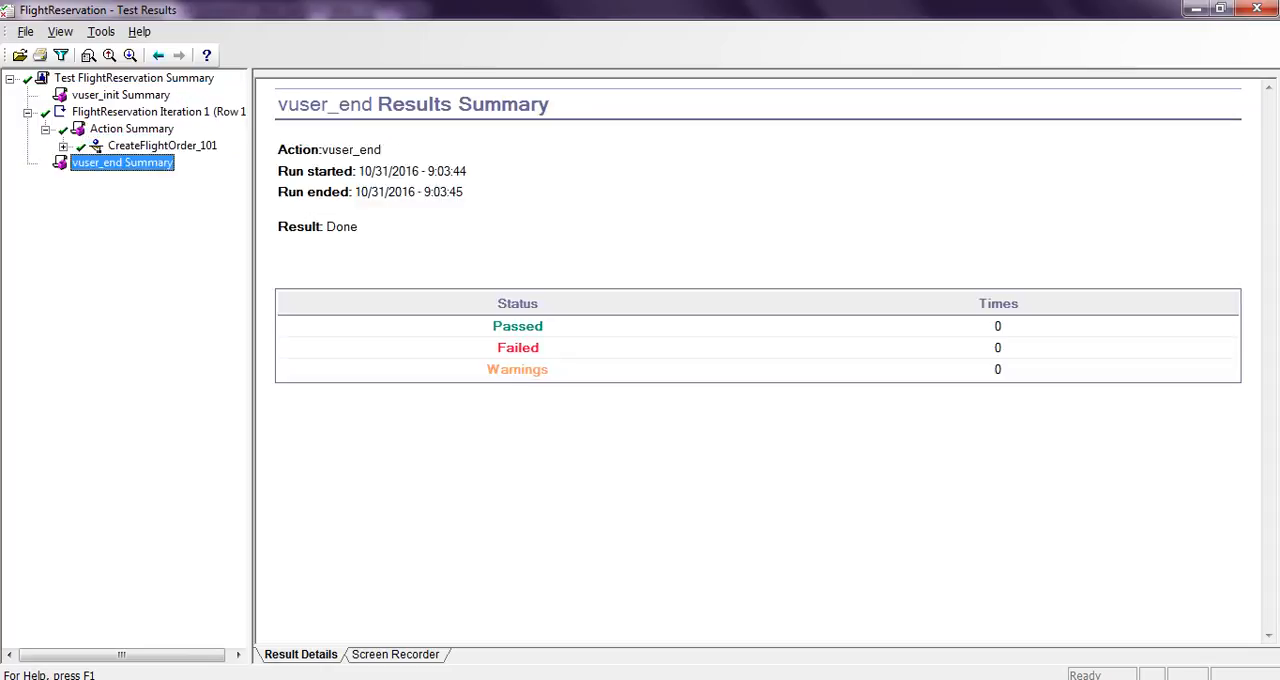
{"action": "left_click", "coordinate": [64, 144]}
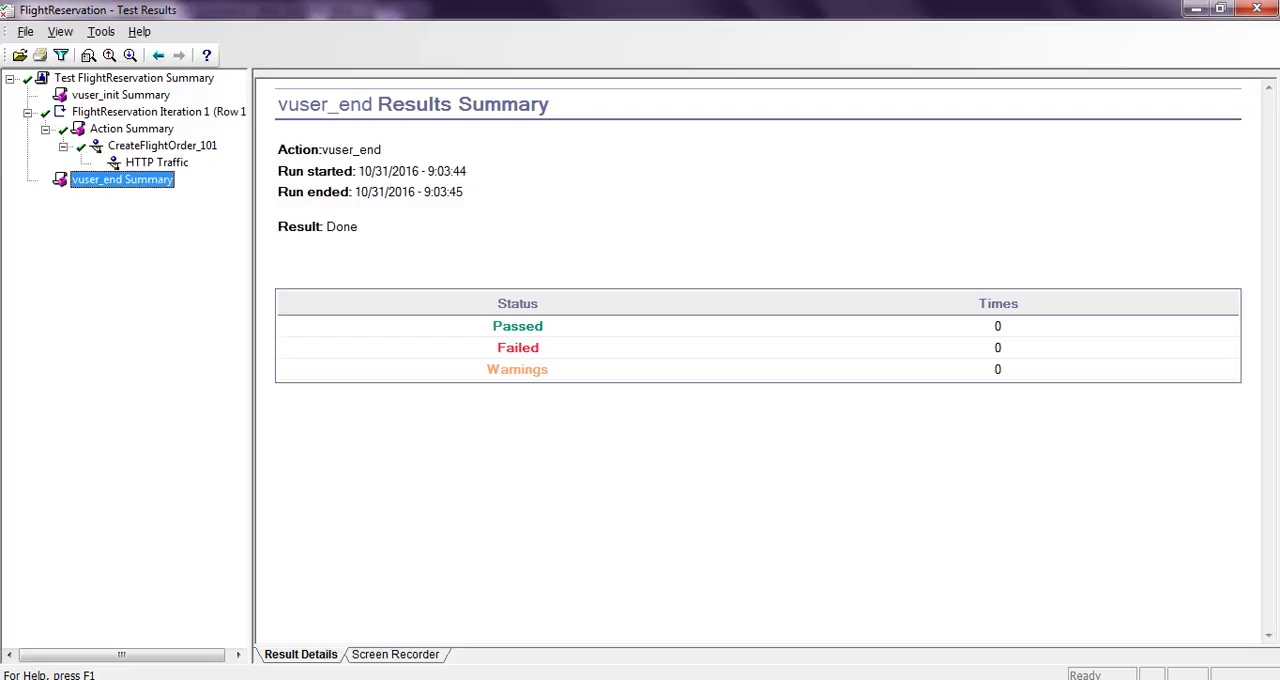
{"action": "left_click", "coordinate": [160, 144]}
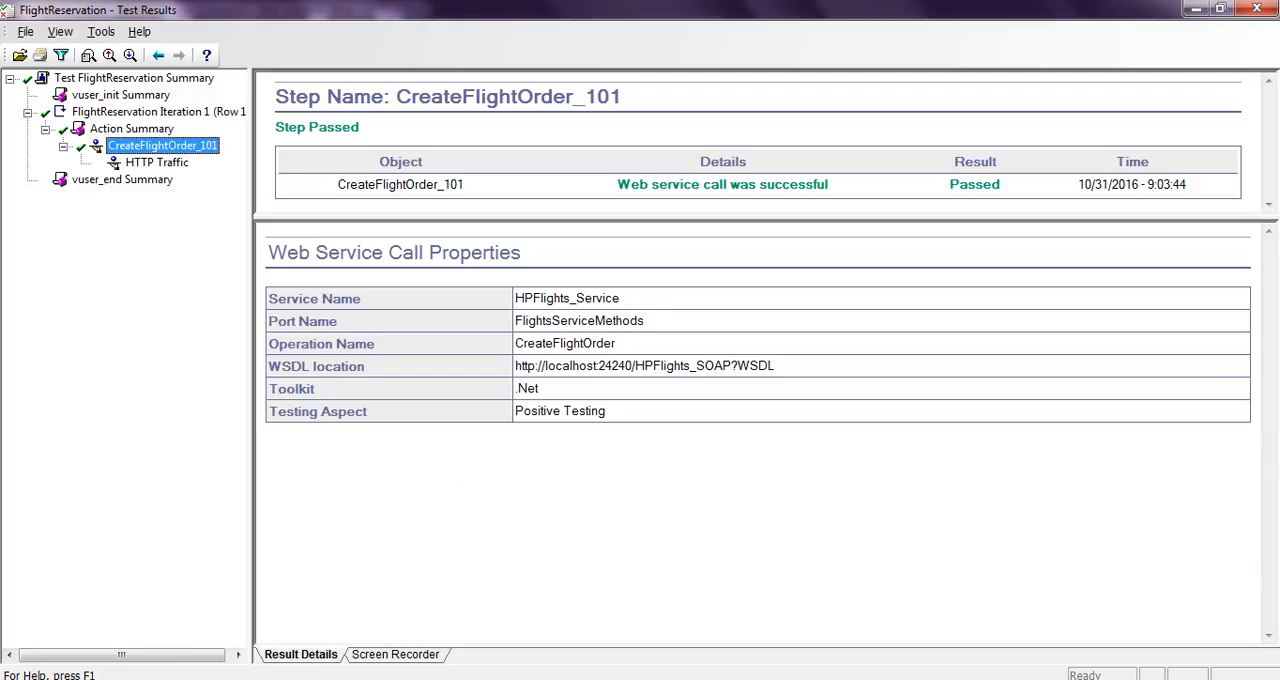
Browse the Action and iteration summaries, then show the HTTP Traffic request/response snapshot
{"action": "left_click", "coordinate": [132, 128]}
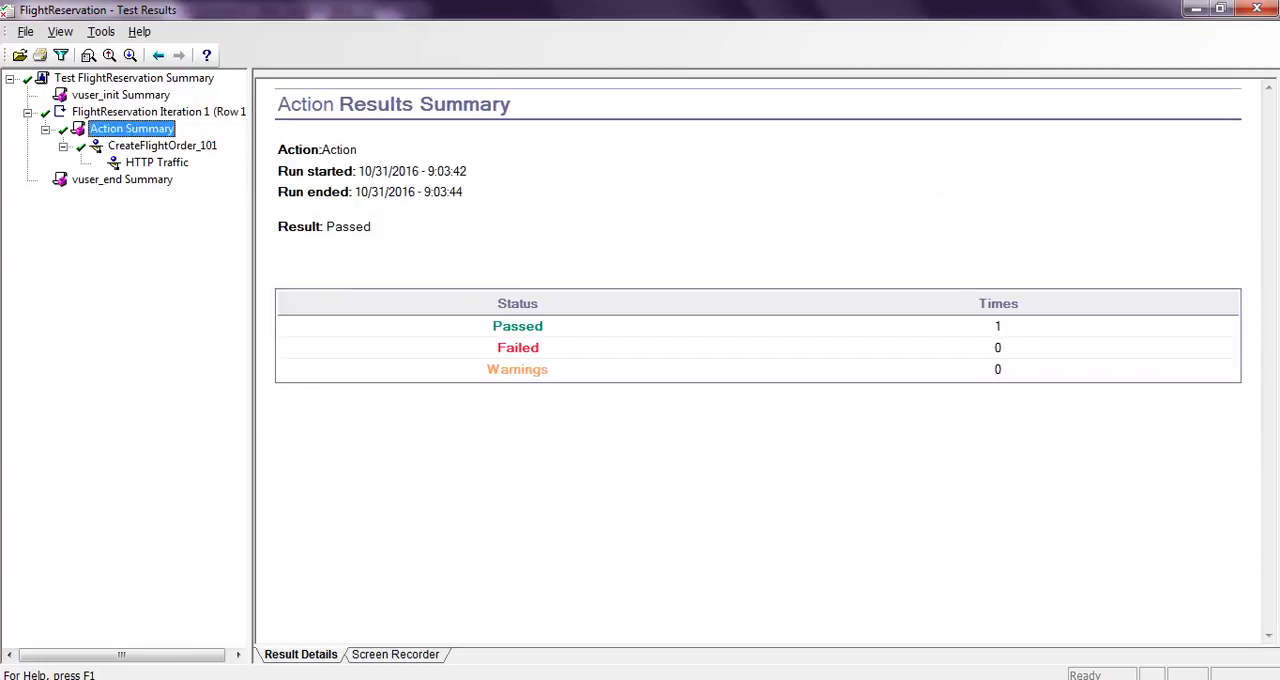
{"action": "left_click", "coordinate": [140, 112]}
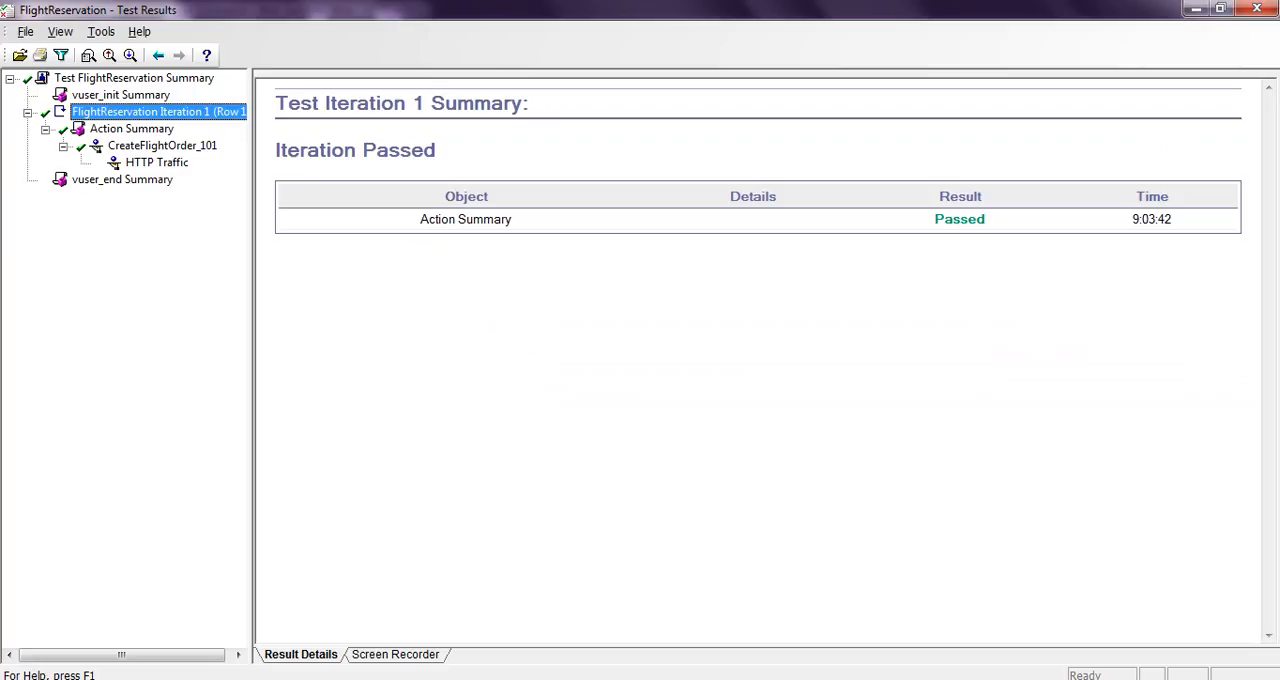
{"action": "left_click", "coordinate": [156, 162]}
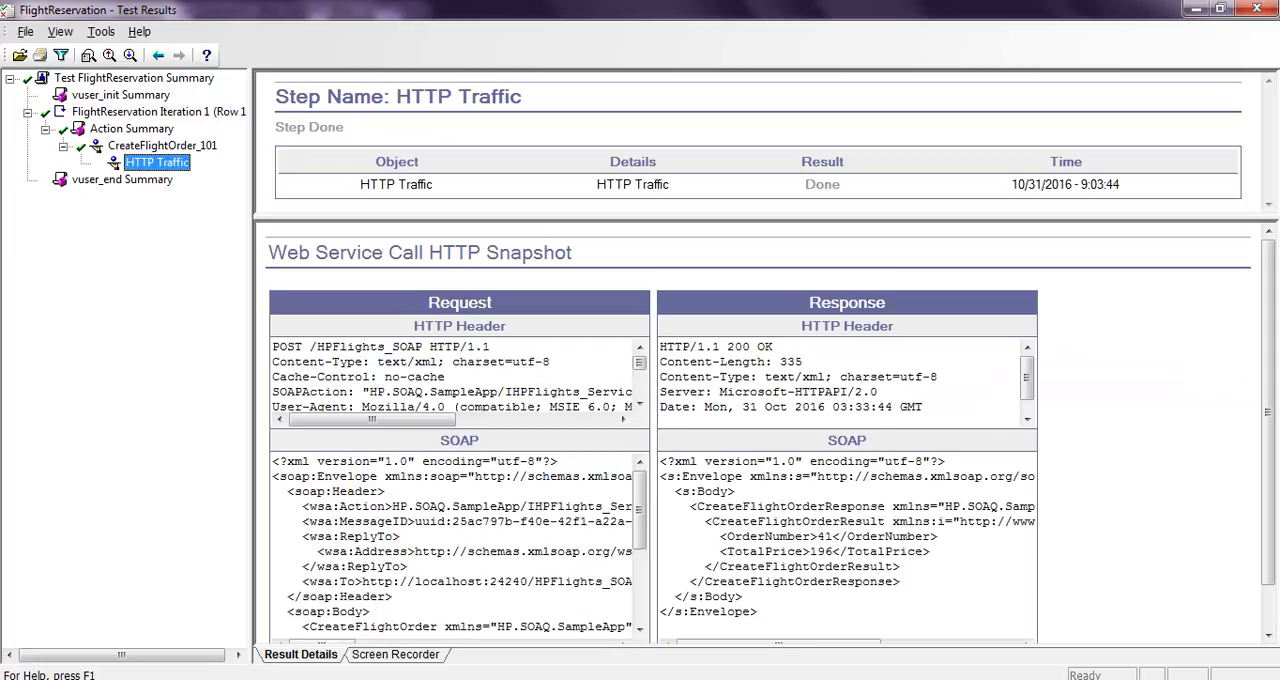
Review the HTTP snapshot, close Test Results and return to the Action.c script
{"action": "scroll", "scroll_direction": "down", "scroll_amount": 3}
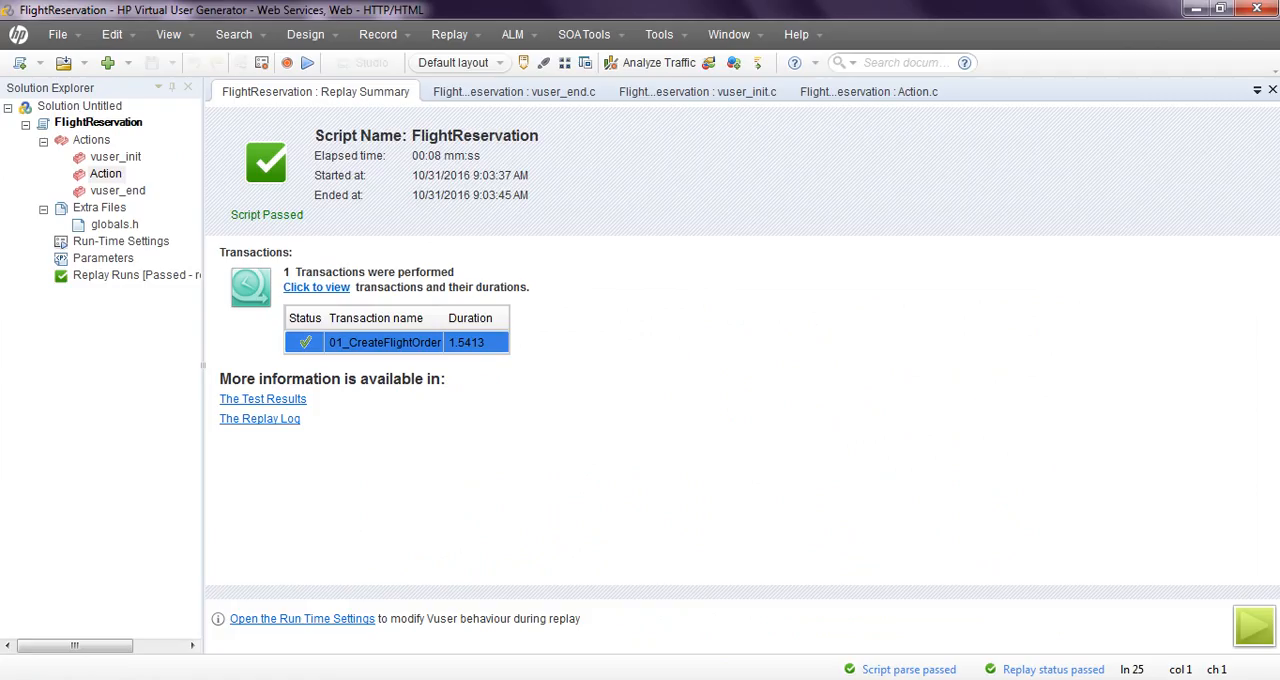
{"action": "left_click", "coordinate": [880, 92]}
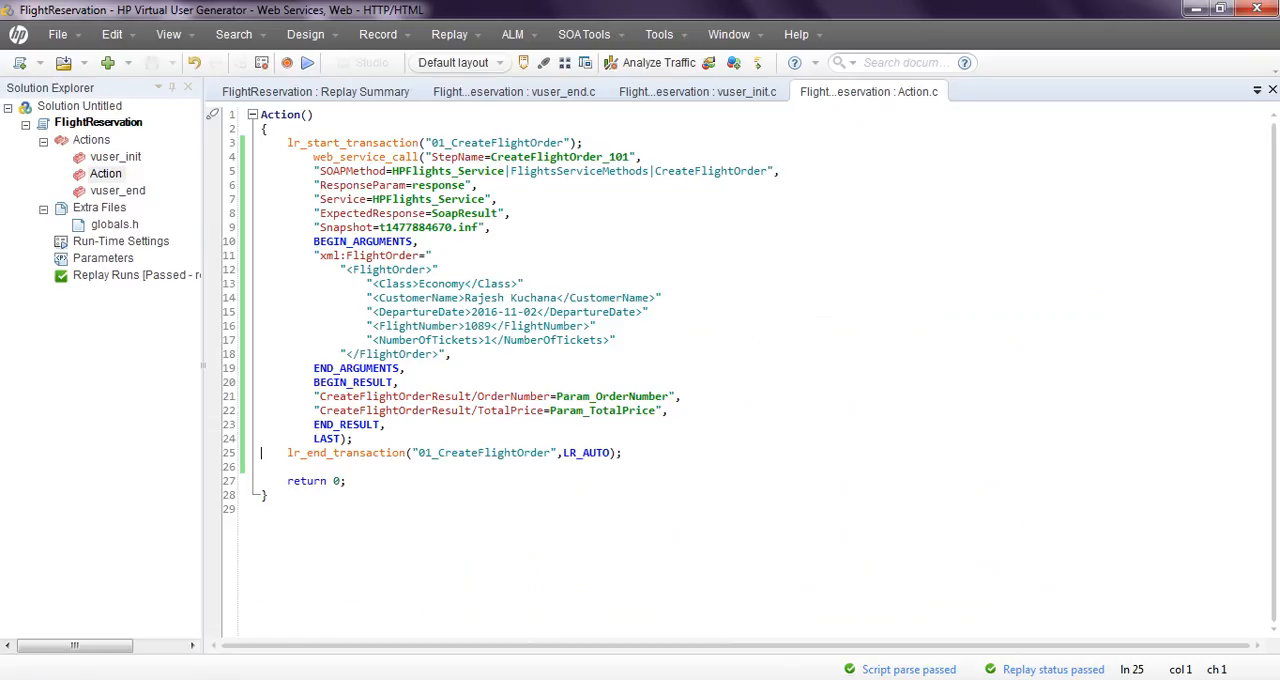